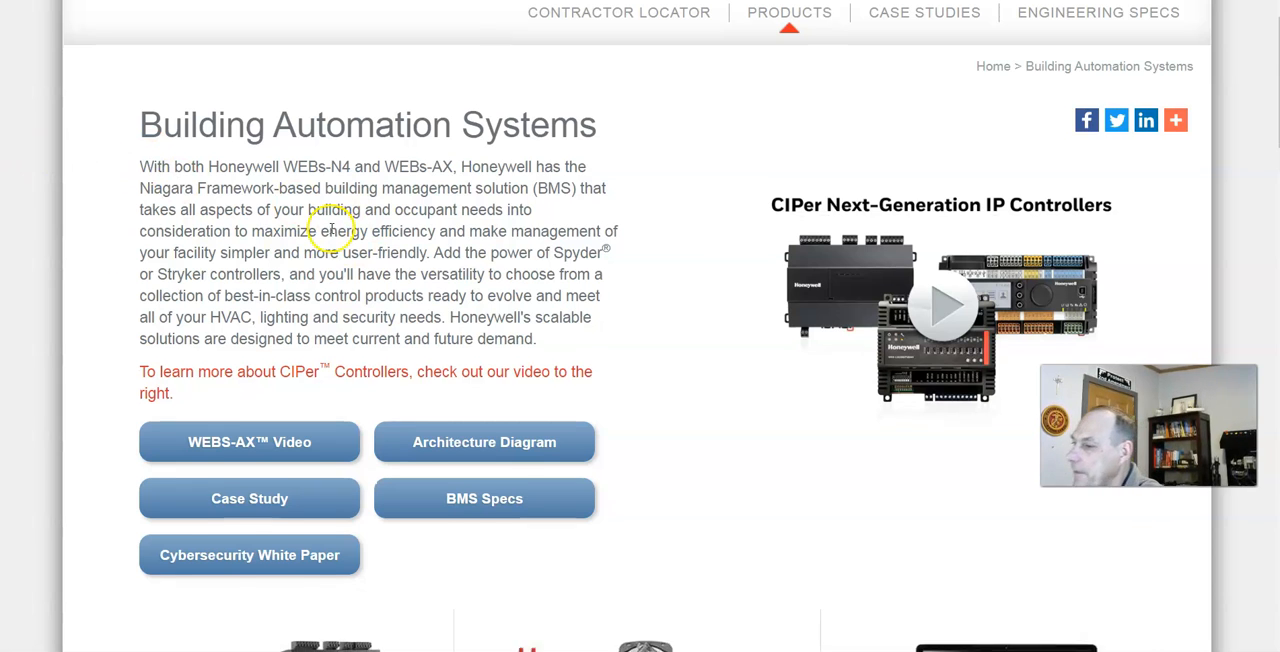
Scroll down the Building Automation Systems page past the CIPer, Spyder and WEBs-N4 cards
scroll(down, 3)
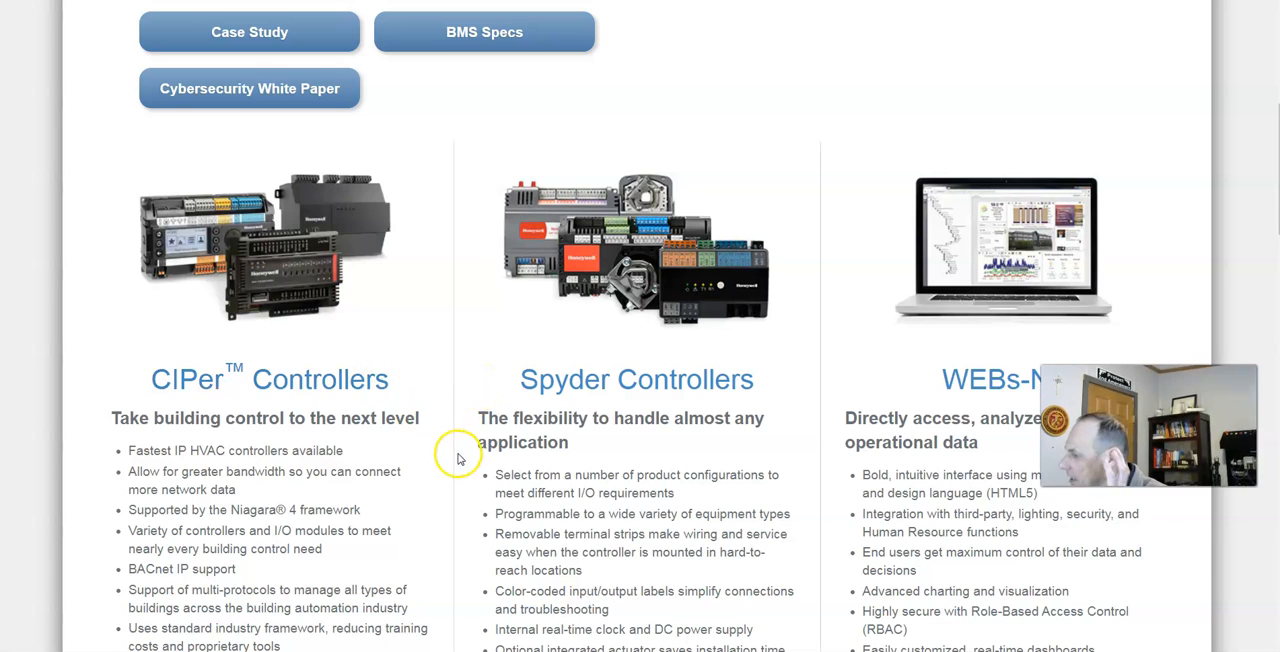
mouse_move(336, 398)
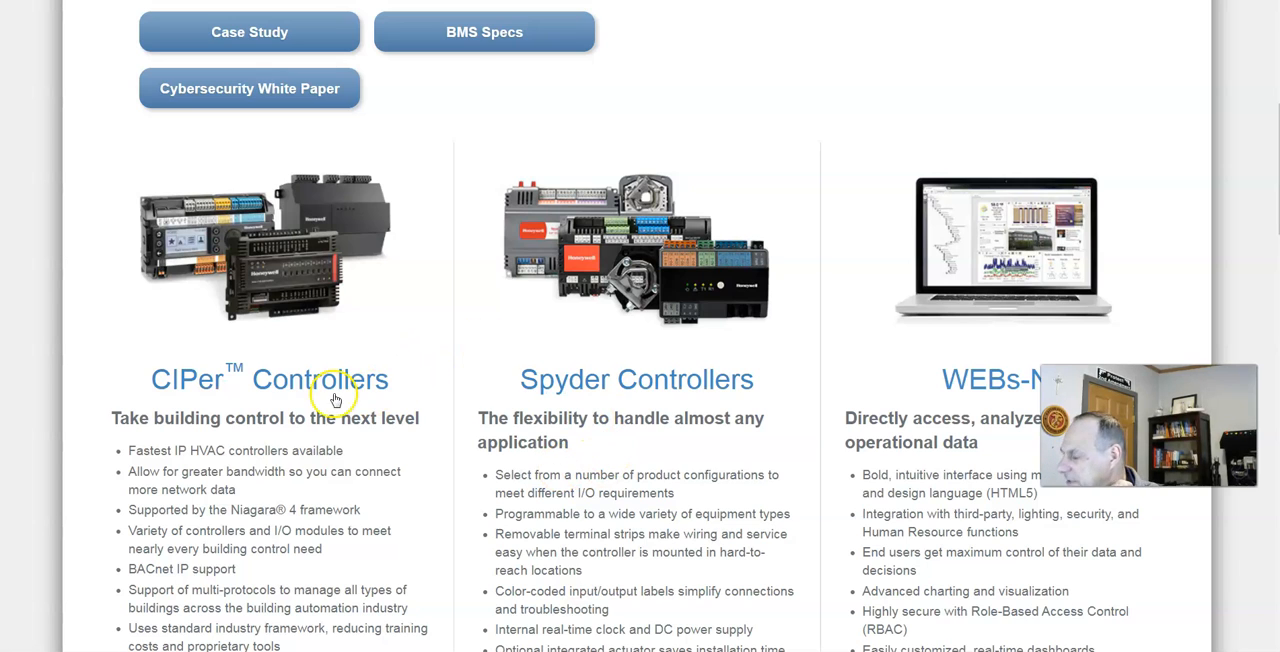
mouse_move(448, 340)
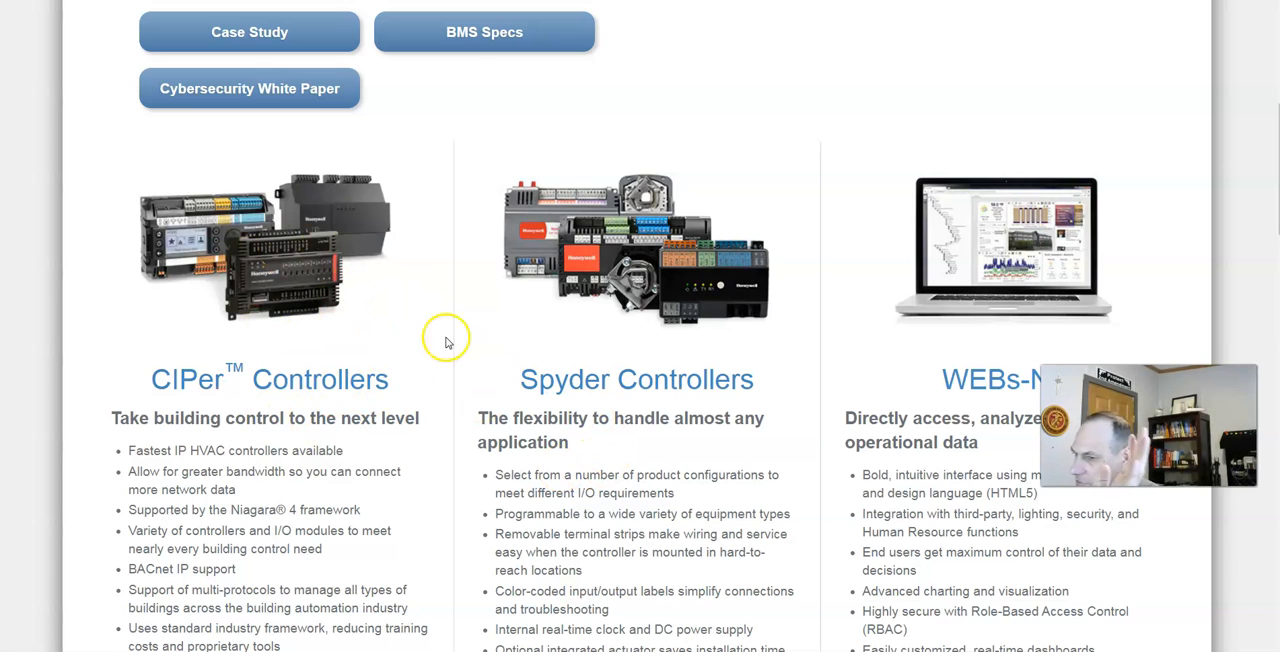
mouse_move(364, 388)
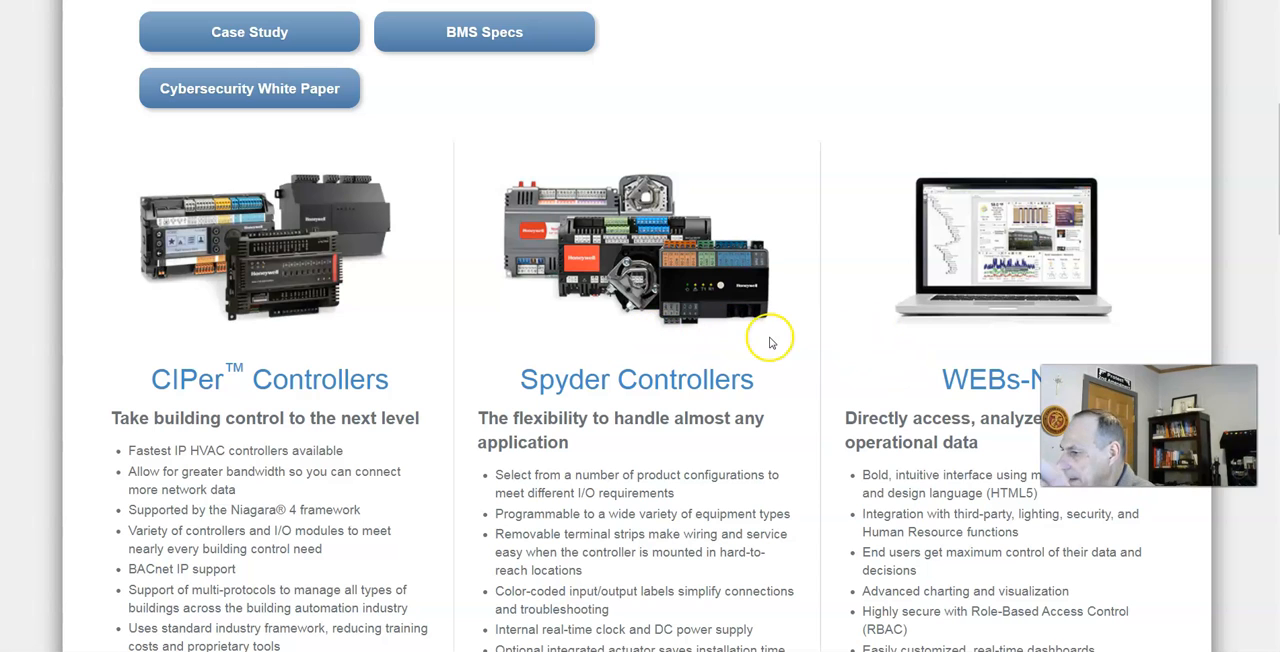
scroll(down, 3)
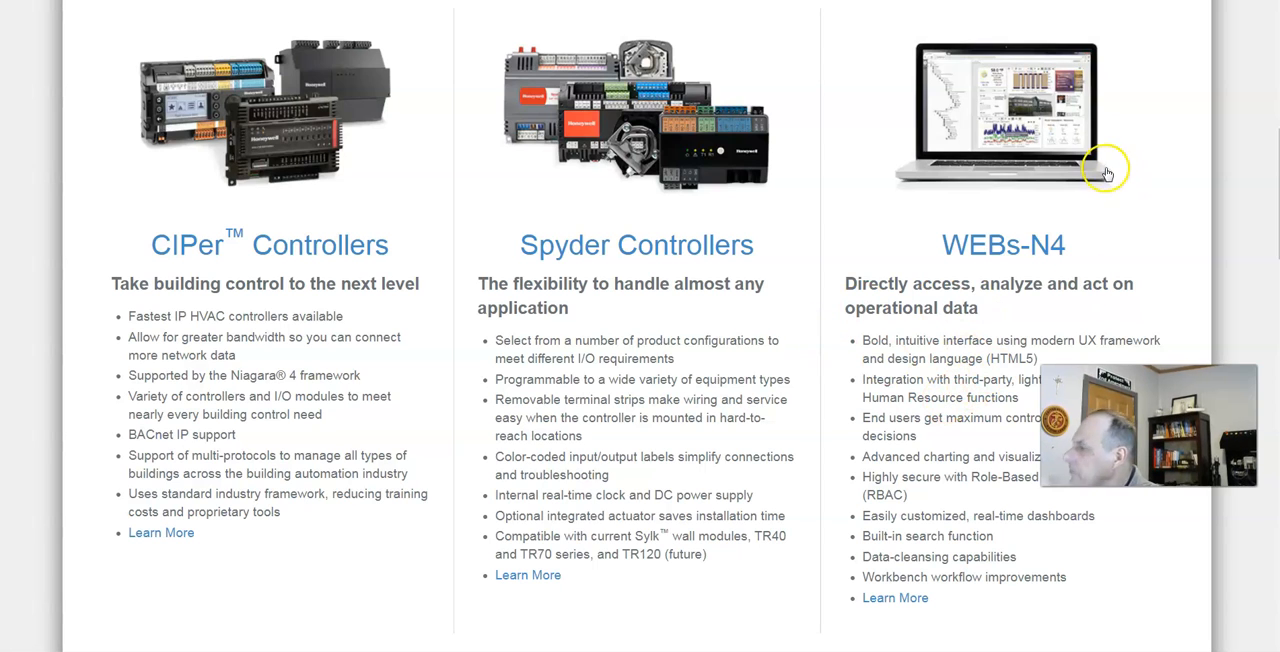
mouse_move(912, 298)
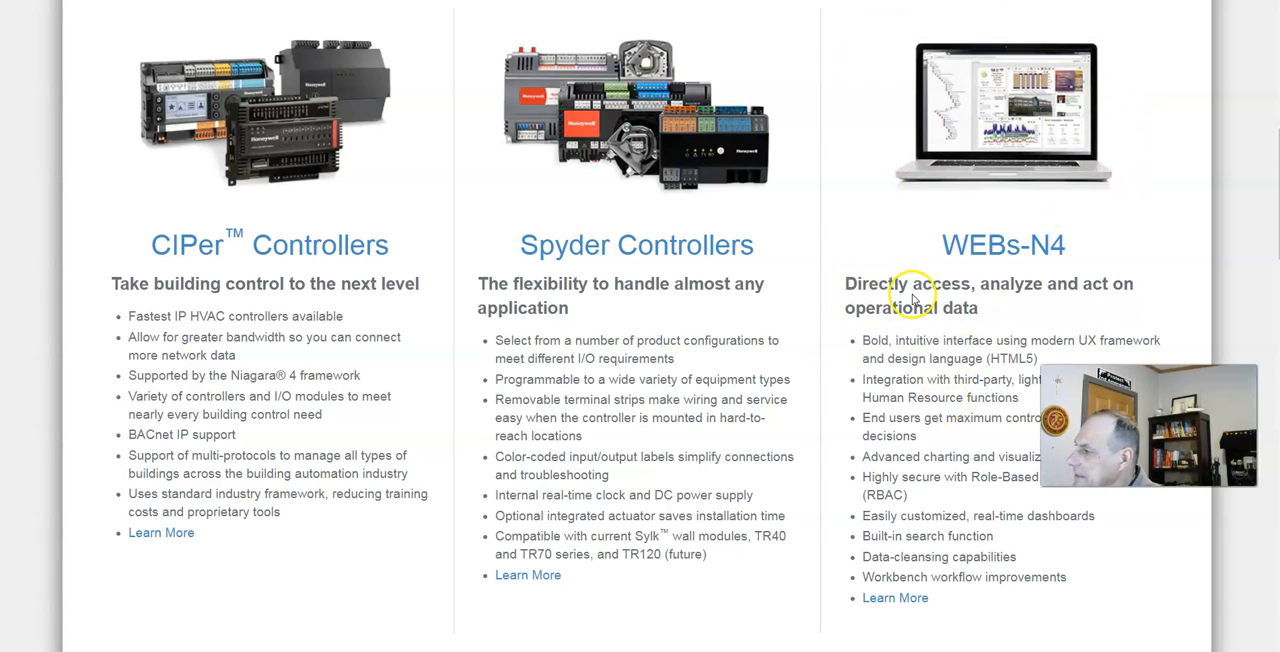
mouse_move(896, 378)
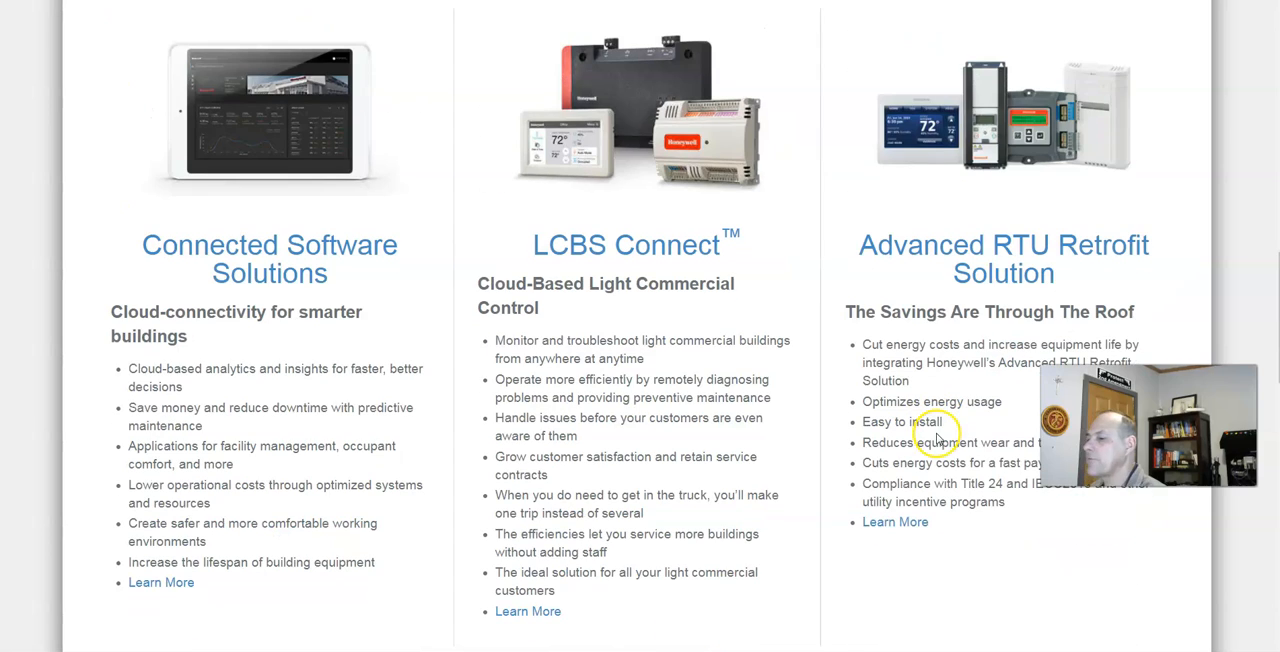
mouse_move(260, 190)
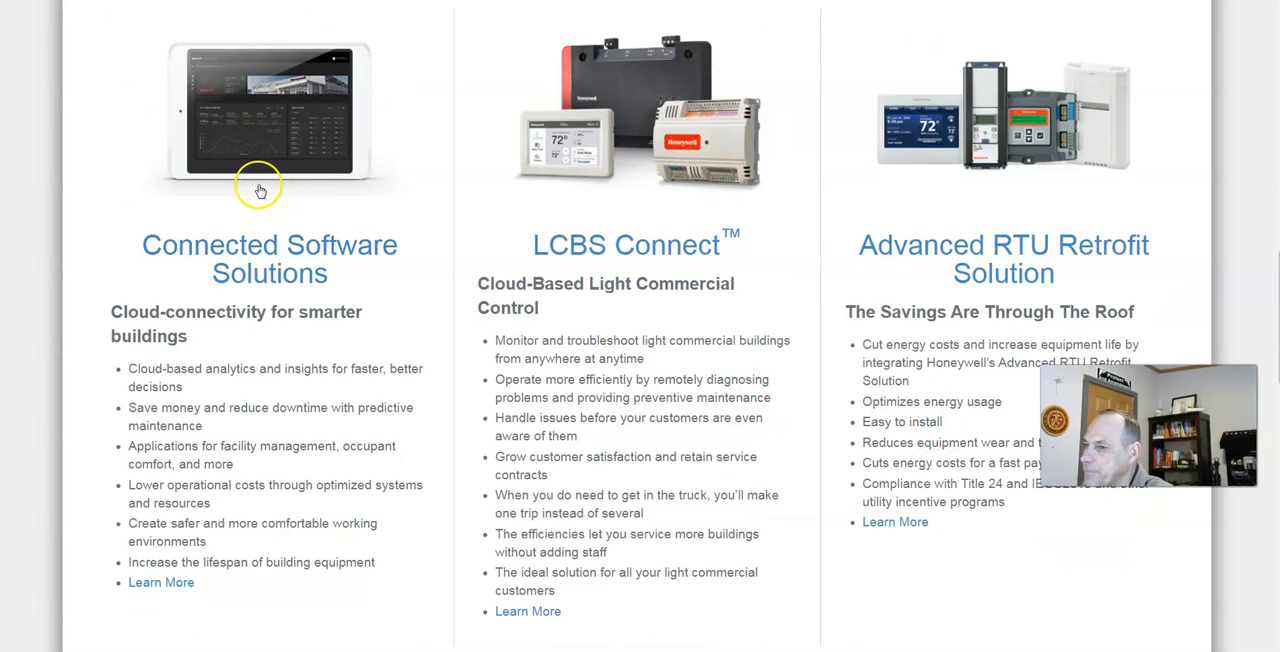
mouse_move(420, 152)
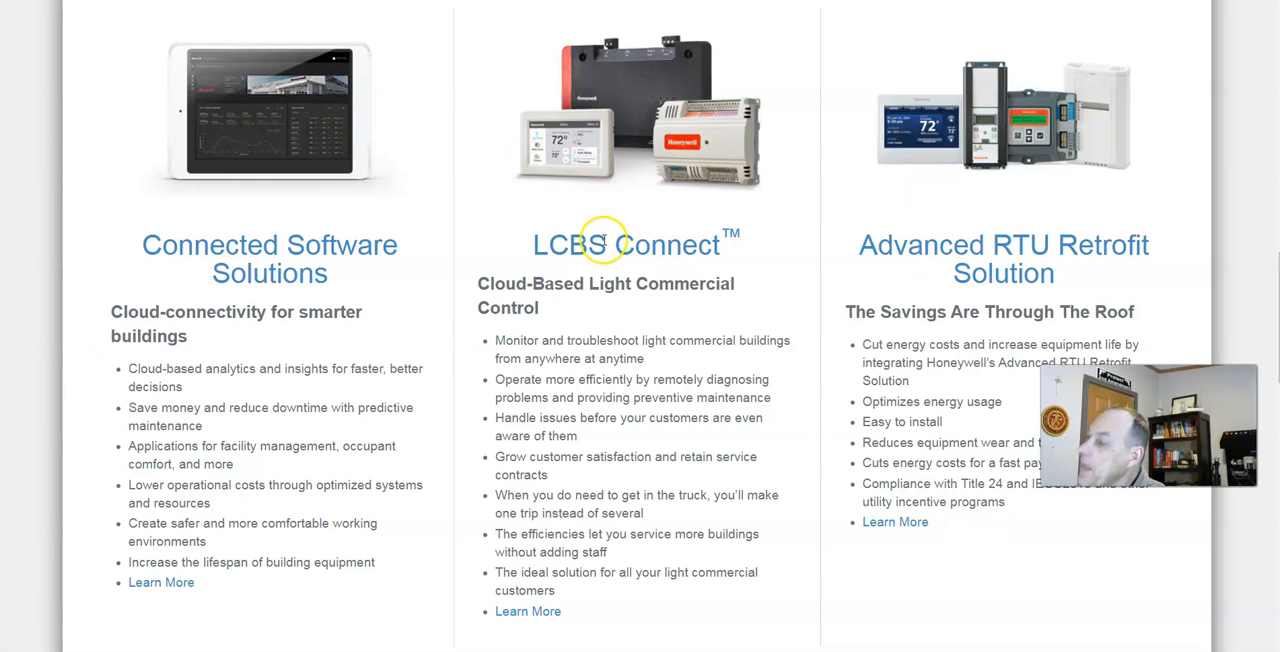
mouse_move(952, 132)
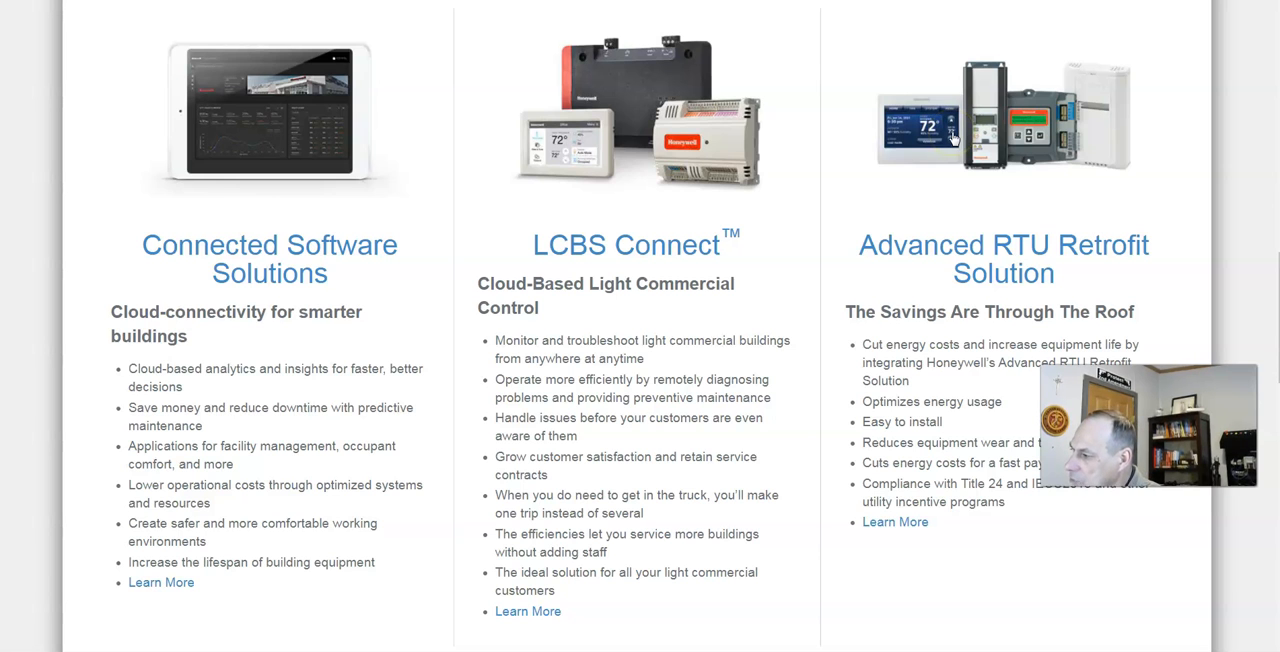
mouse_move(860, 250)
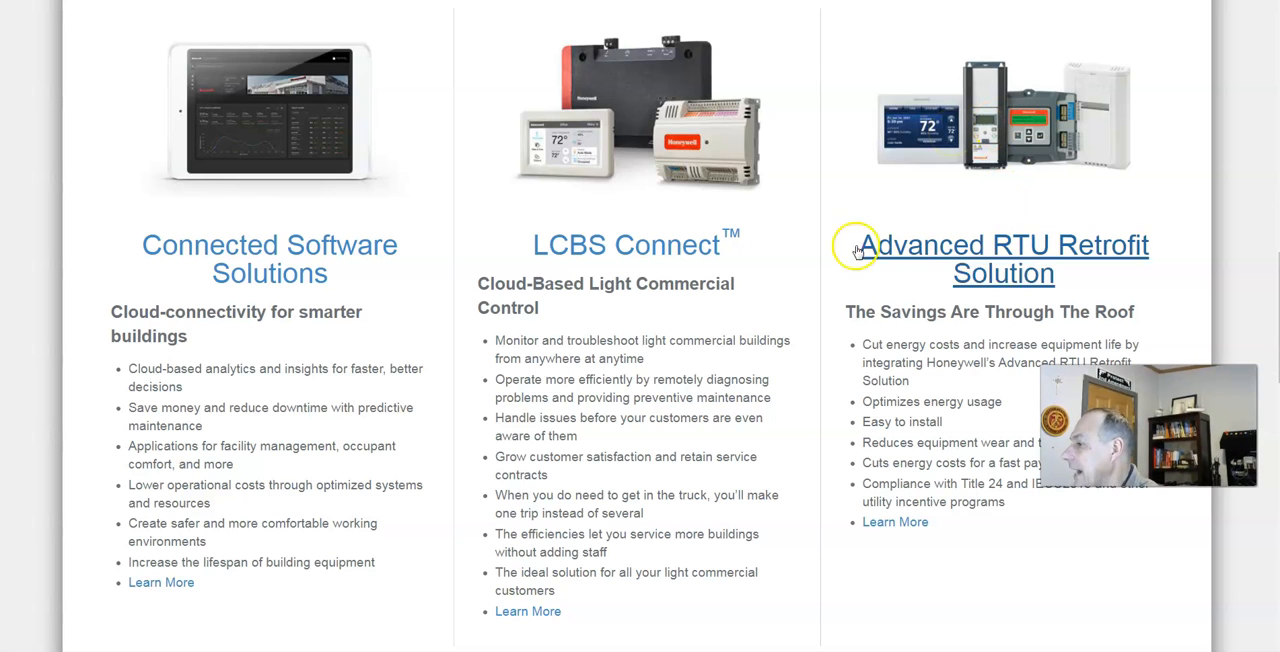
Scroll down past the WEB-8000, WEBS HMI and WEBs-AX cards to the WebStat and Stryker controllers
scroll(down, 3)
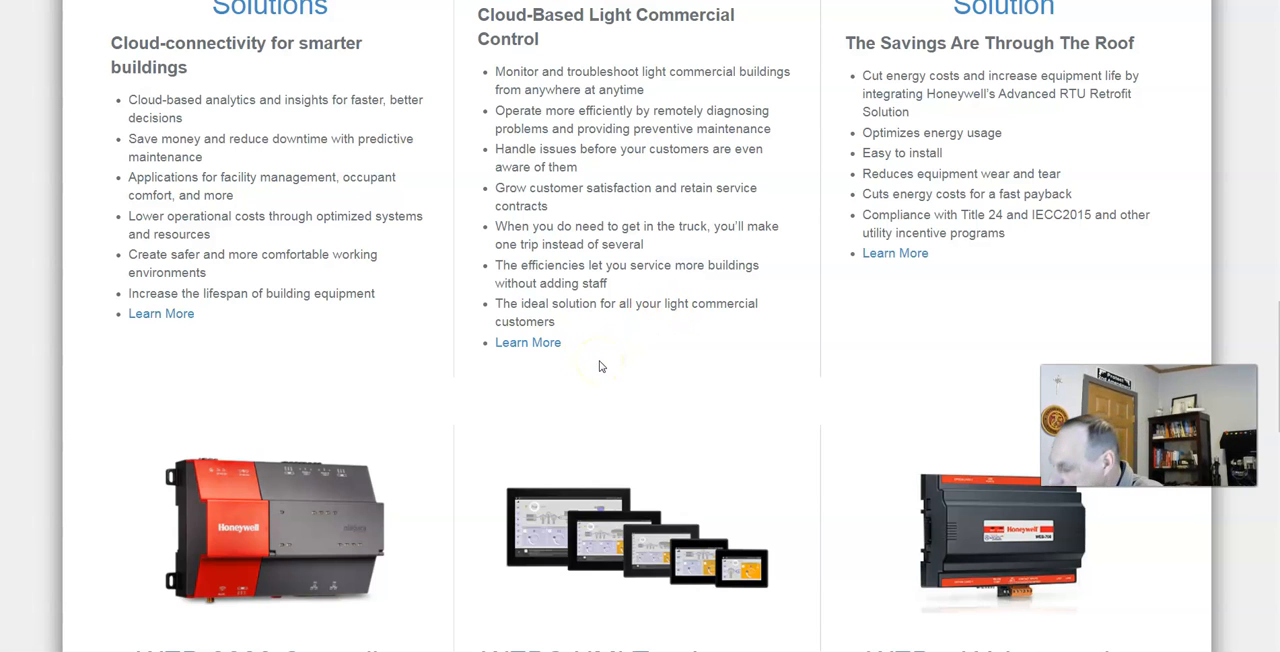
scroll(up, 3)
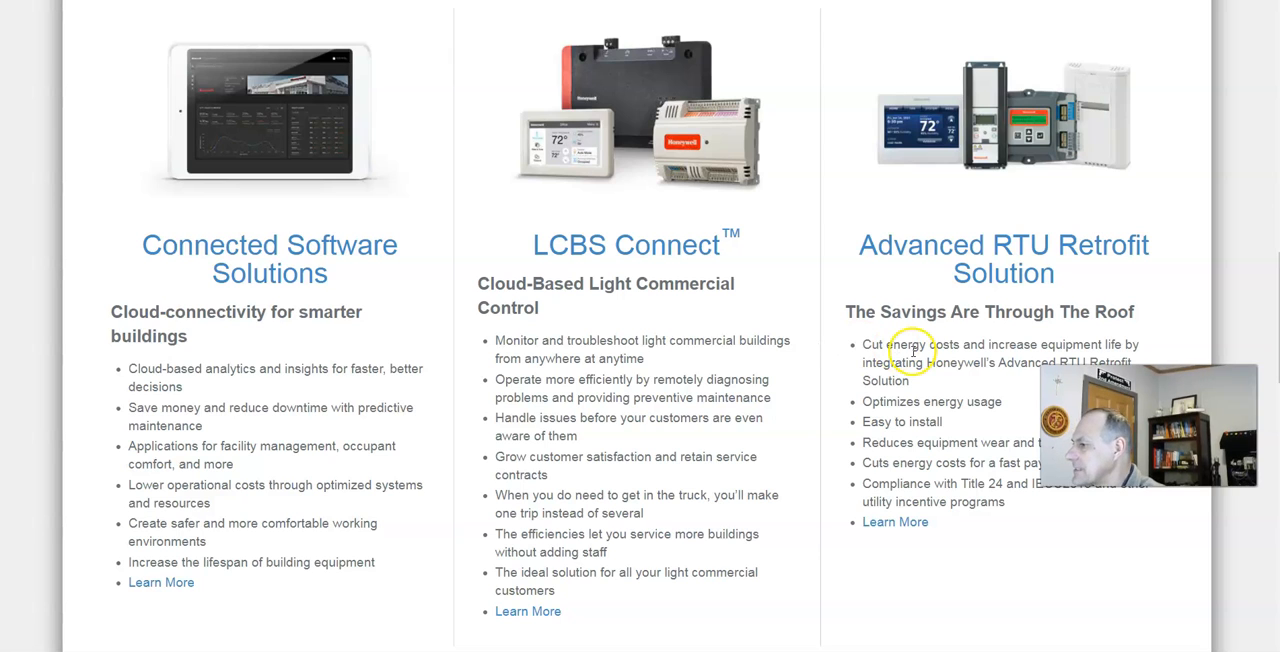
mouse_move(990, 334)
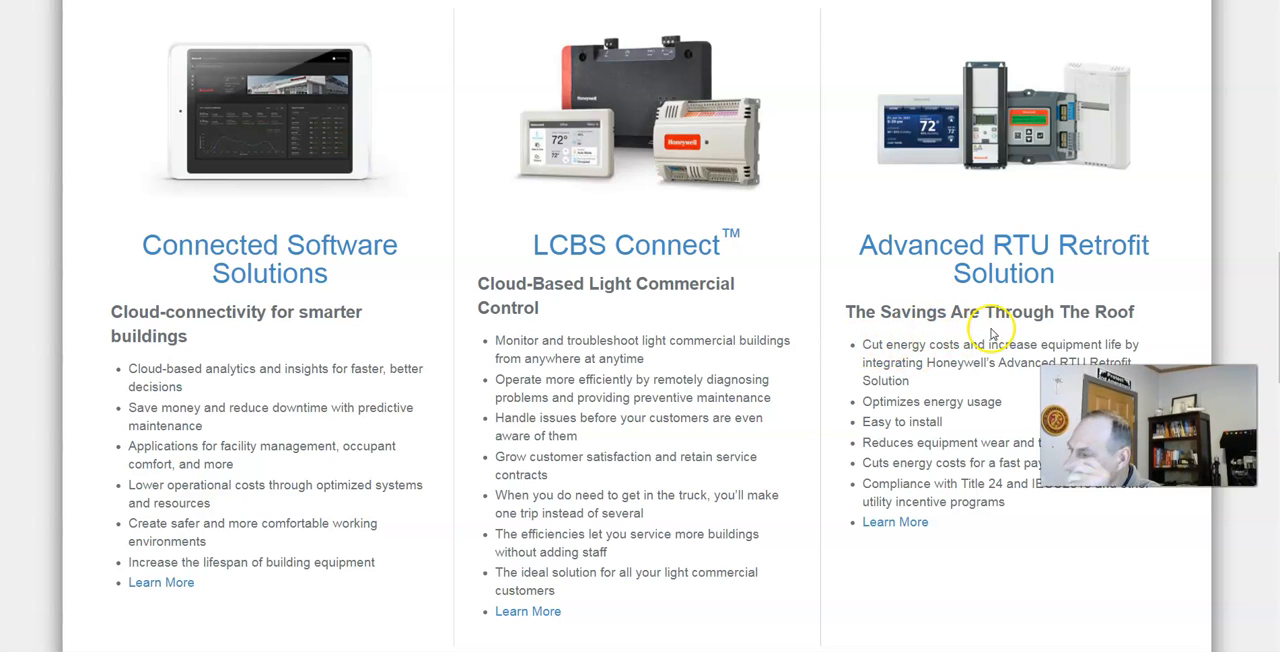
mouse_move(760, 336)
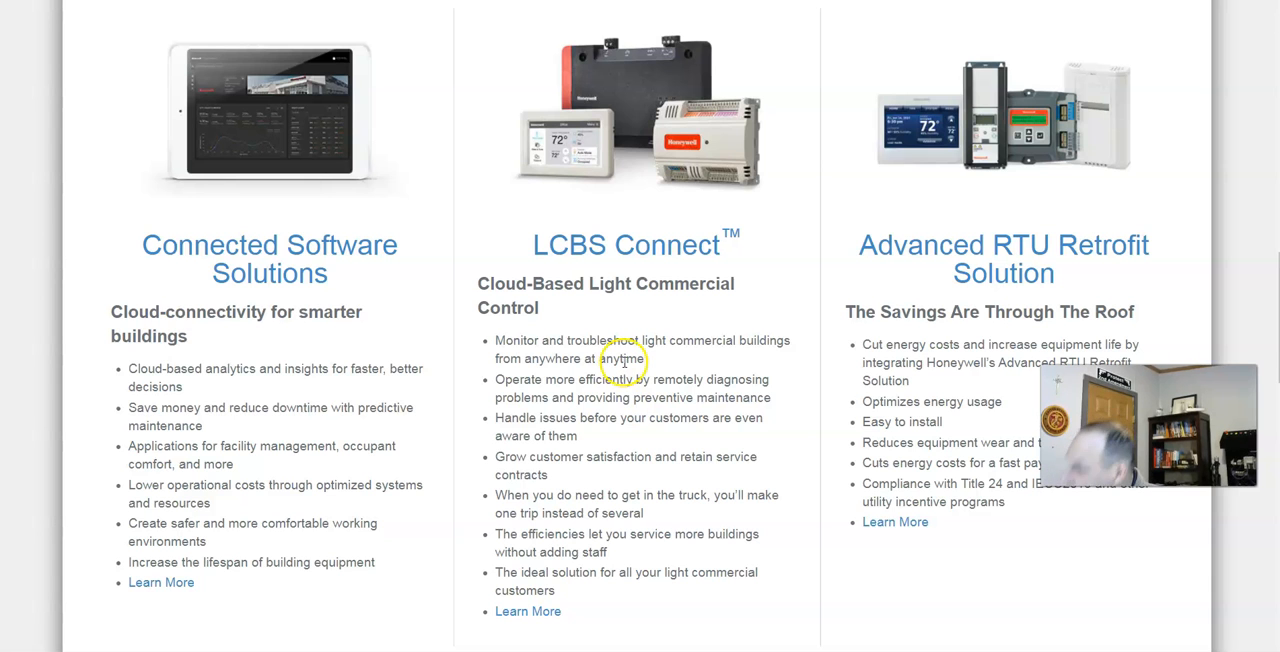
scroll(down, 3)
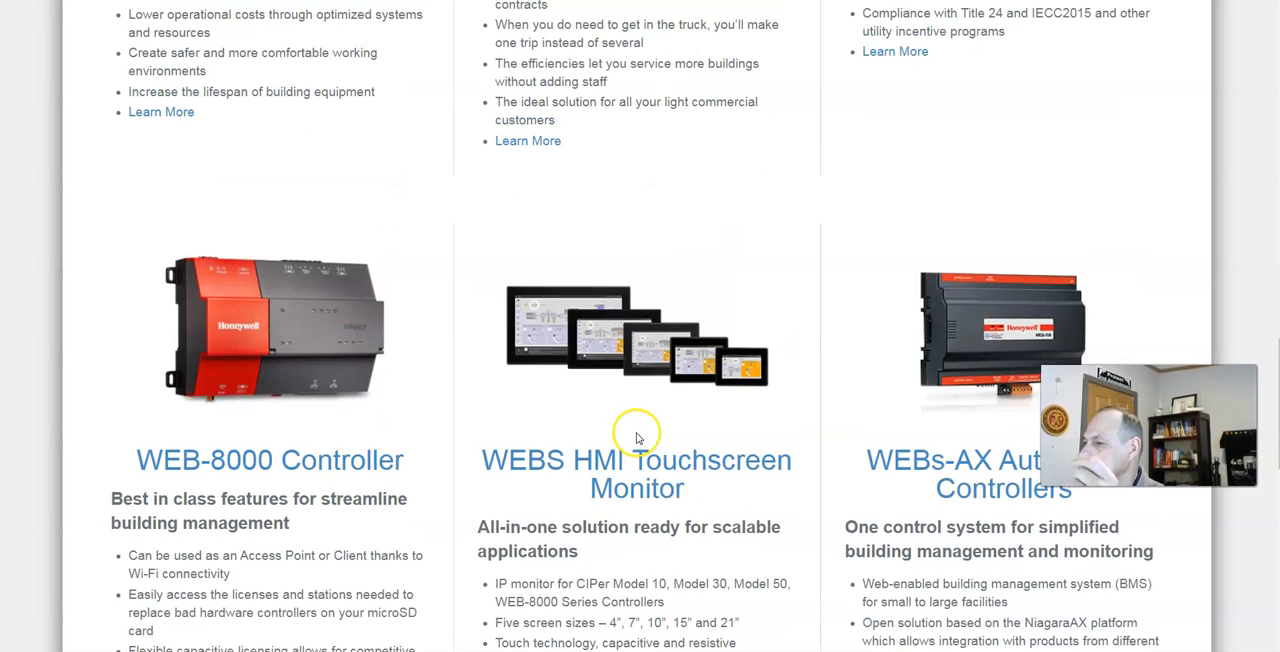
scroll(down, 3)
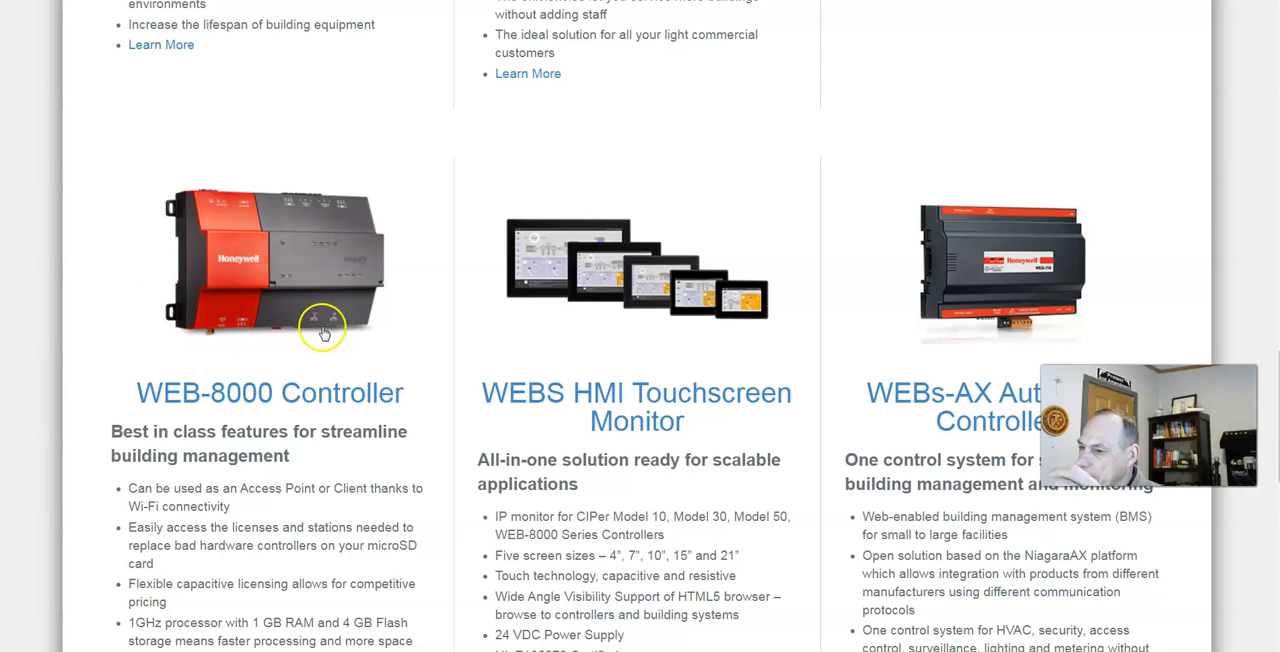
mouse_move(704, 332)
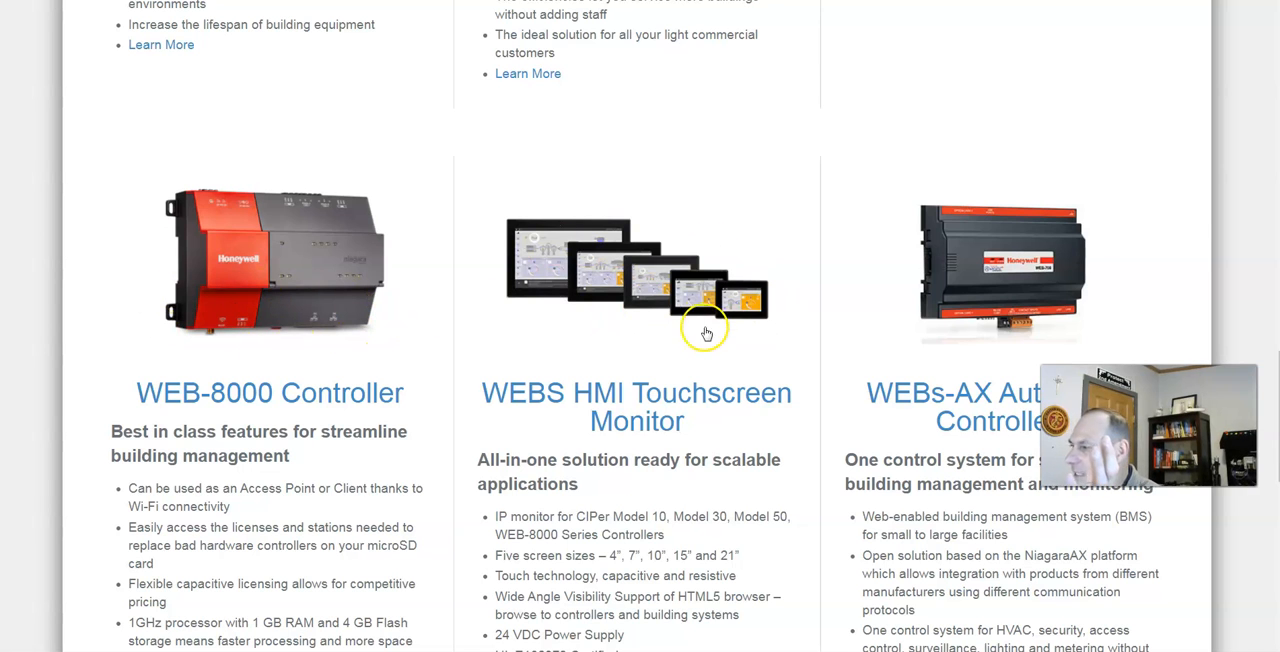
scroll(down, 3)
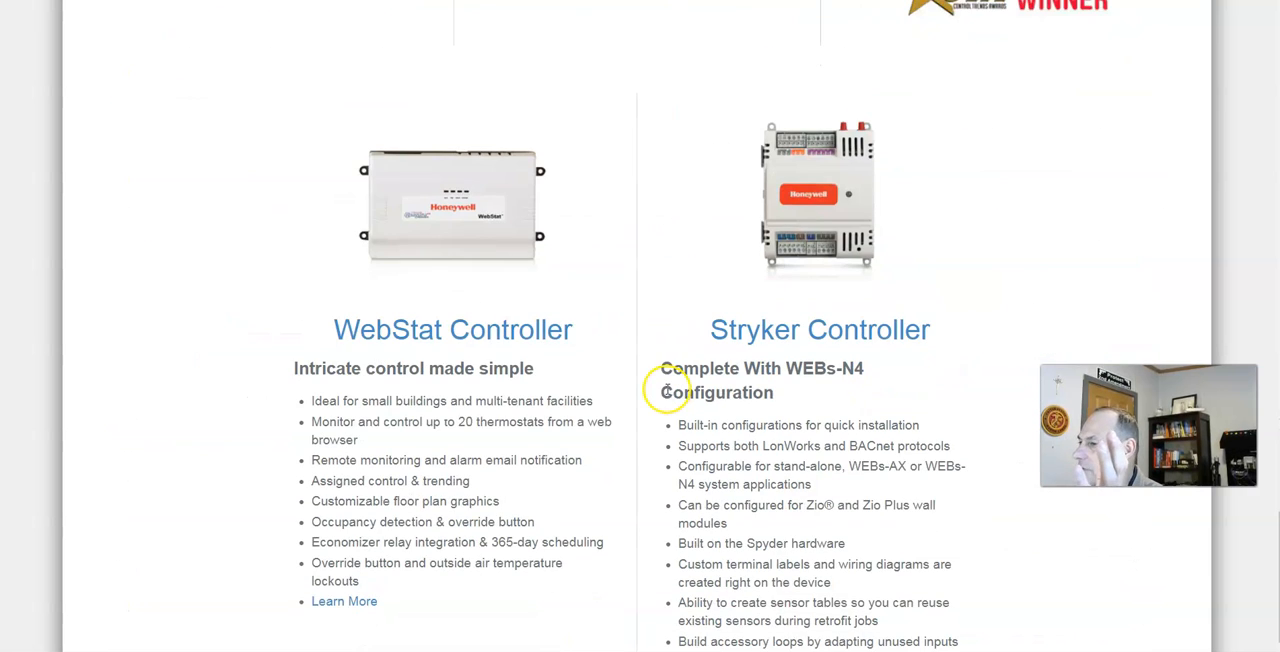
scroll(down, 3)
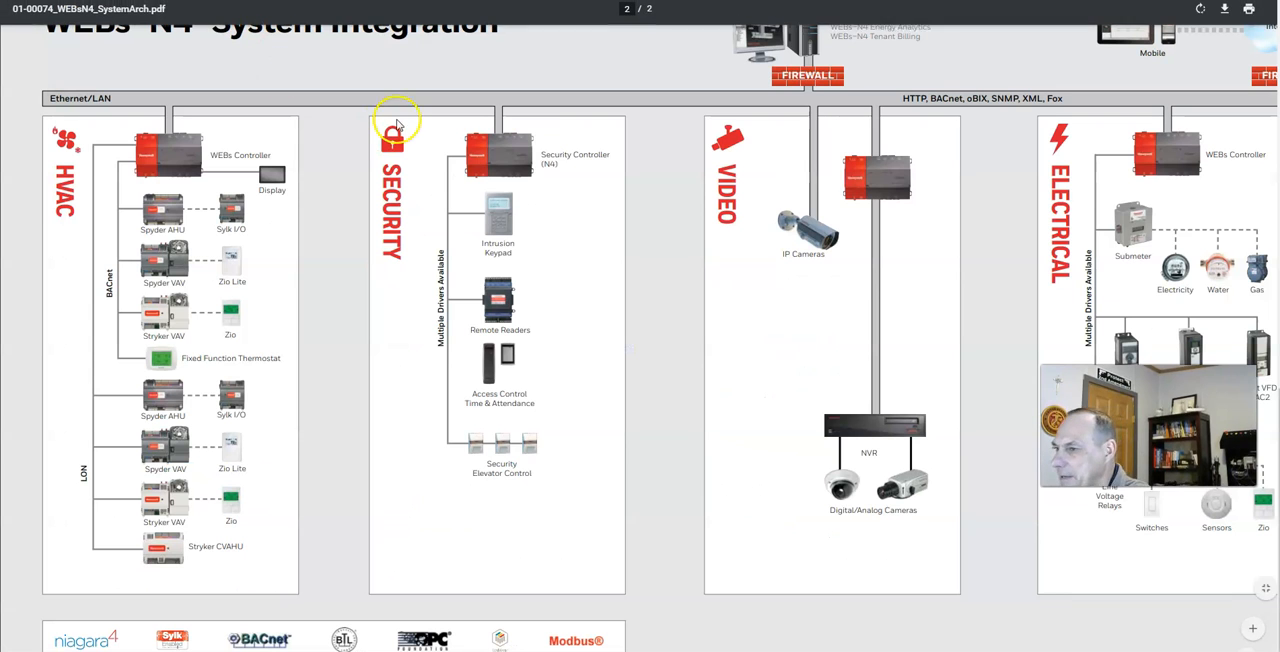
mouse_move(56, 396)
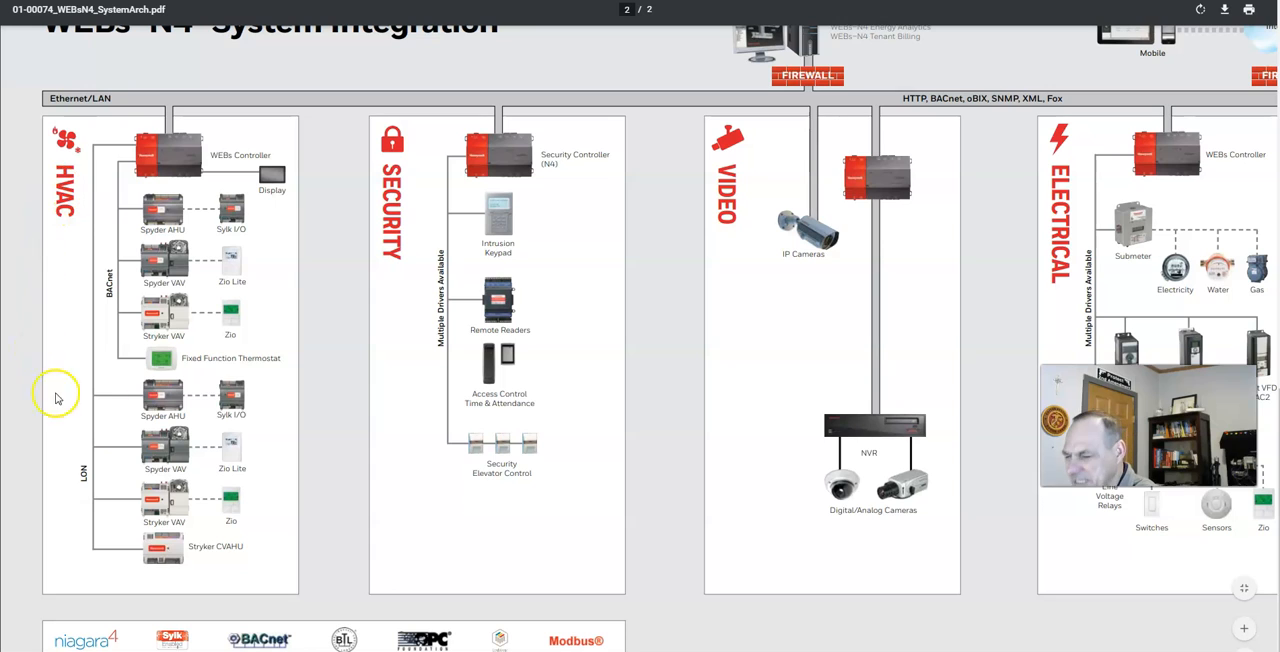
Scroll the WEBs N4 system architecture PDF to its Connected System Integration page with the HVAC diagram
scroll(up, 3)
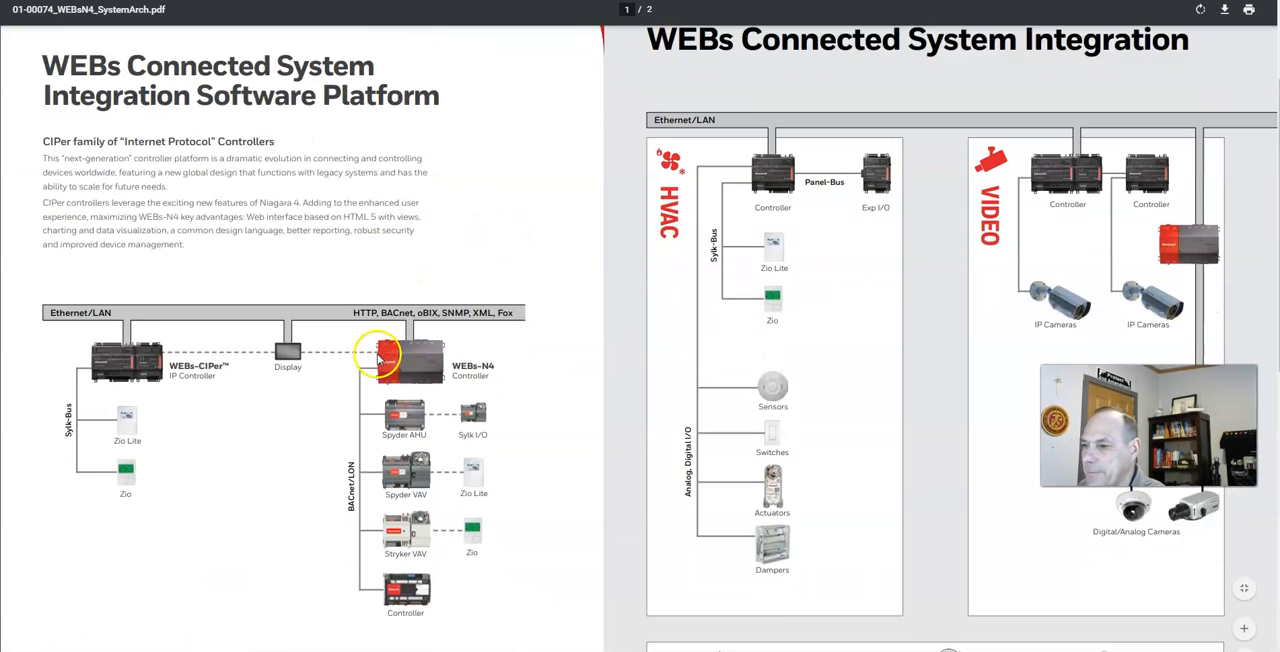
scroll(up, 3)
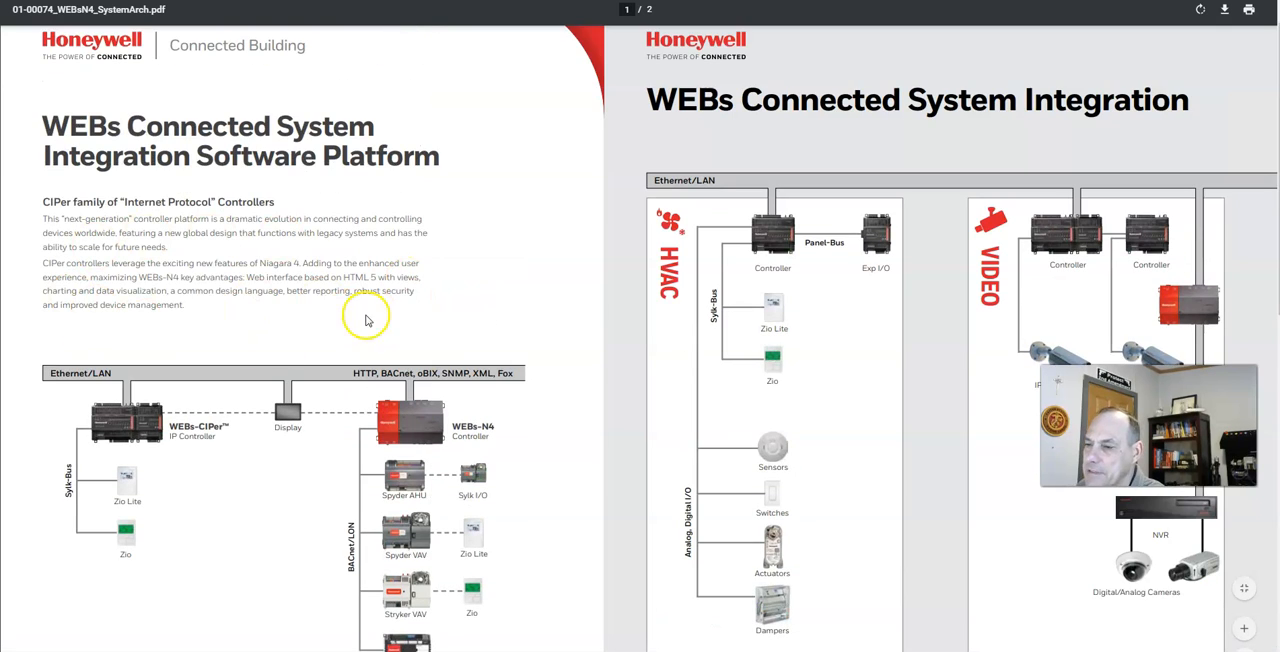
scroll(down, 3)
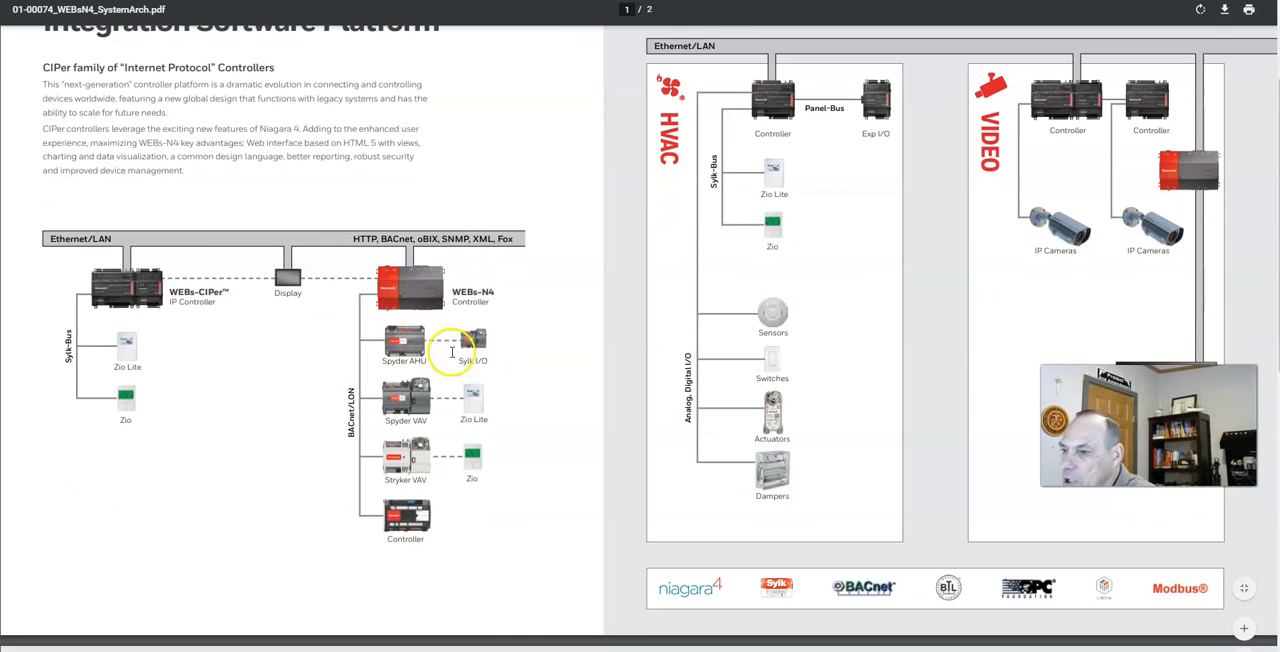
mouse_move(32, 294)
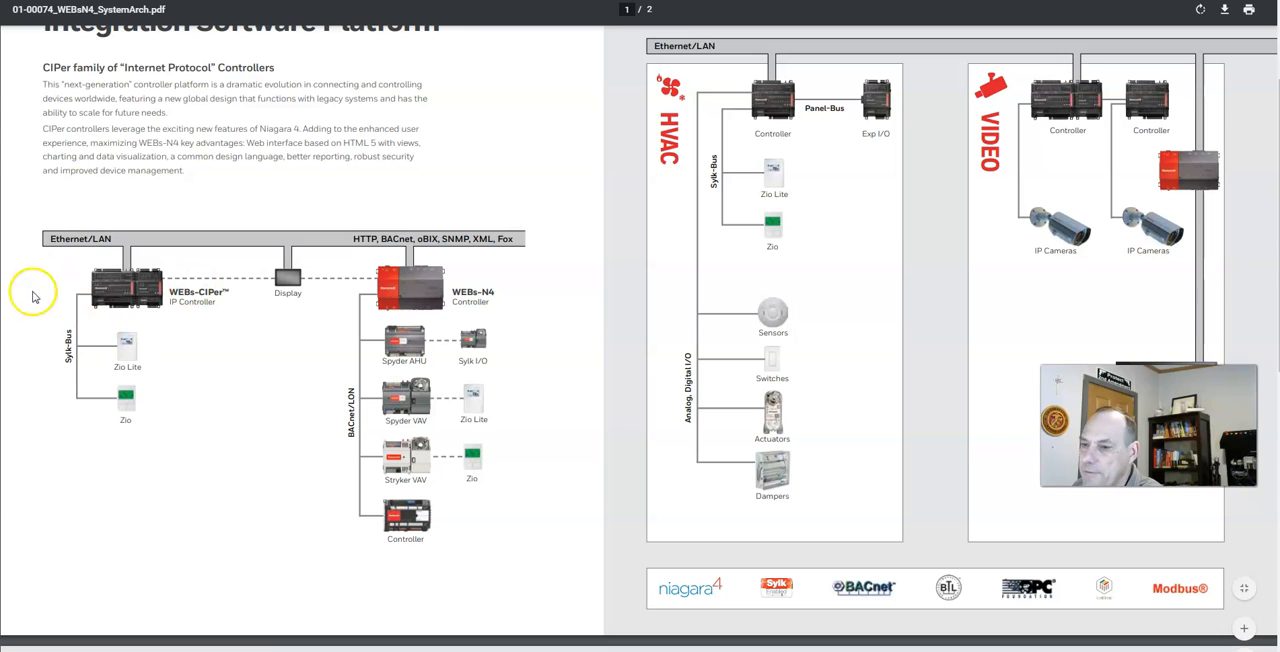
mouse_move(504, 390)
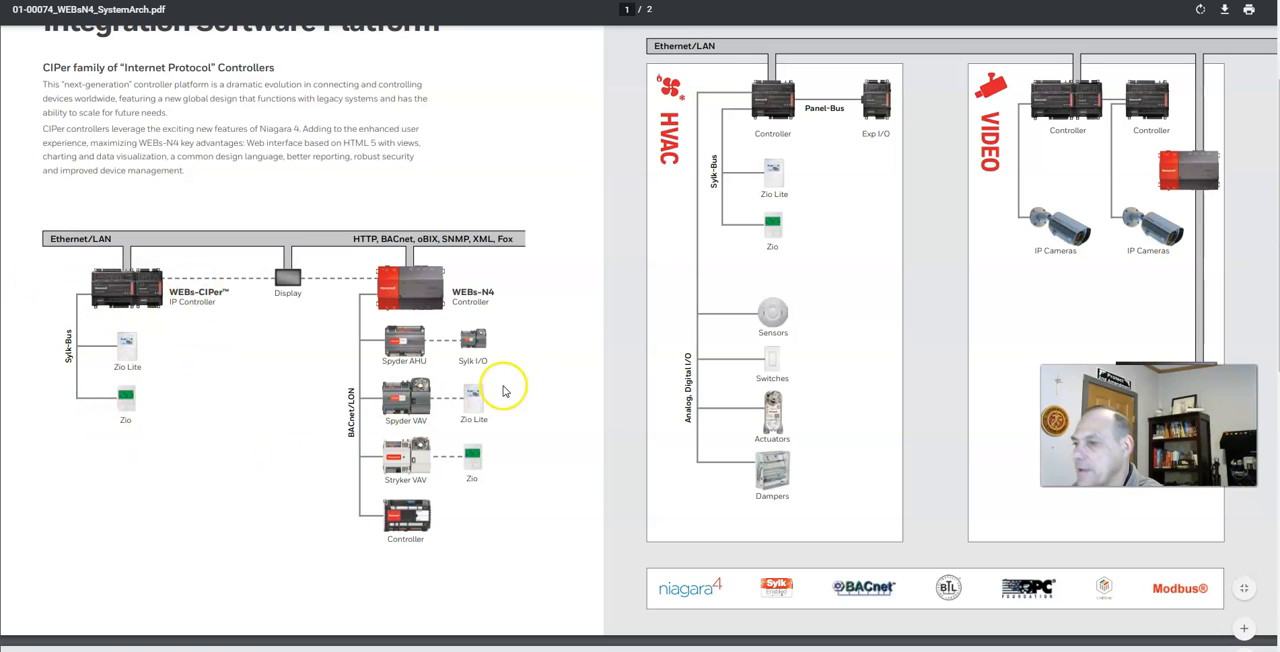
mouse_move(708, 304)
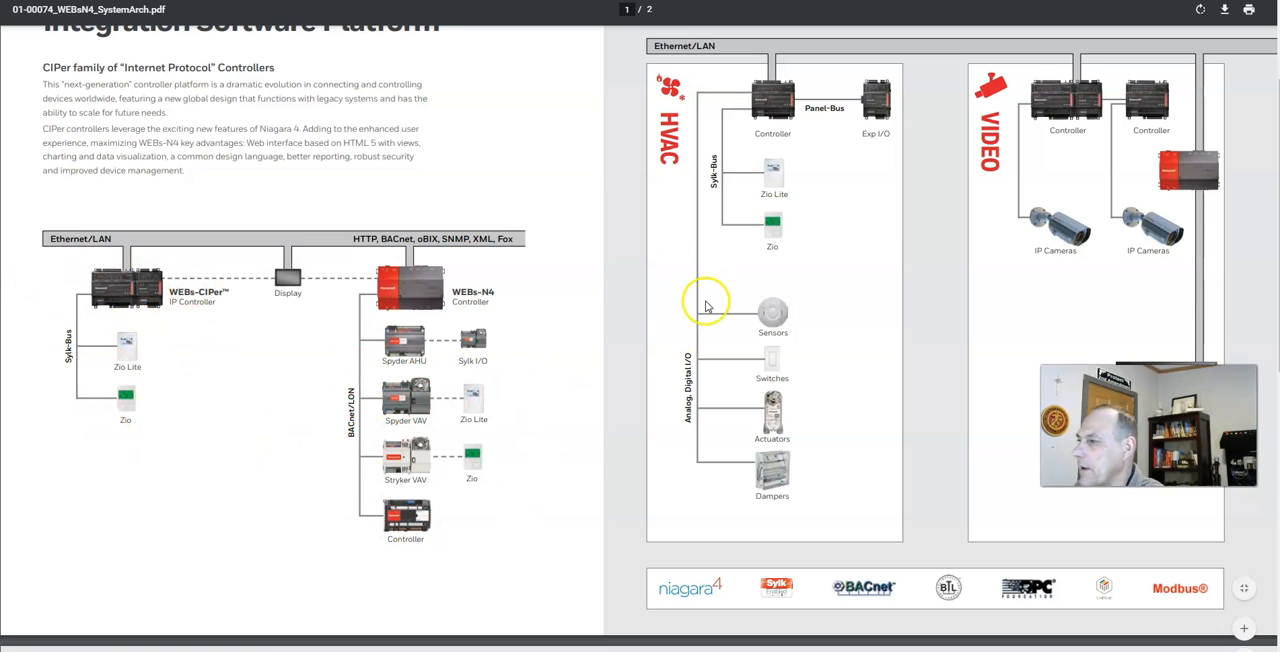
scroll(down, 3)
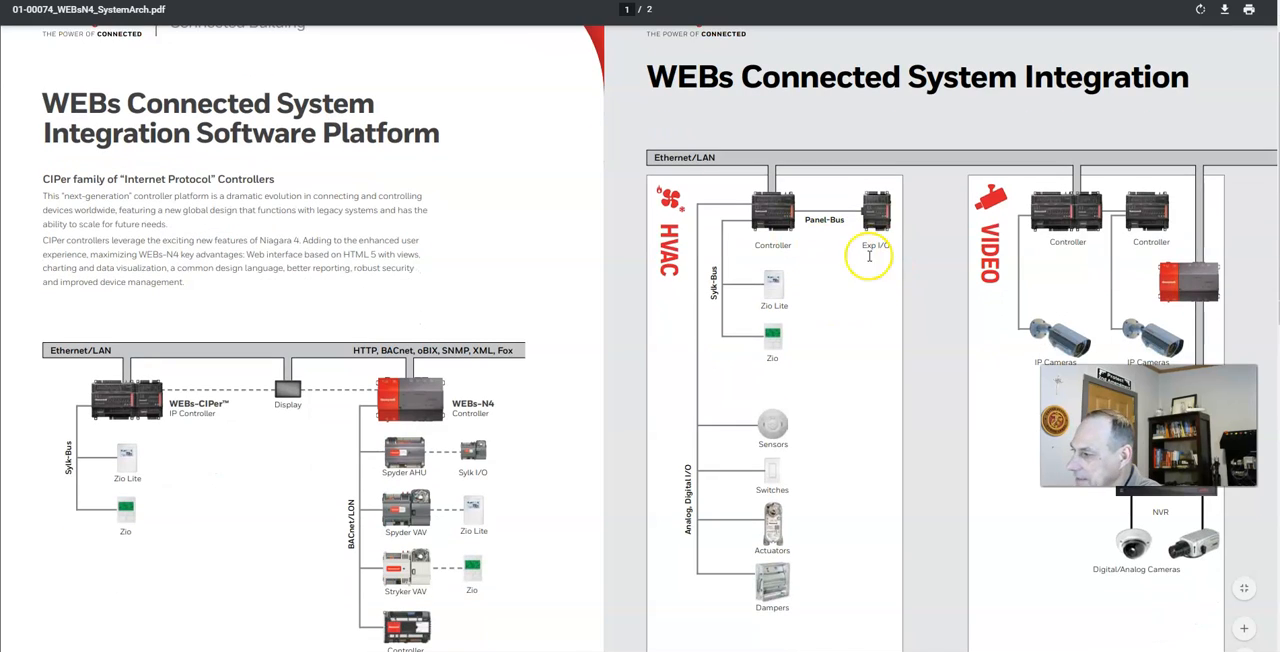
mouse_move(692, 256)
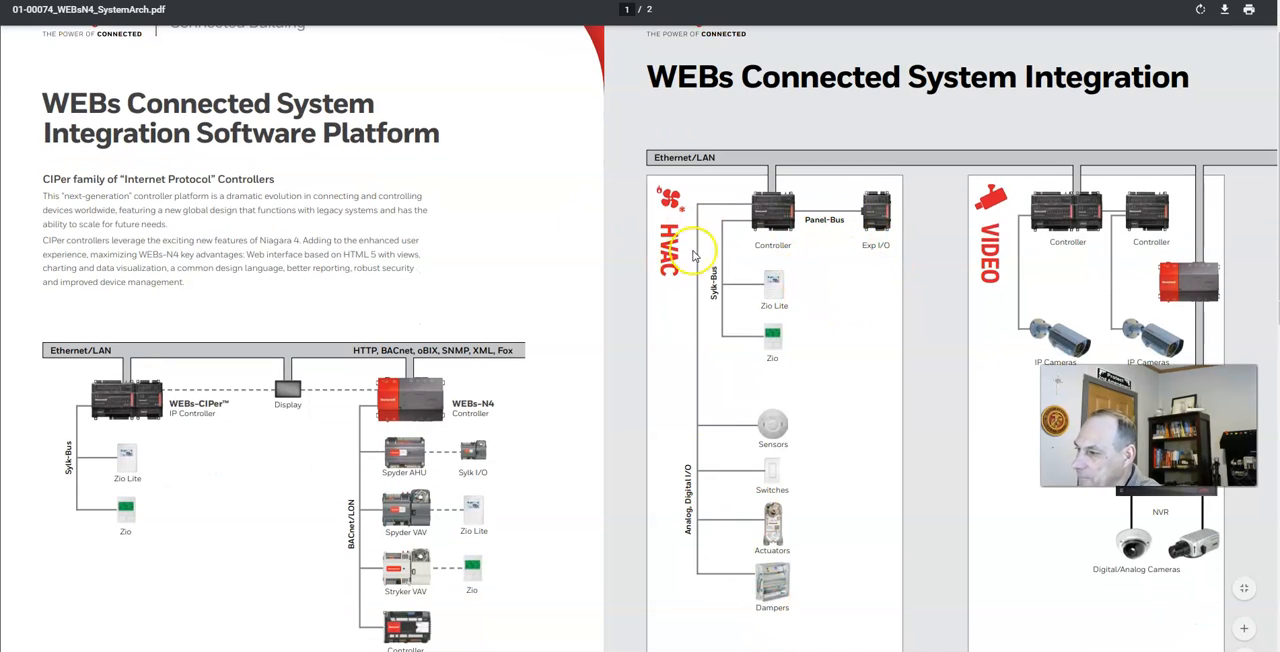
mouse_move(778, 324)
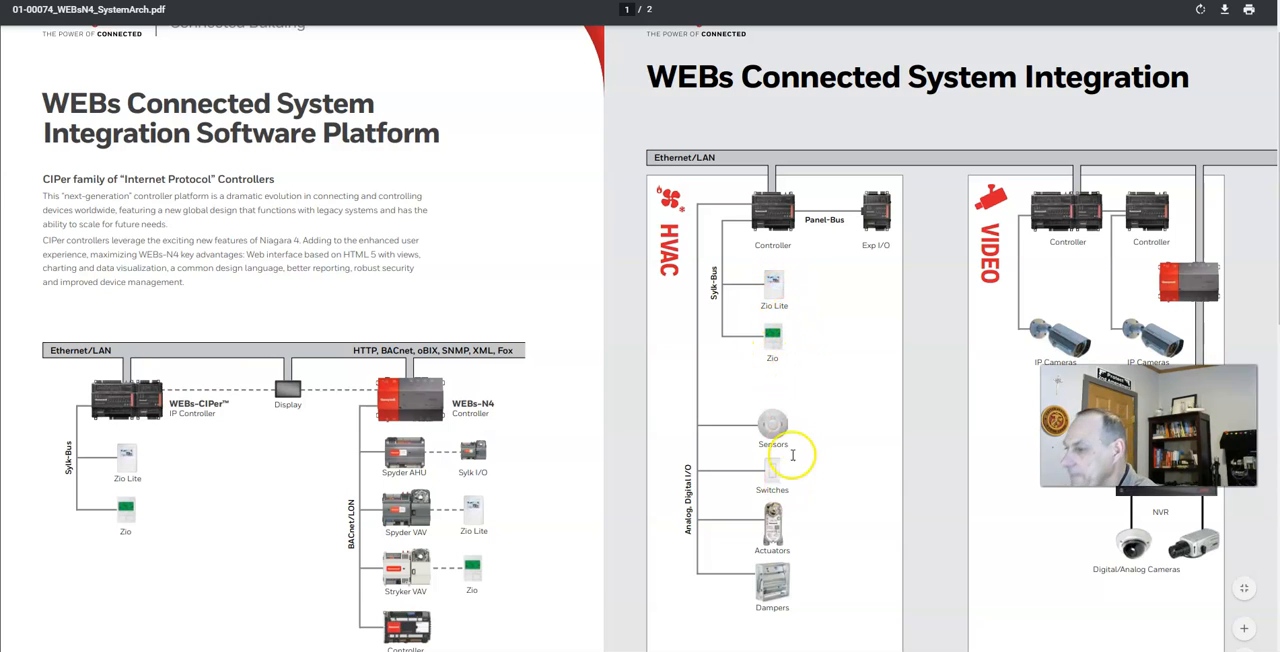
mouse_move(830, 570)
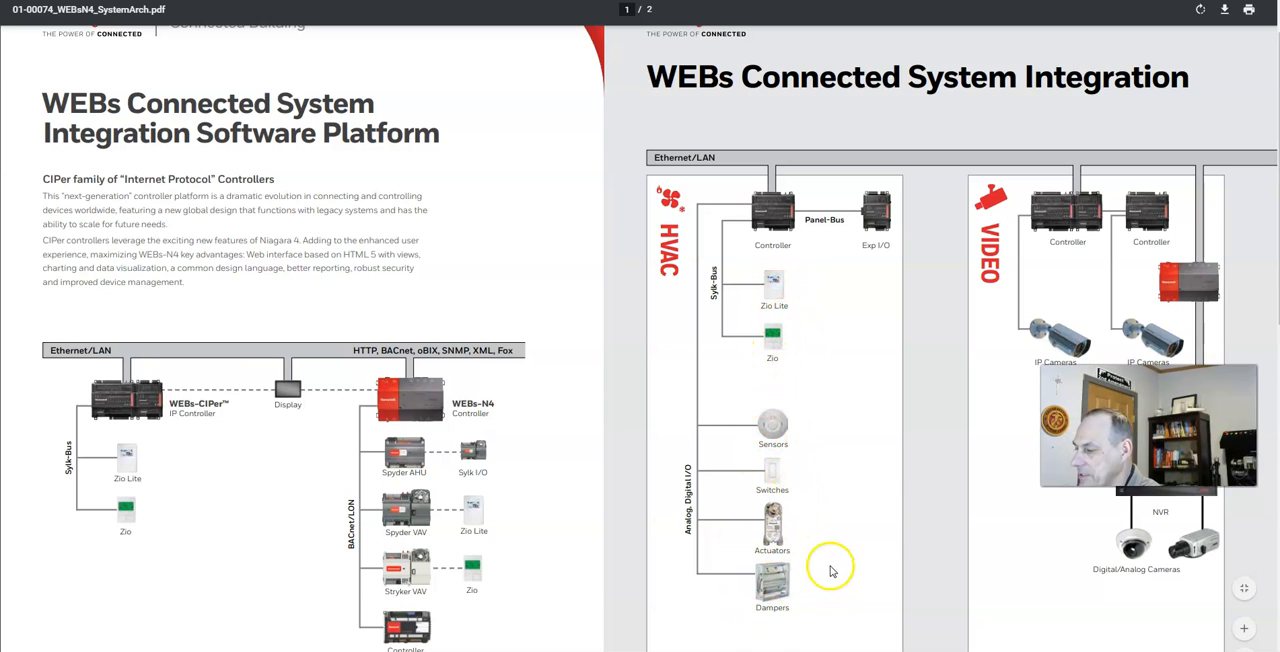
mouse_move(738, 556)
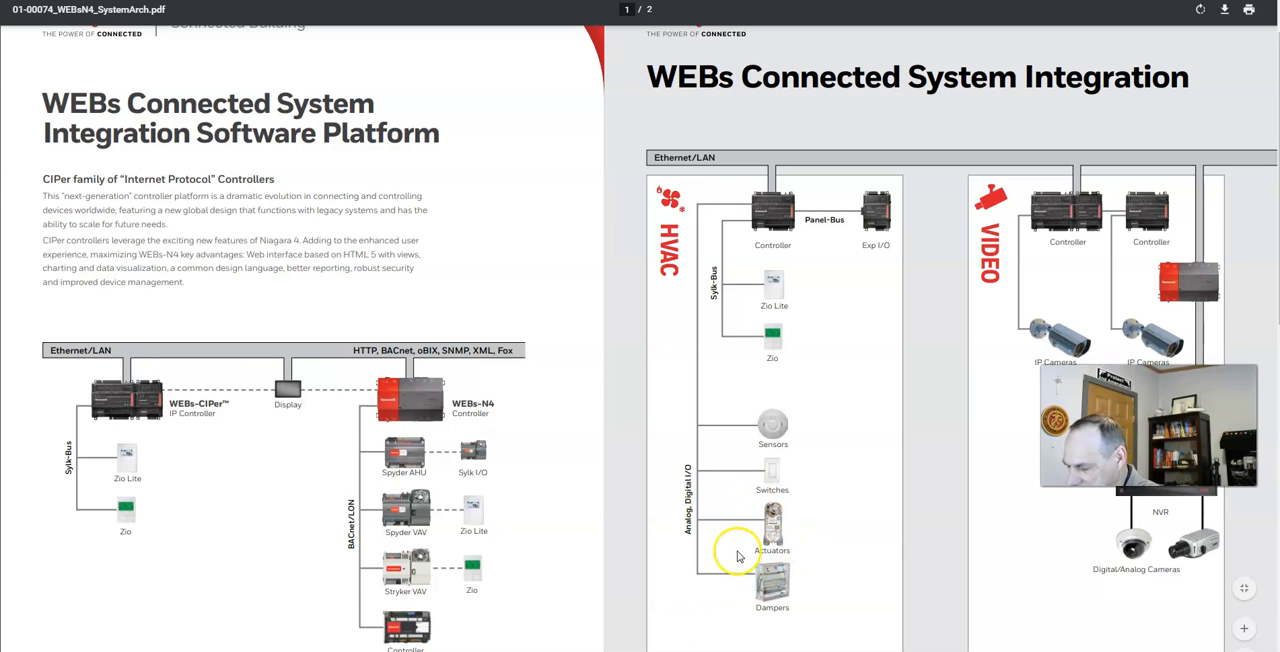
mouse_move(756, 576)
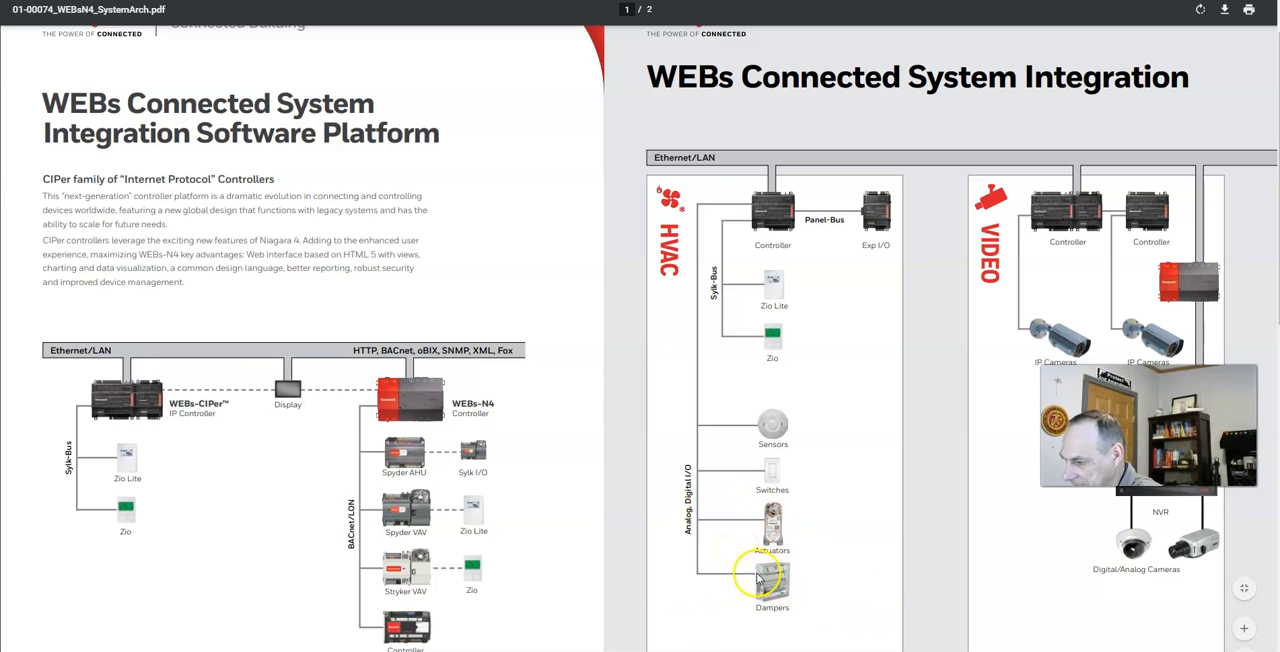
mouse_move(820, 590)
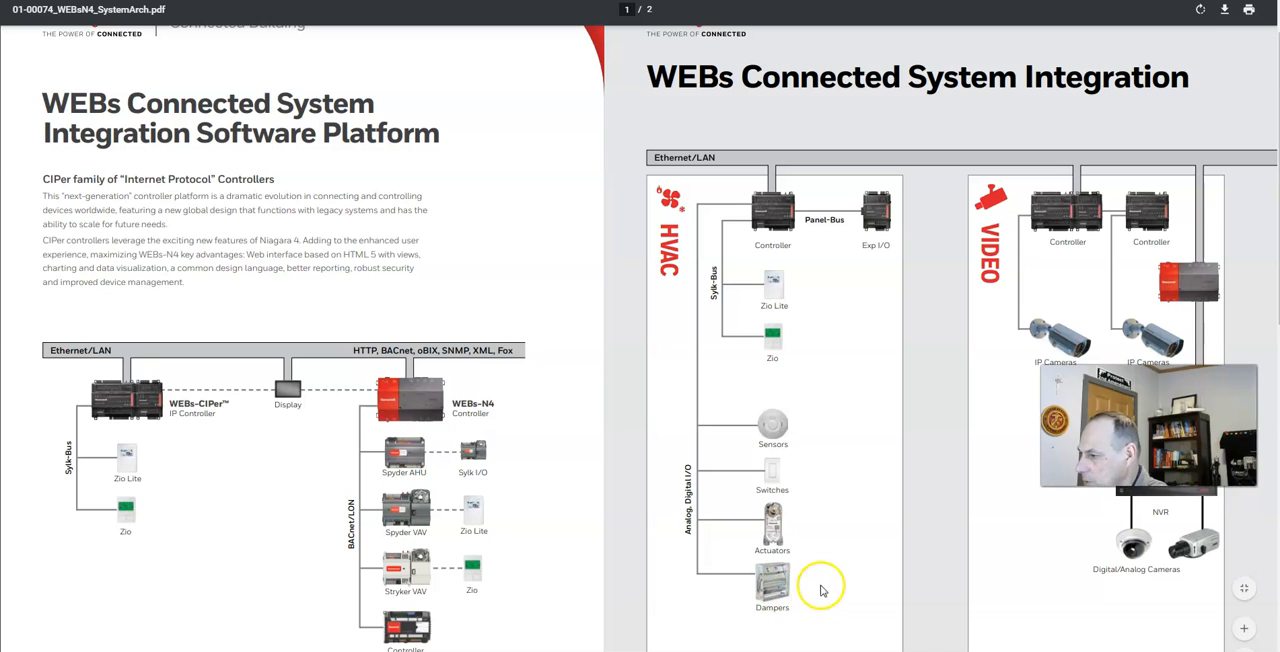
mouse_move(824, 450)
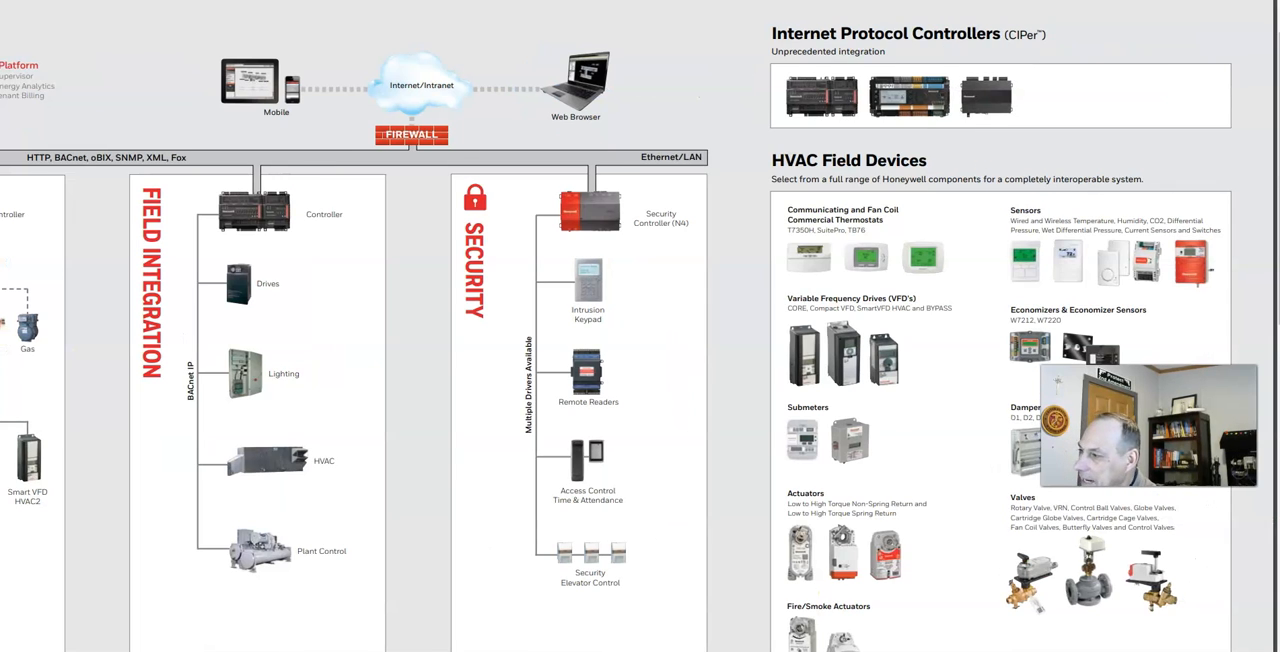
Scroll through the PDF pages to the Electrical, Field Integration and Security columns
scroll(down, 3)
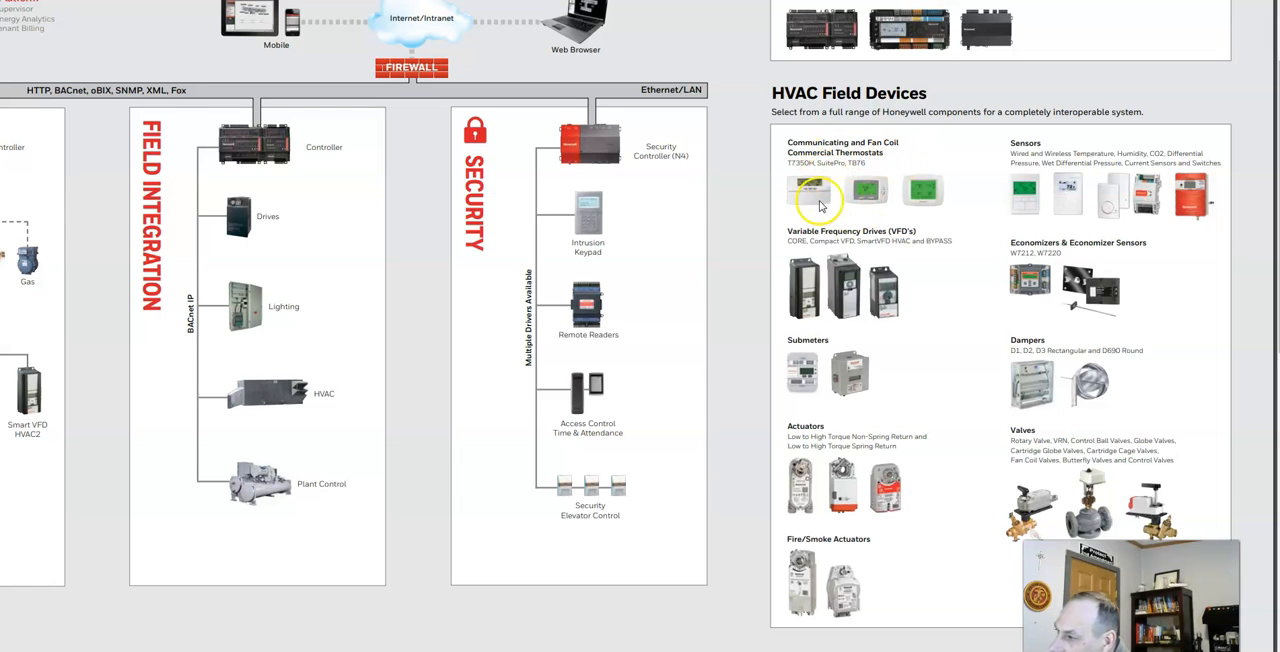
mouse_move(800, 480)
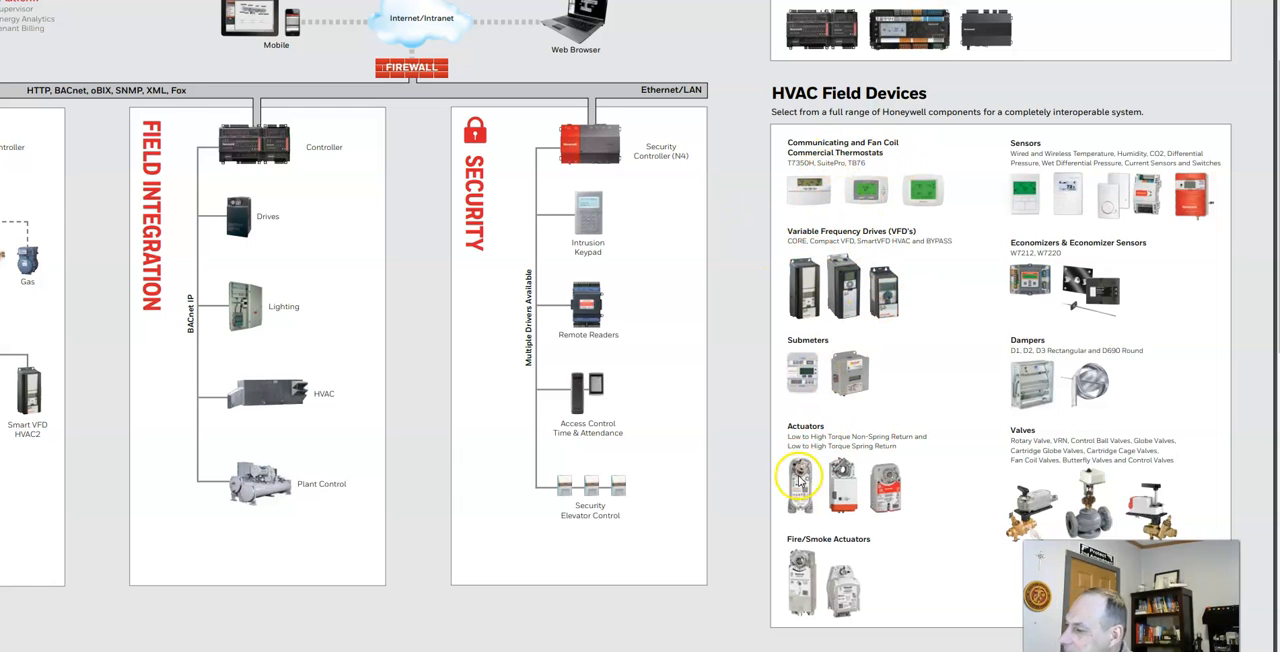
mouse_move(1068, 490)
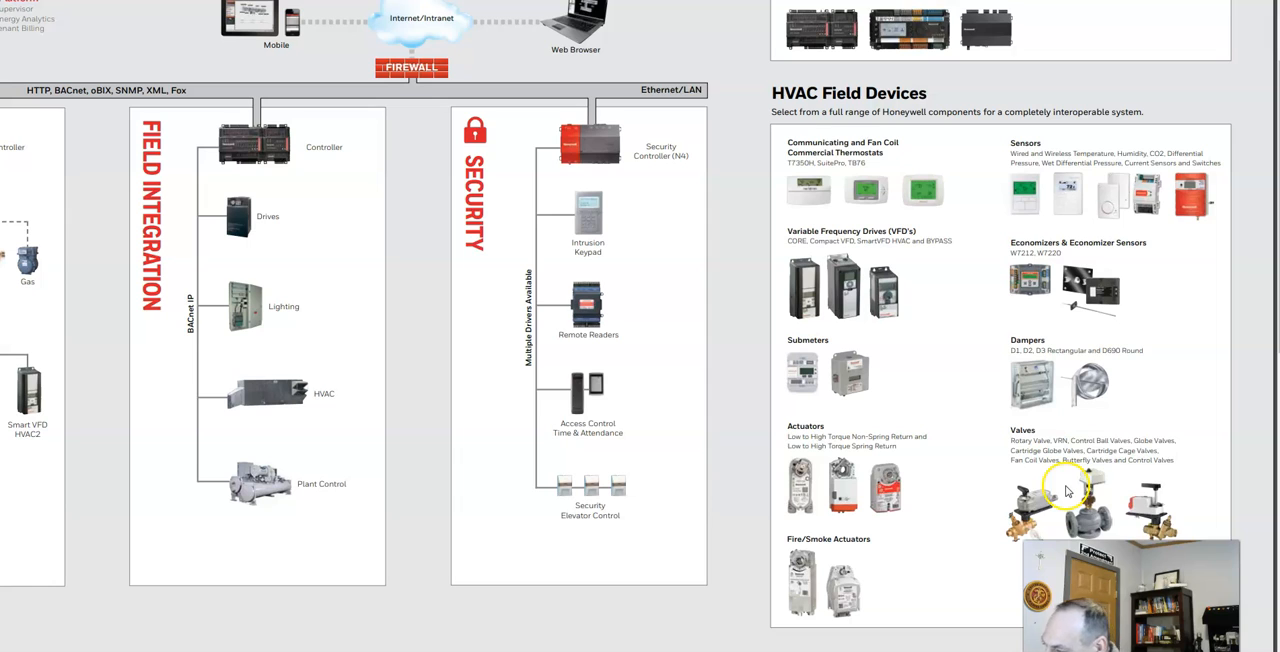
mouse_move(1122, 256)
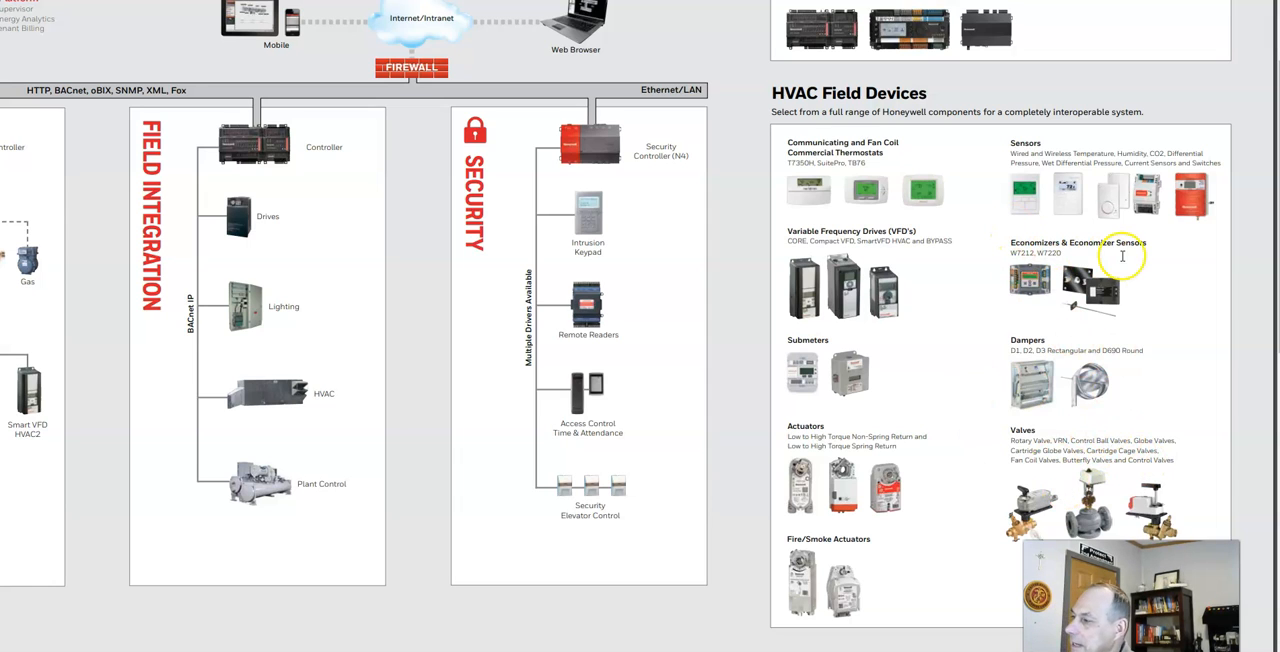
mouse_move(1060, 316)
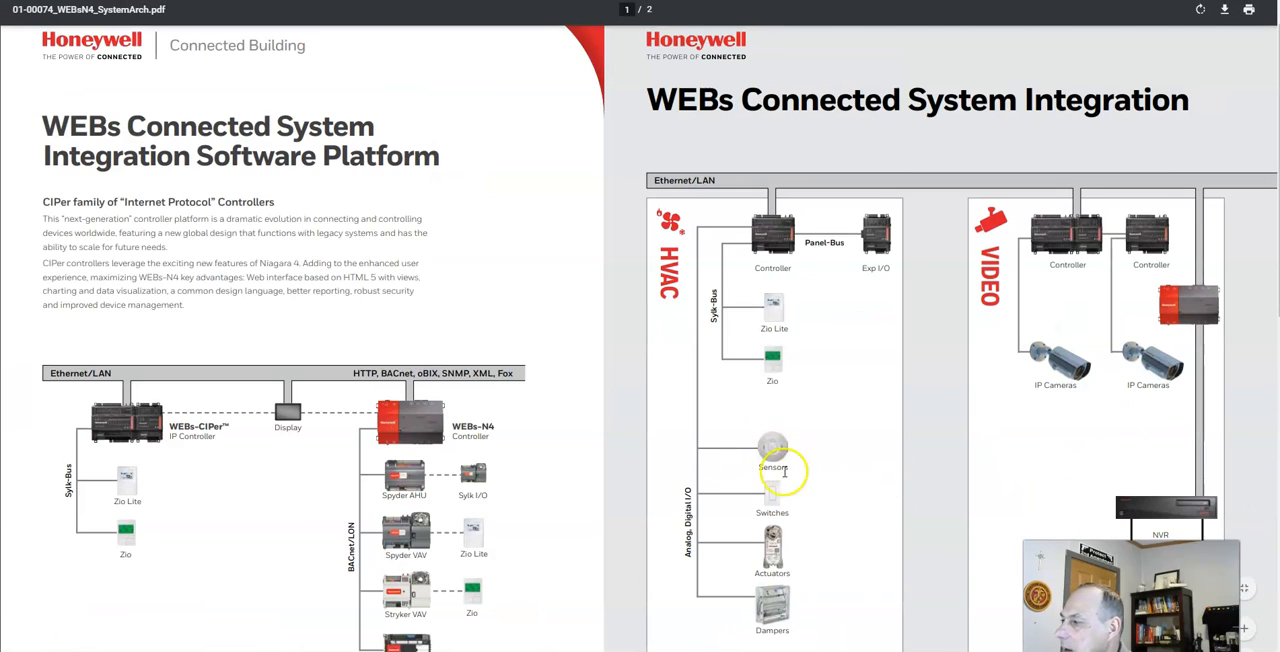
scroll(down, 3)
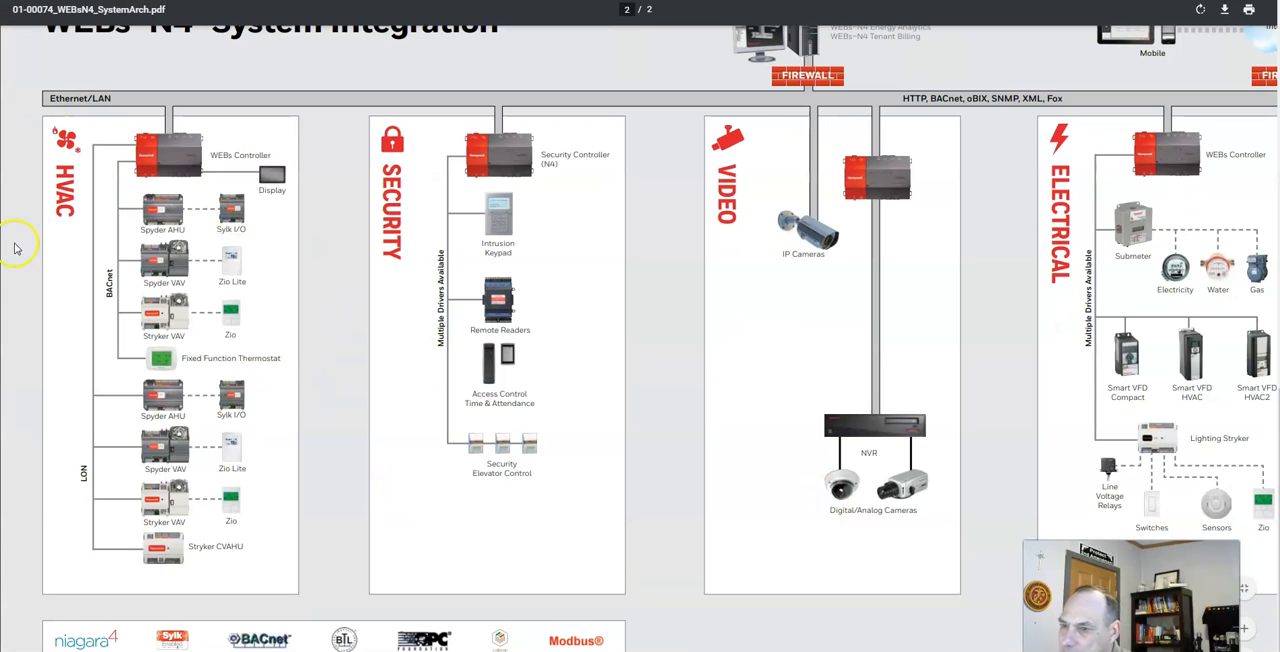
mouse_move(584, 400)
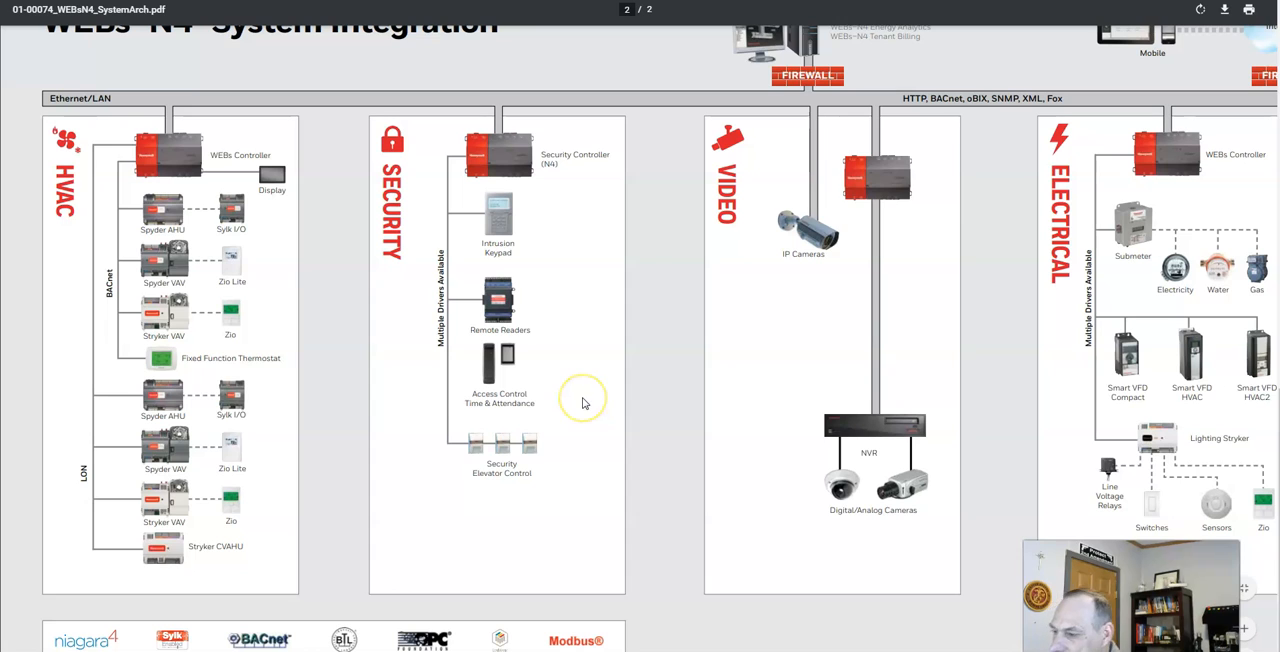
mouse_move(712, 436)
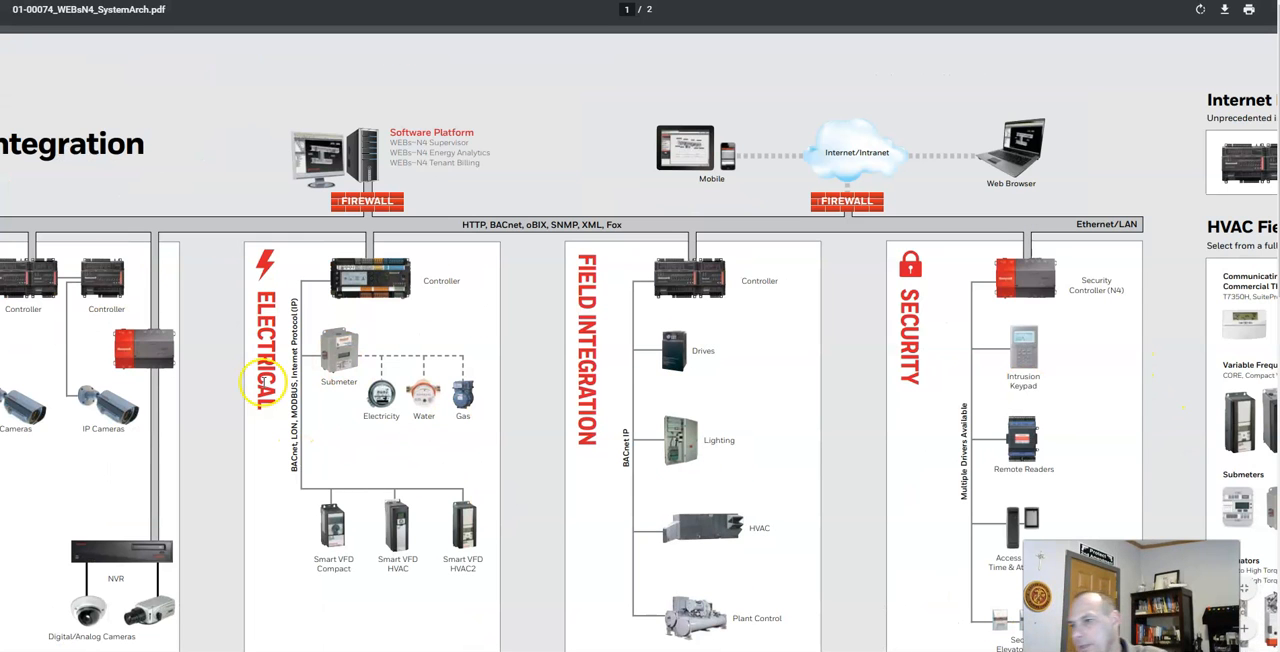
mouse_move(560, 338)
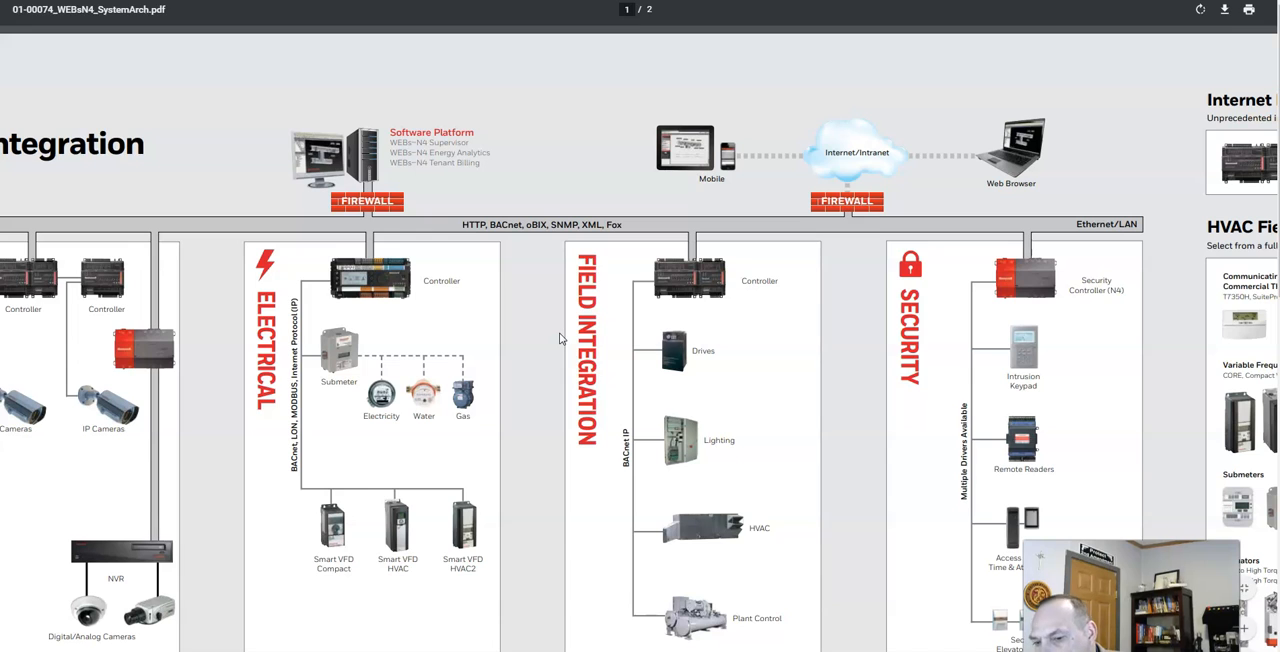
scroll(down, 3)
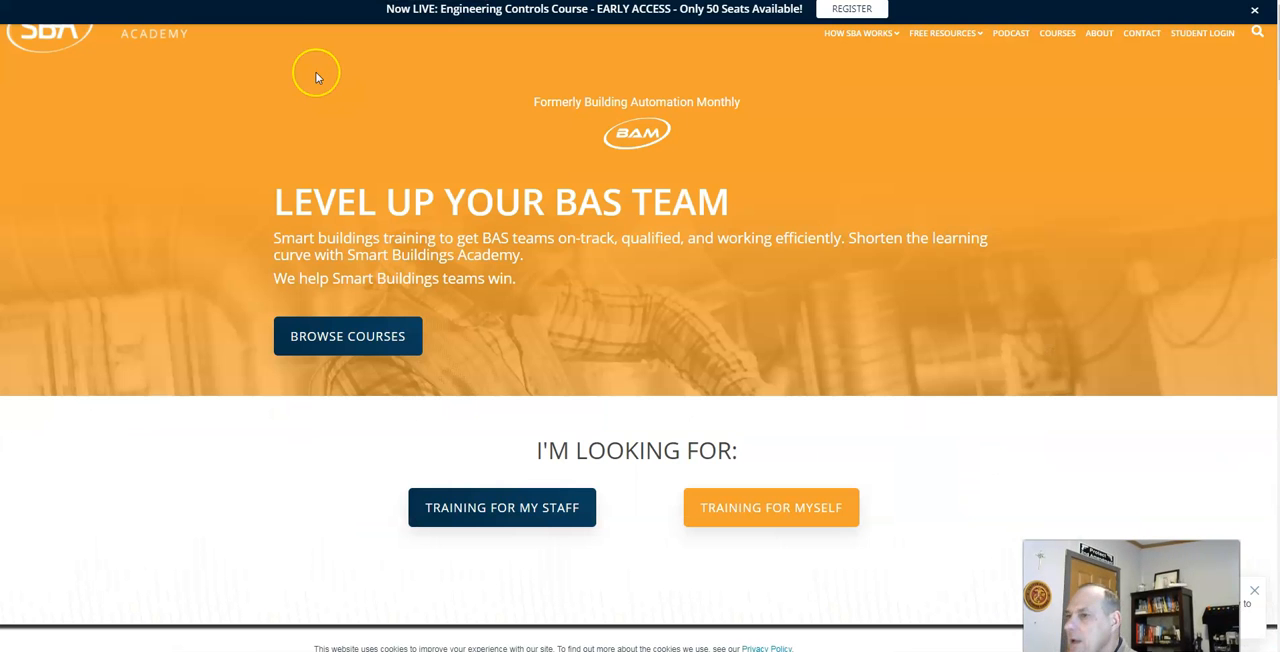
mouse_move(316, 76)
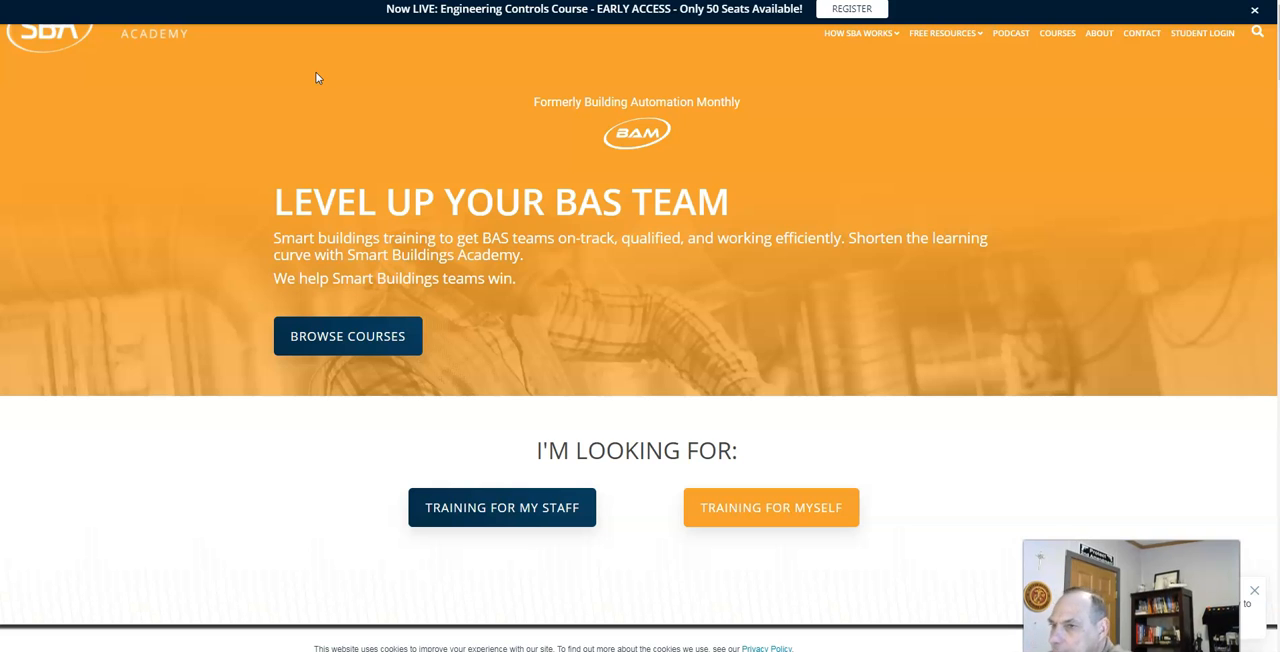
mouse_move(250, 24)
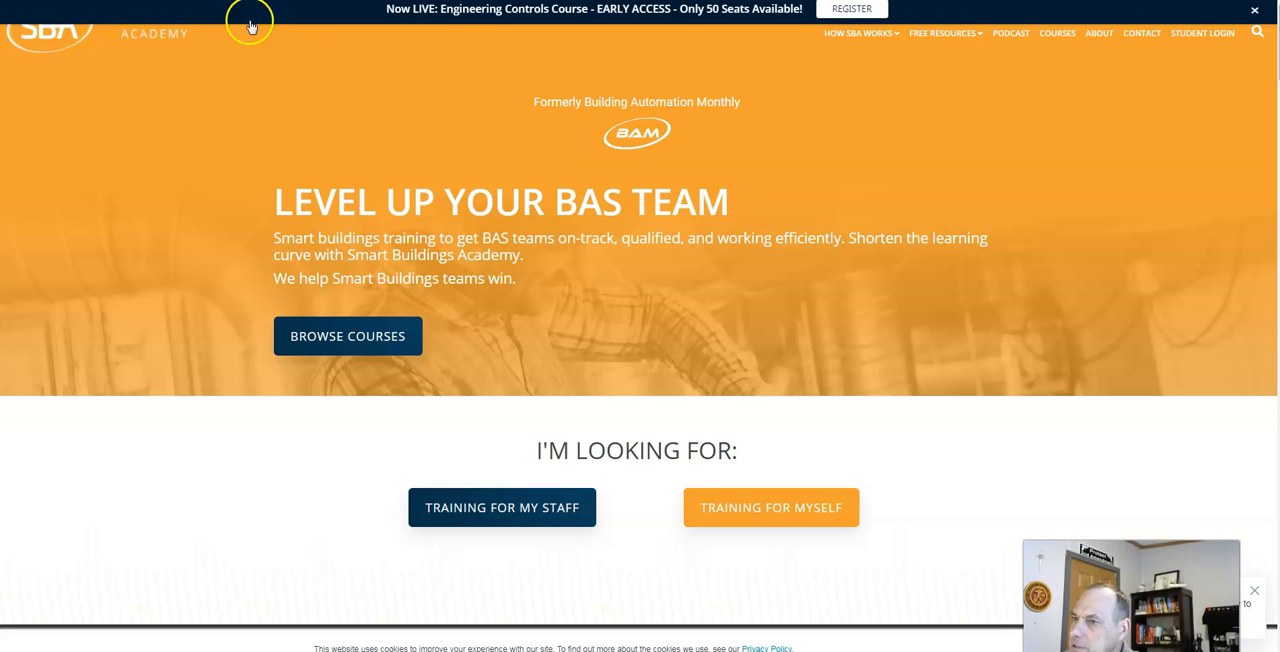
mouse_move(656, 212)
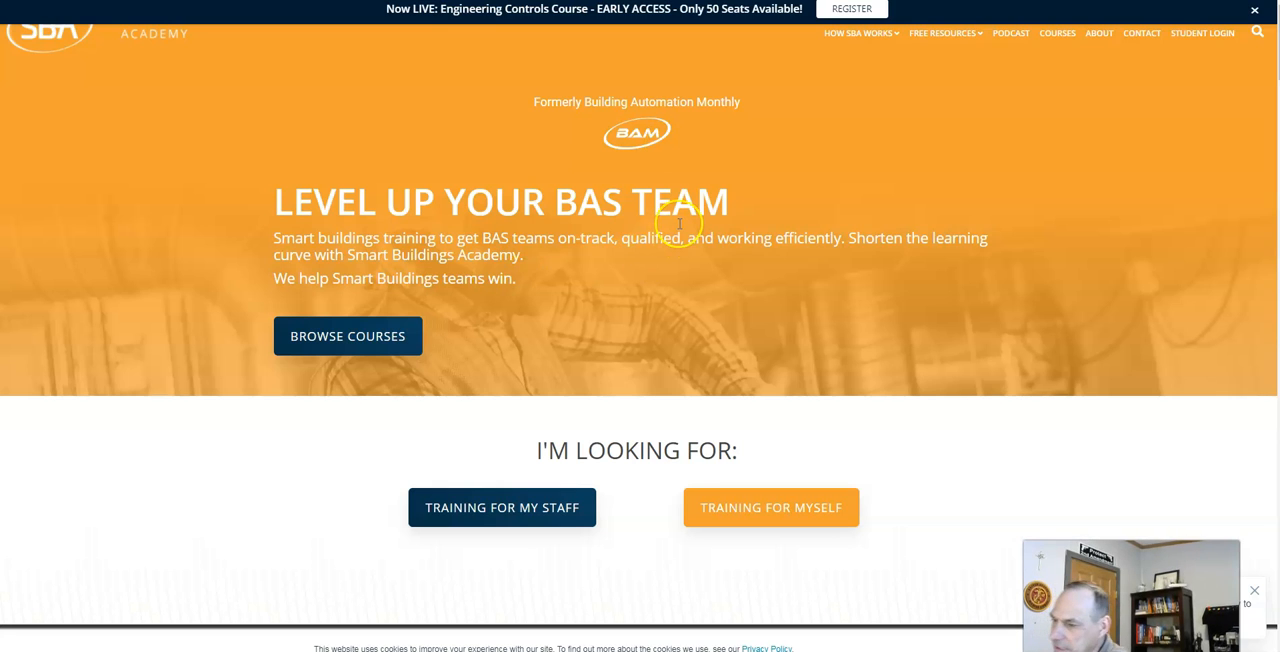
mouse_move(668, 284)
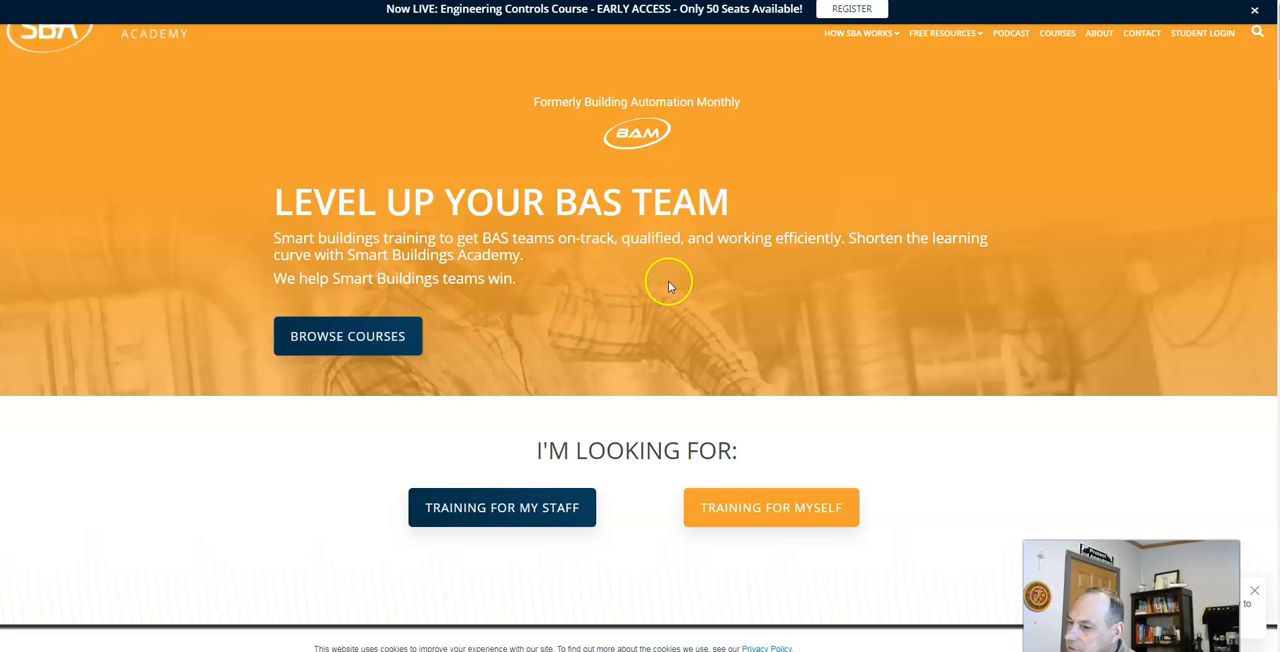
Scroll down the homepage to the six training paths from Technician to Sales
scroll(down, 3)
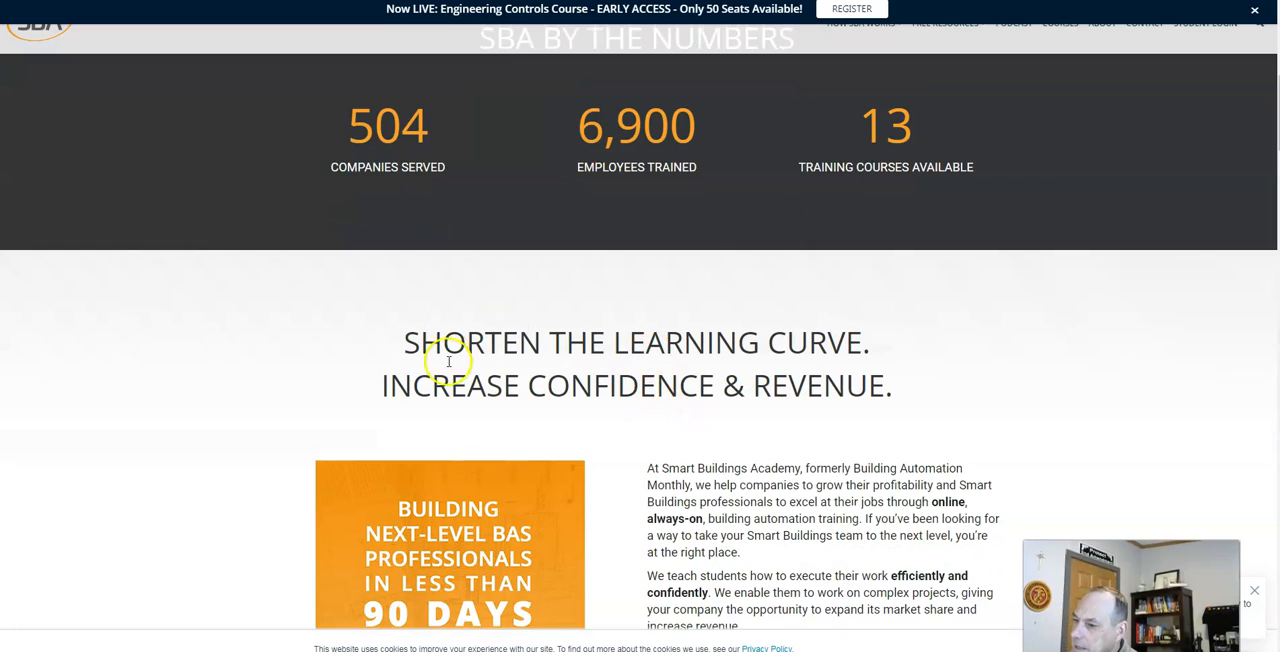
scroll(down, 3)
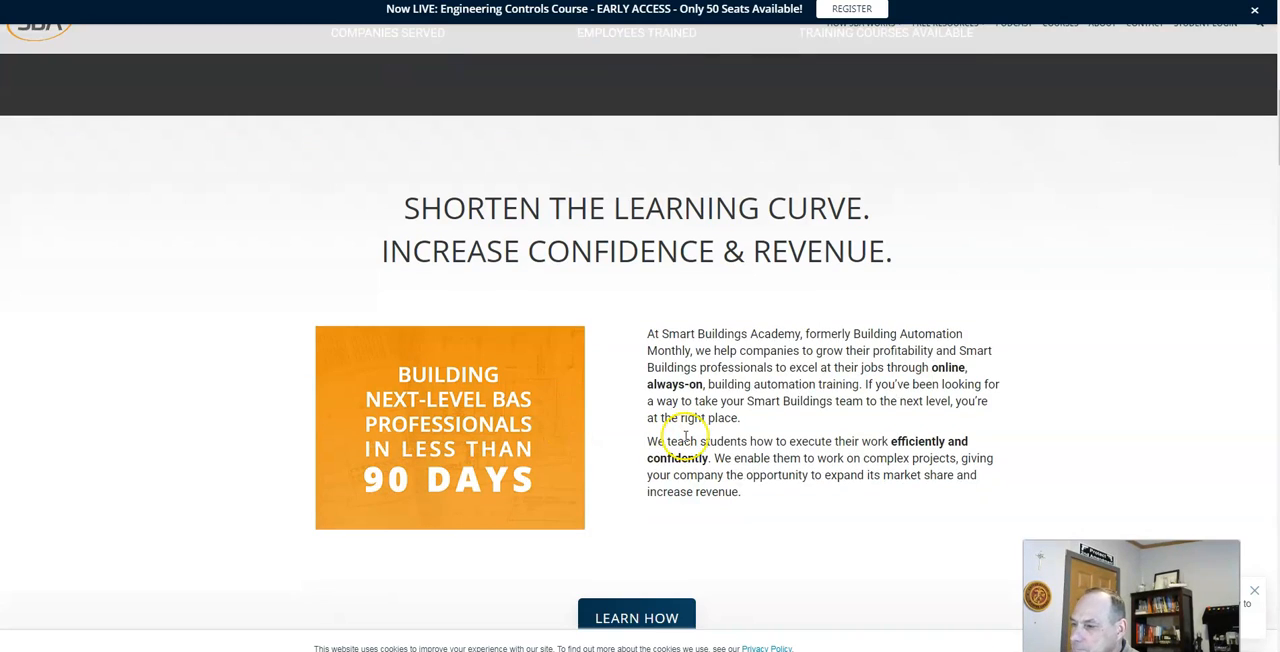
scroll(down, 3)
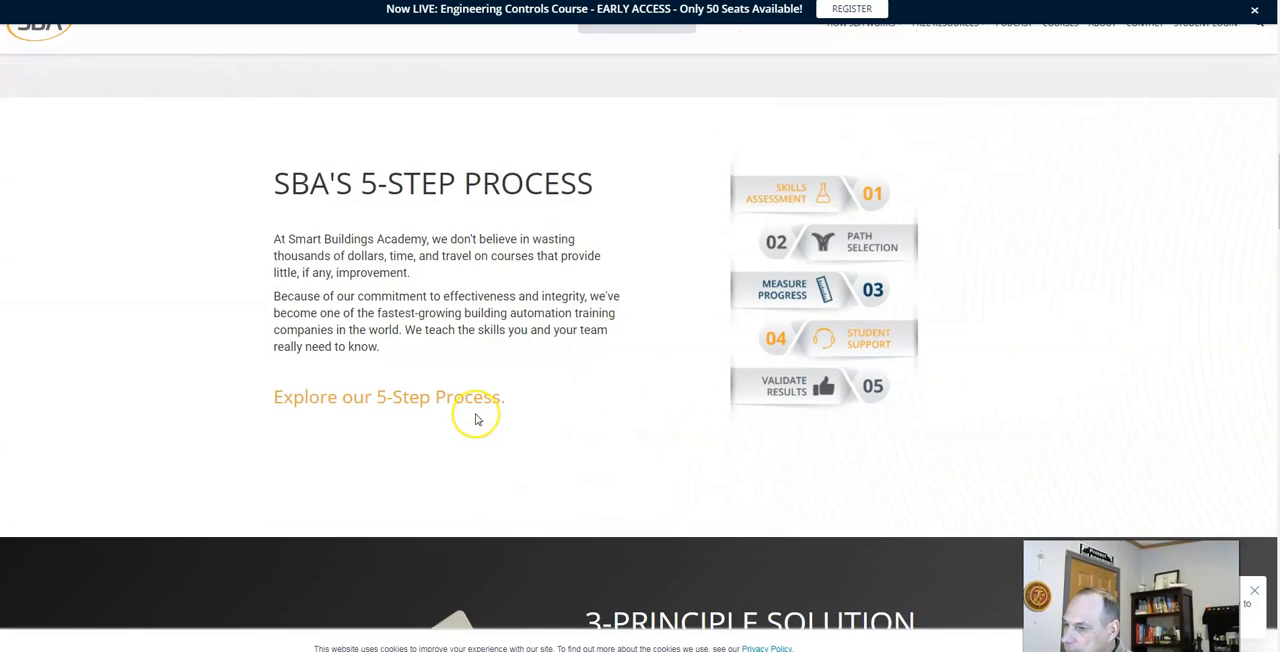
scroll(down, 3)
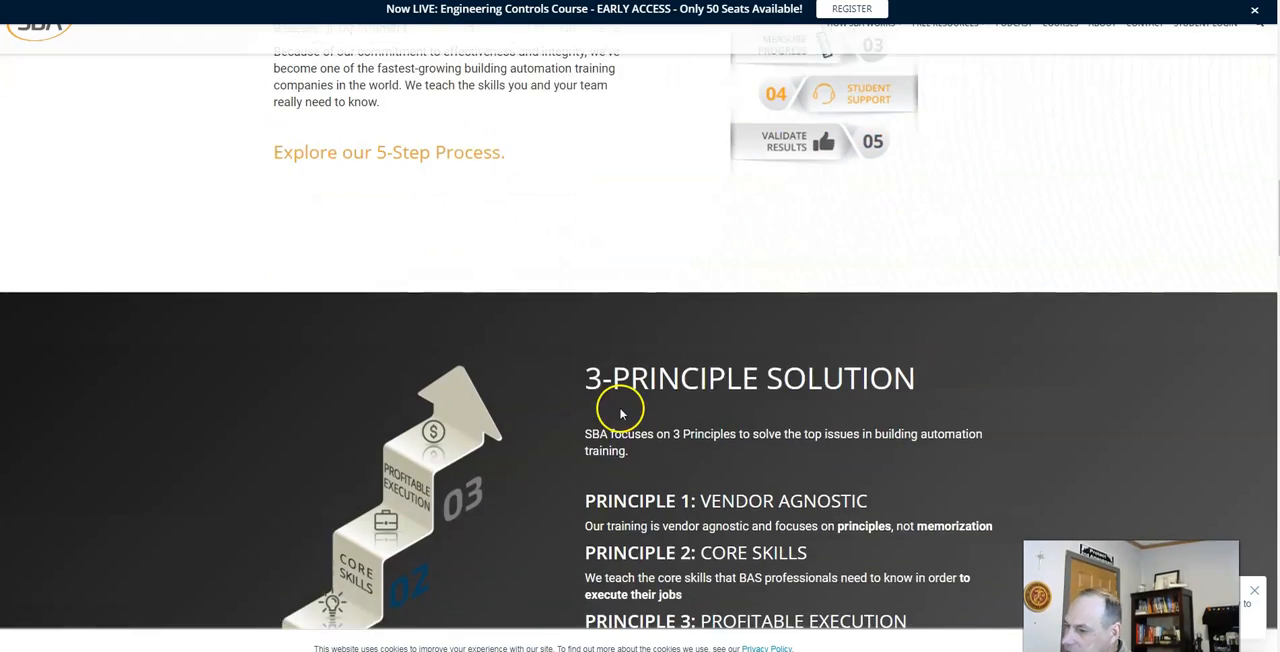
scroll(up, 3)
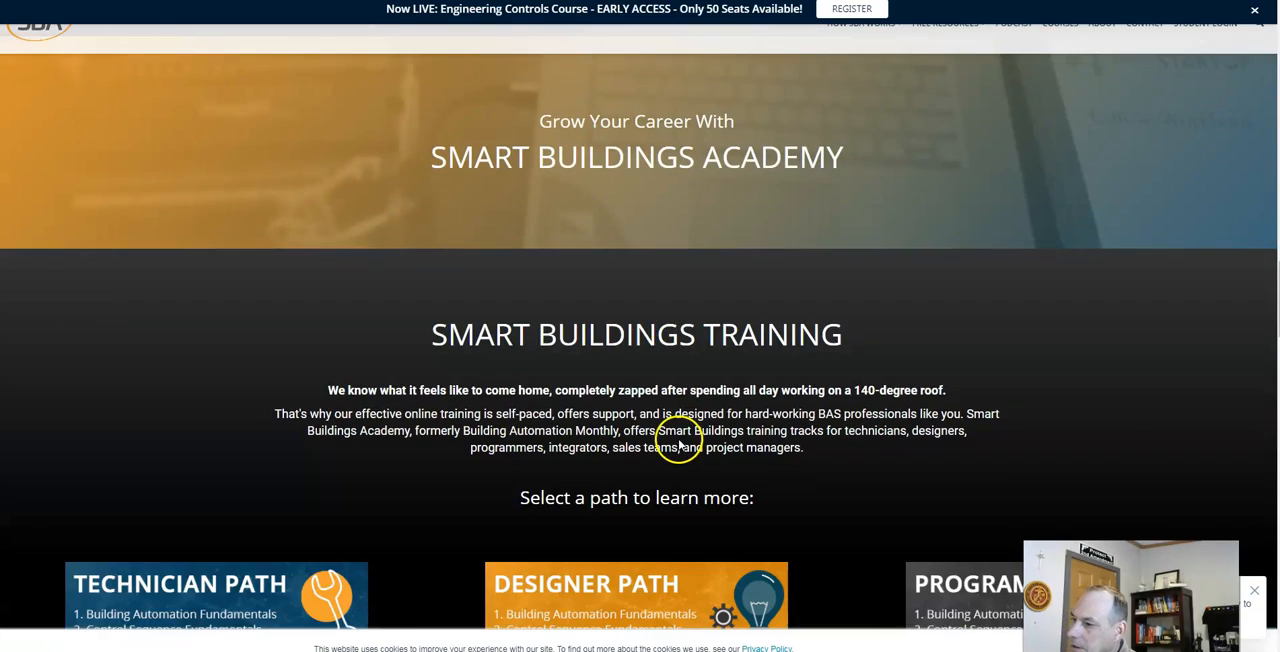
scroll(down, 3)
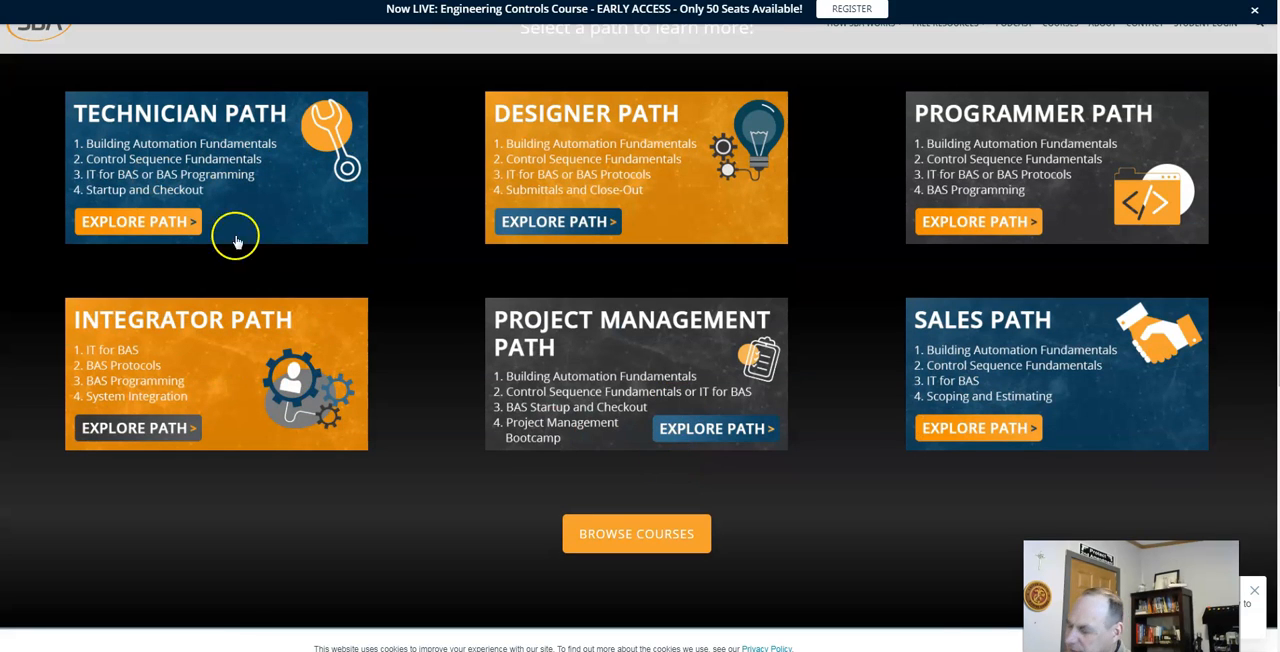
mouse_move(196, 172)
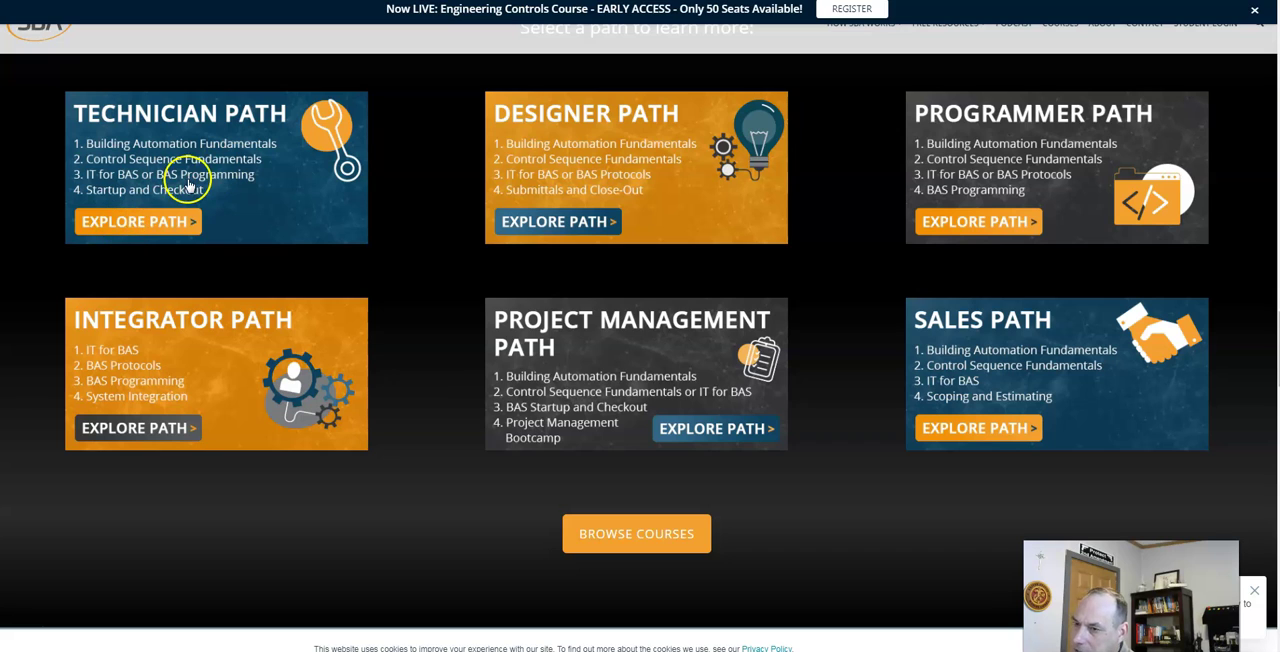
mouse_move(150, 188)
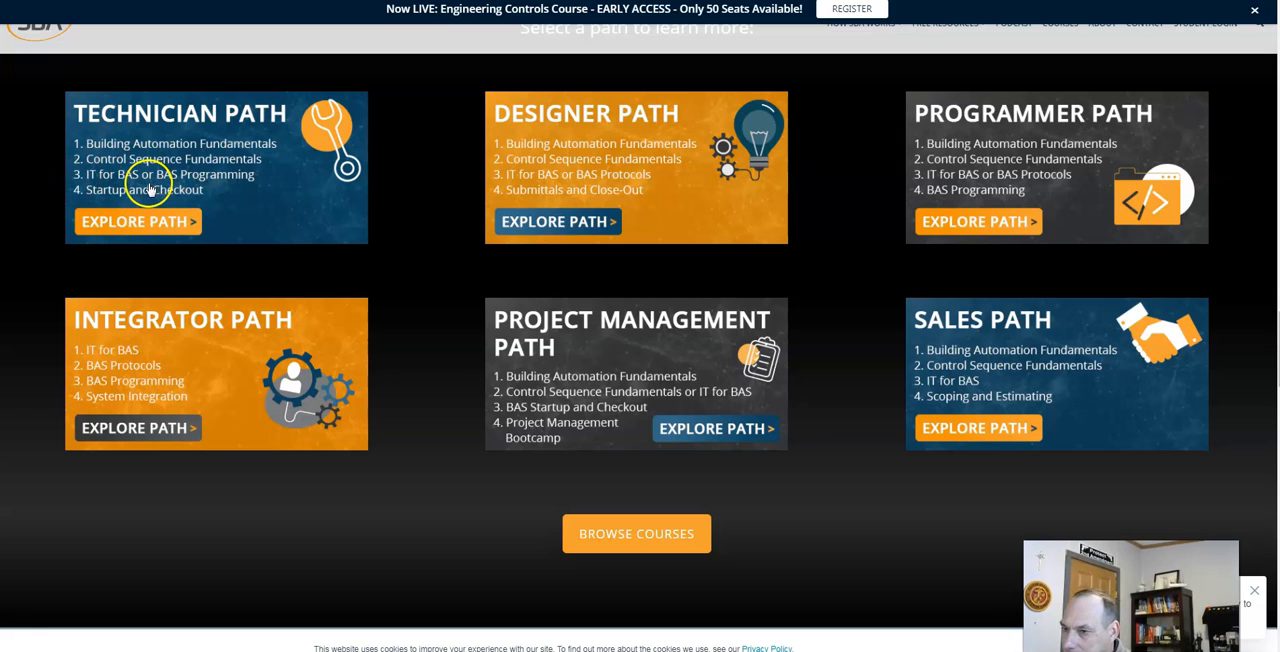
mouse_move(272, 196)
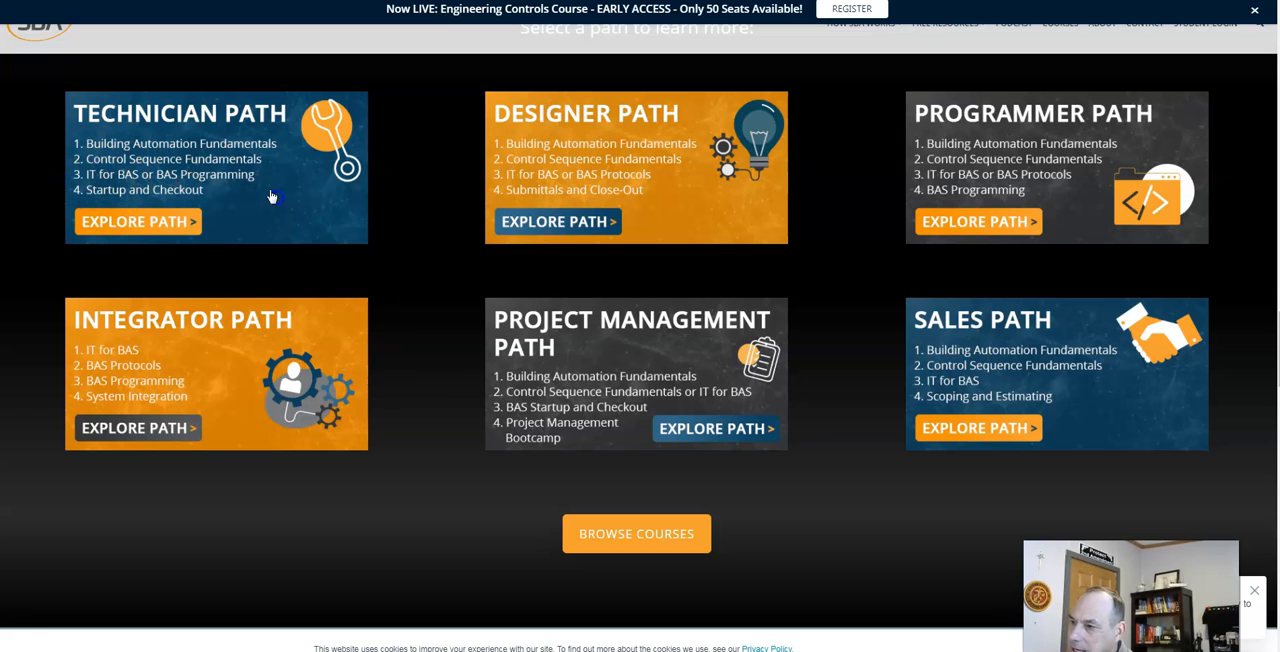
mouse_move(564, 152)
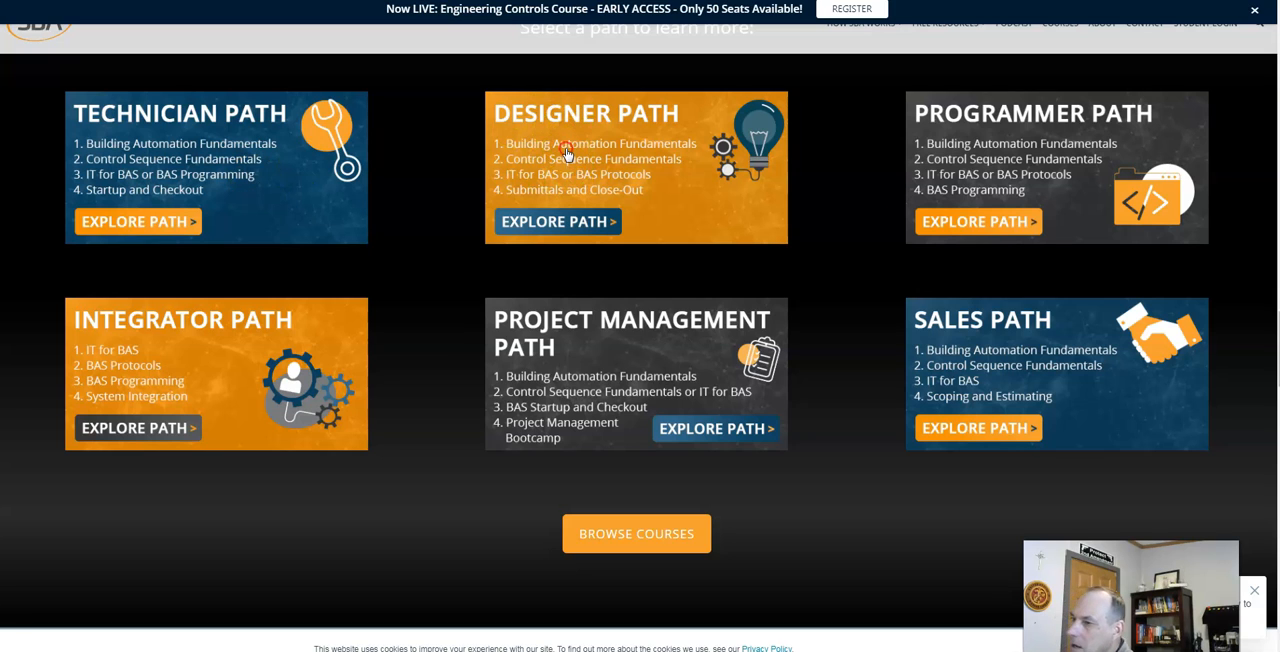
mouse_move(590, 190)
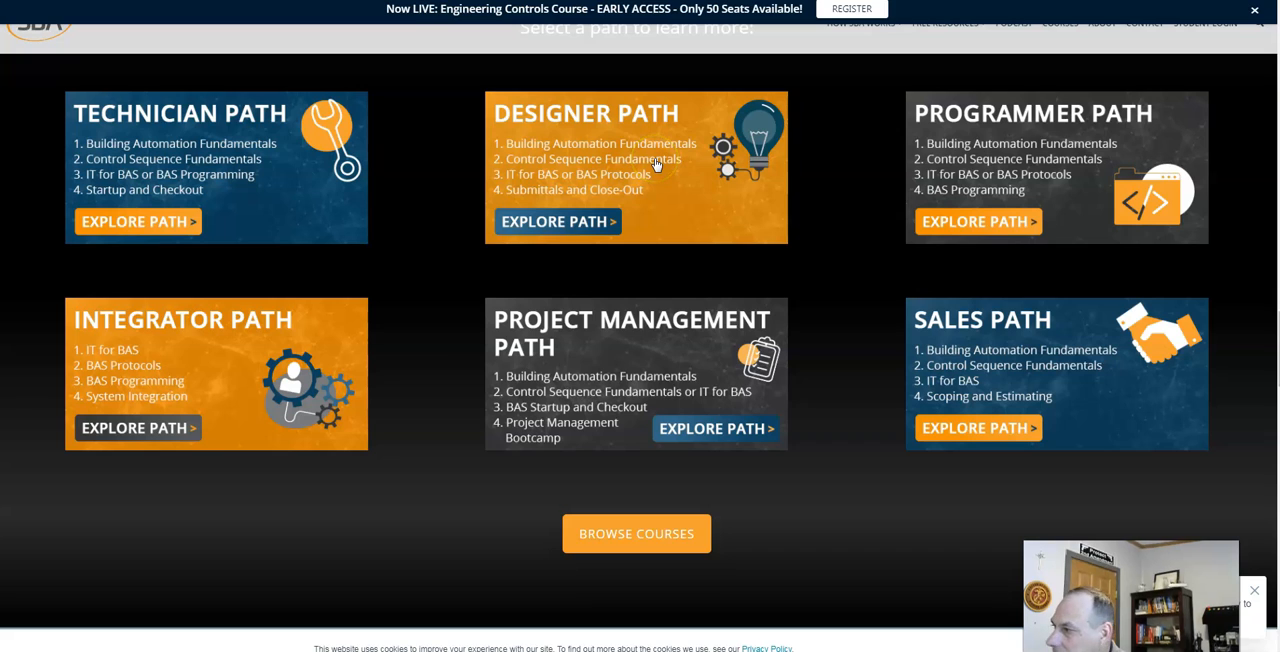
mouse_move(854, 76)
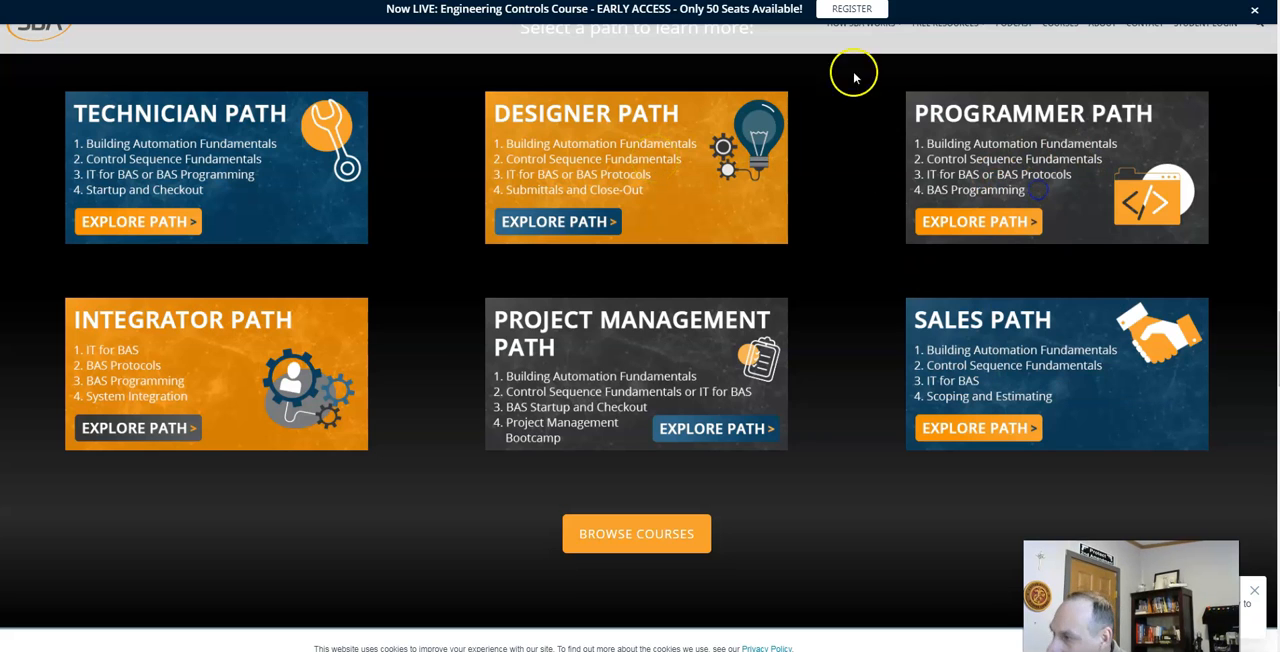
click(978, 220)
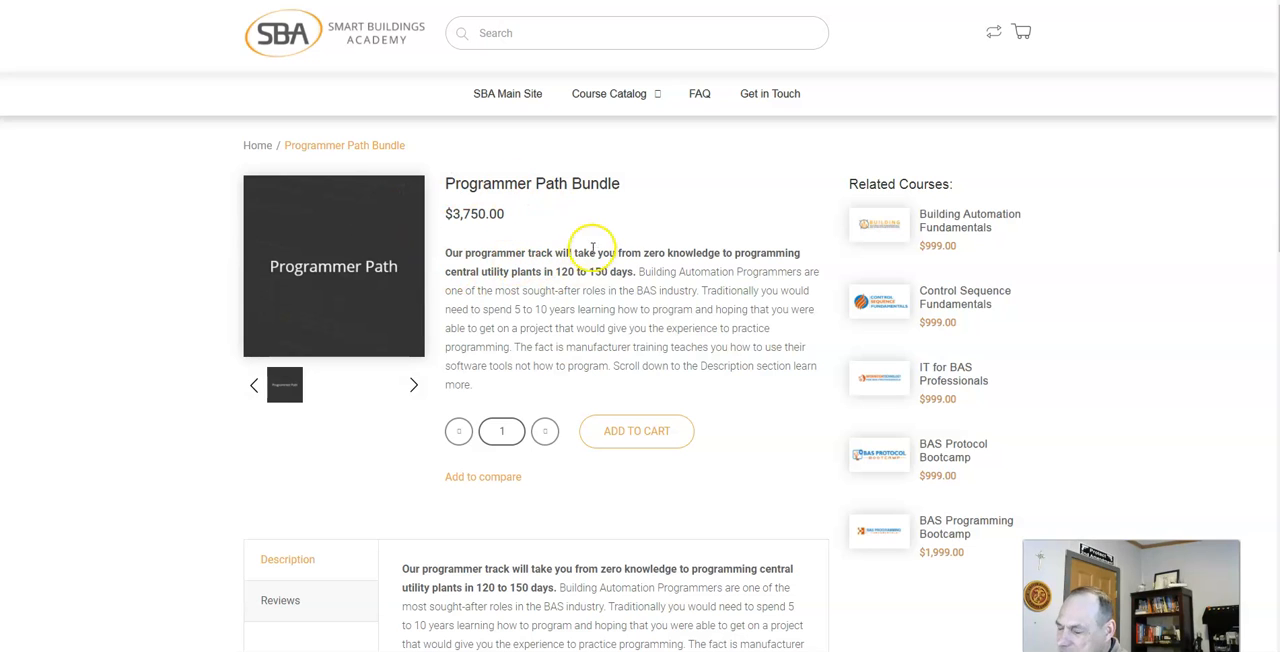
mouse_move(640, 280)
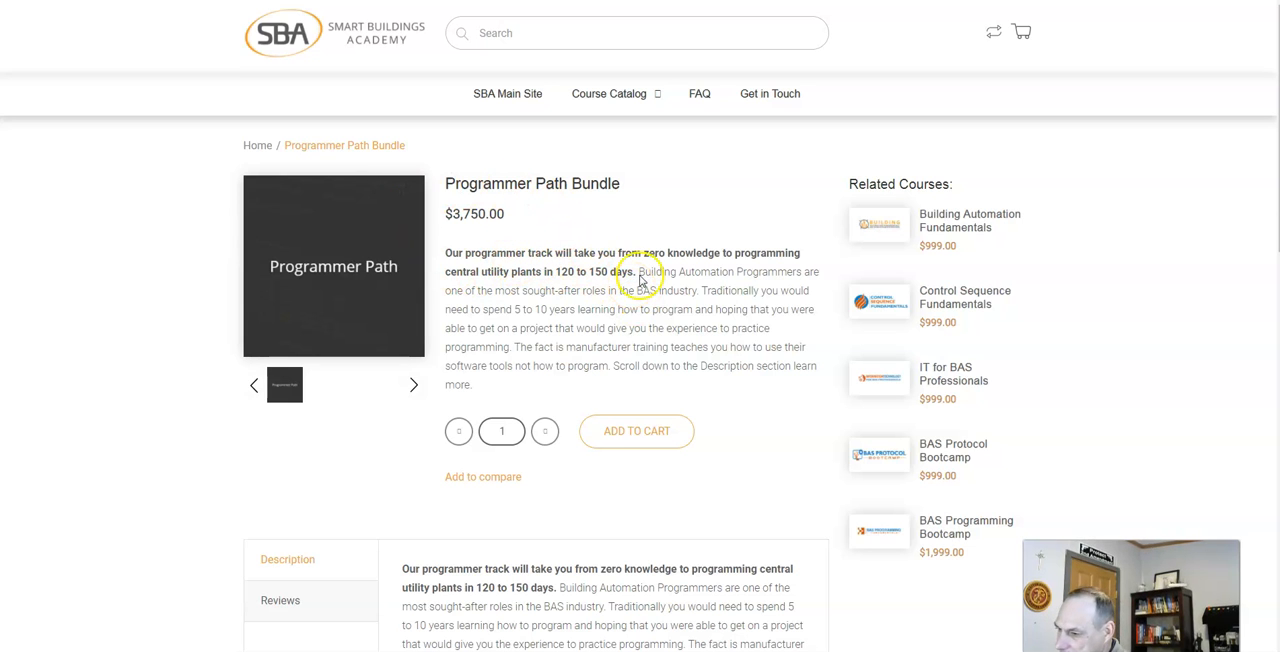
scroll(down, 3)
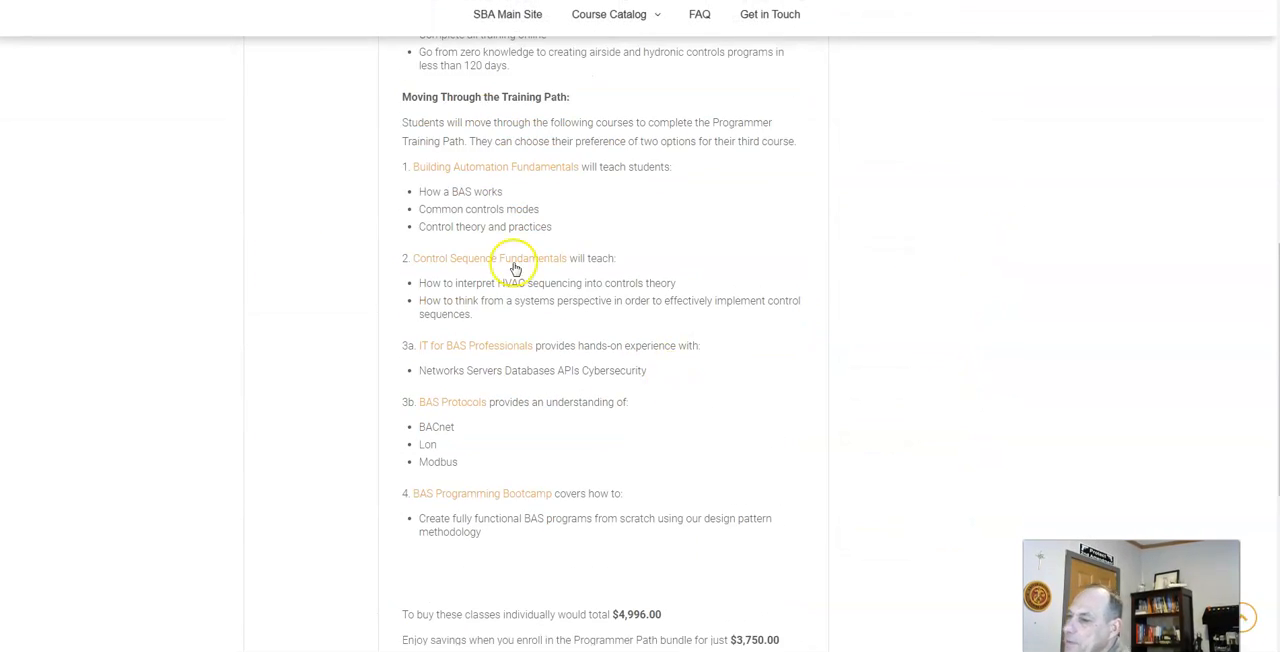
mouse_move(500, 168)
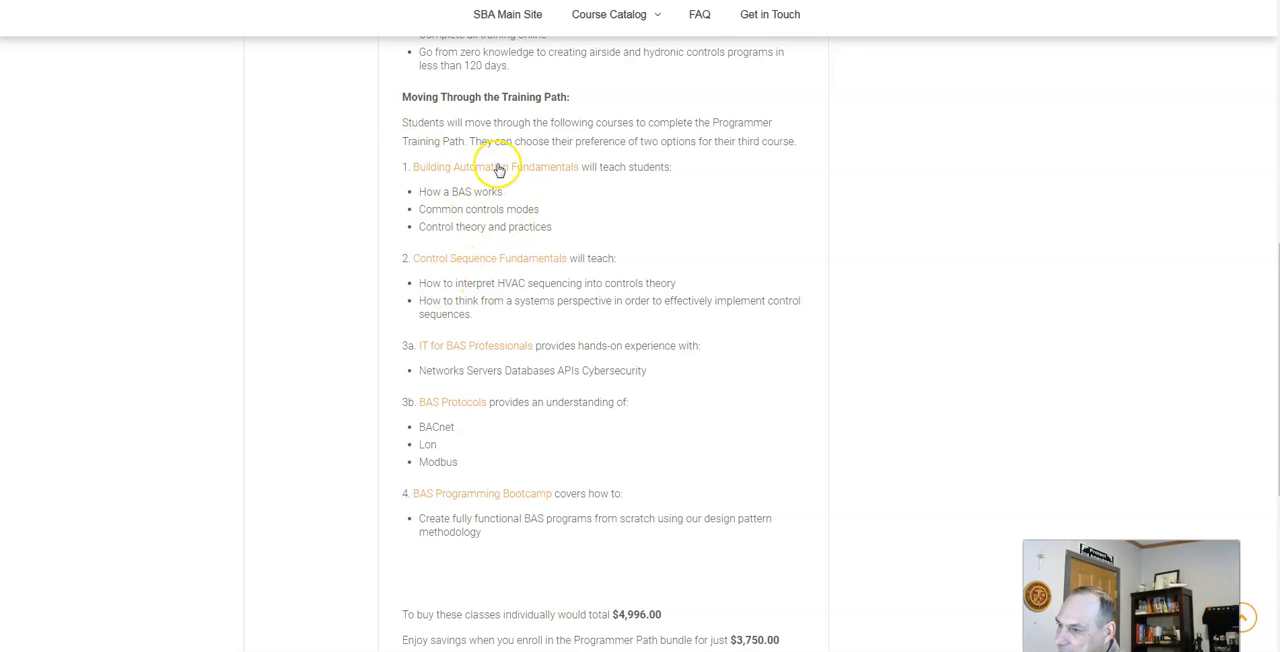
mouse_move(560, 208)
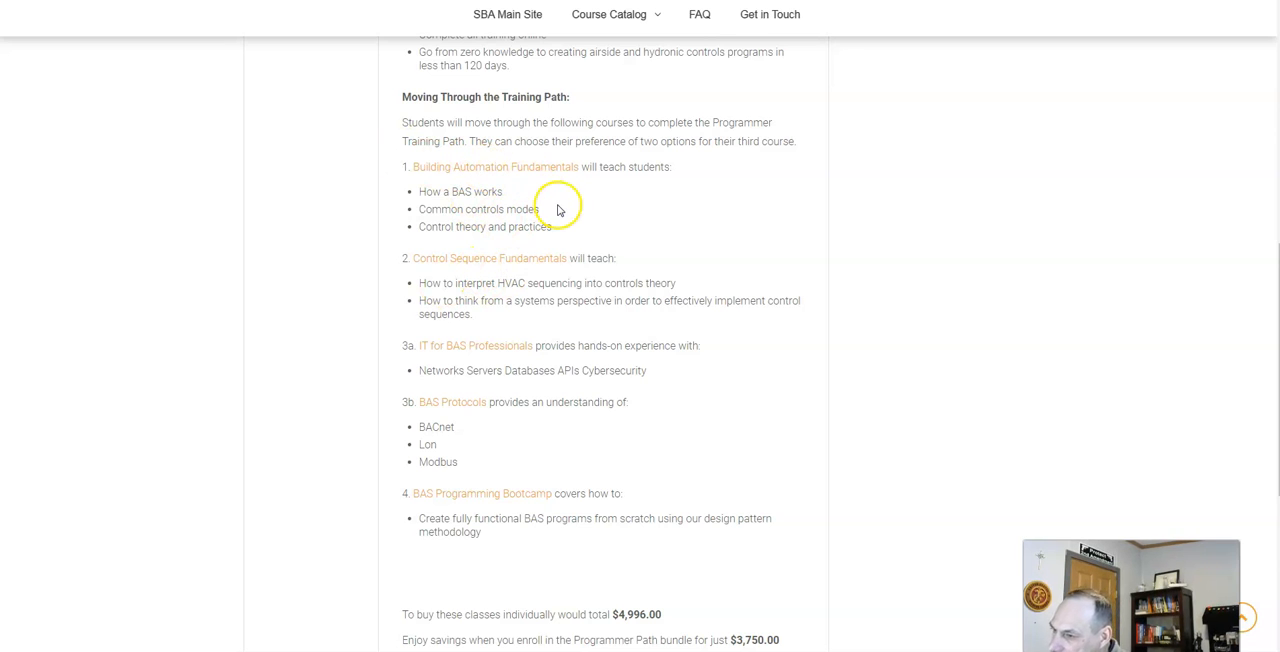
mouse_move(524, 260)
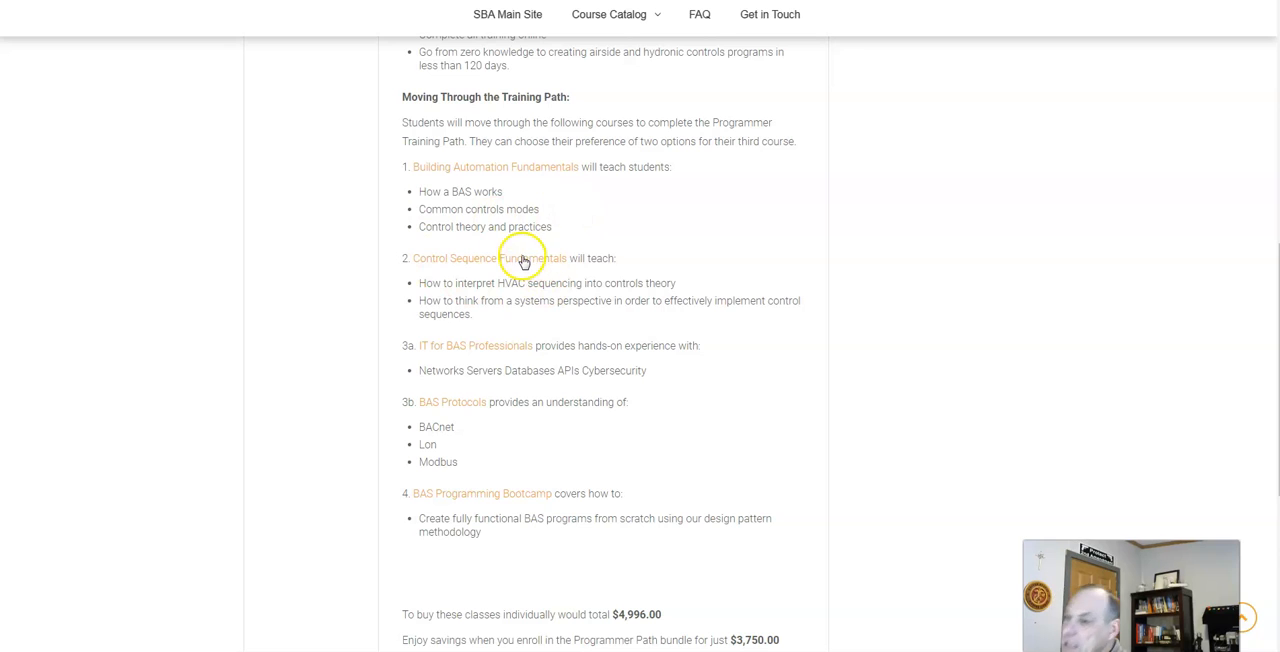
mouse_move(584, 276)
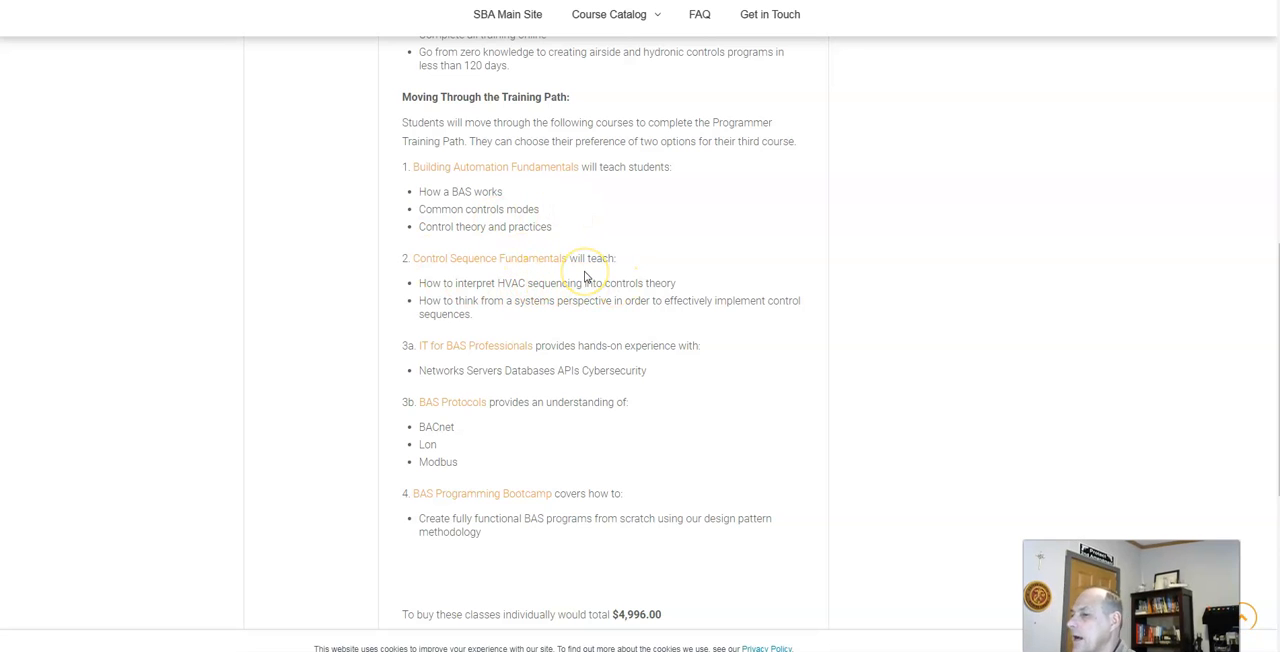
mouse_move(584, 272)
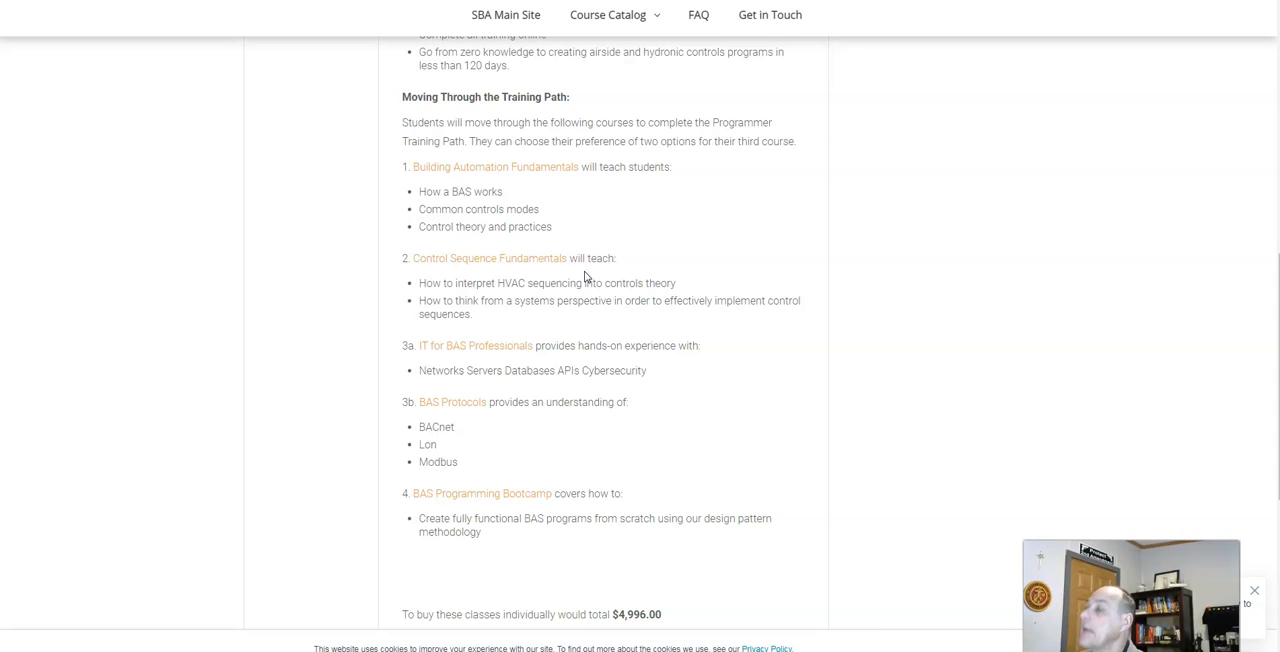
mouse_move(618, 396)
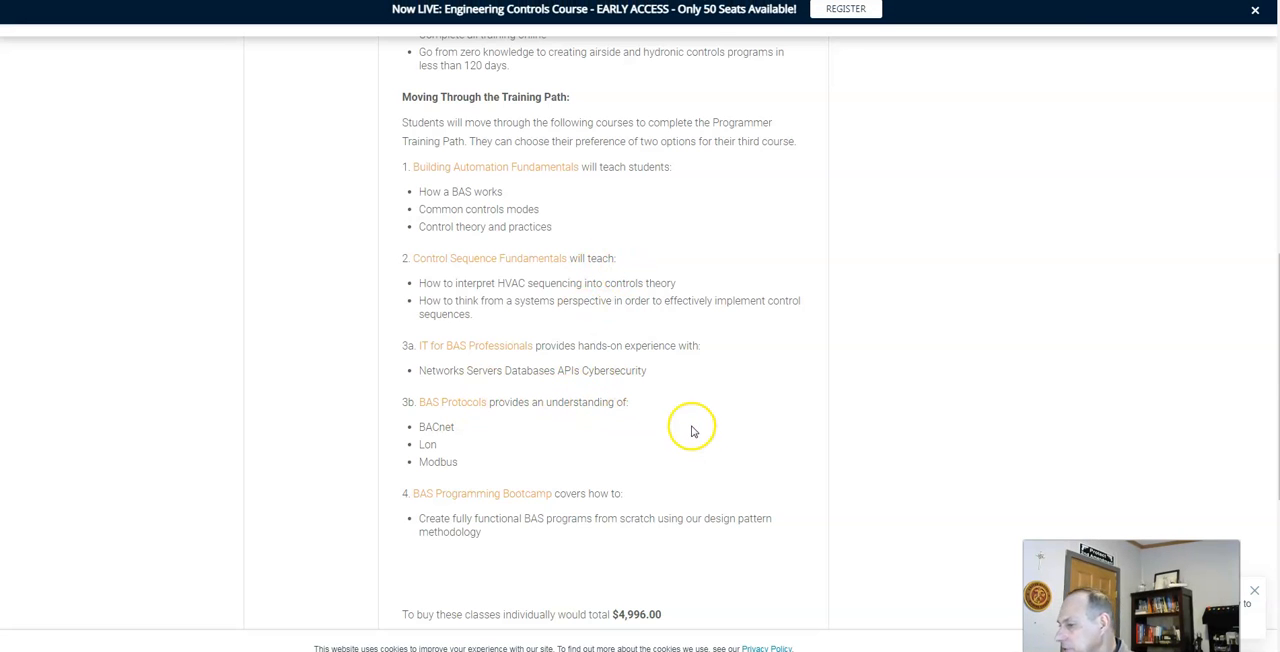
mouse_move(598, 476)
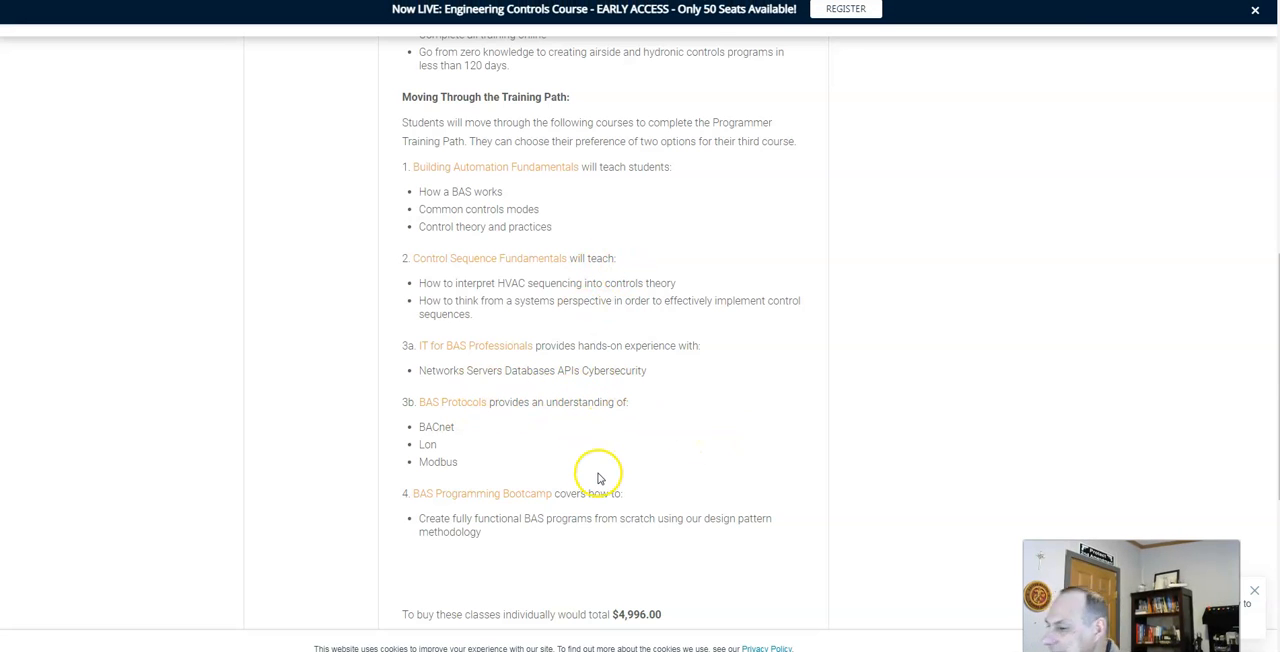
mouse_move(752, 300)
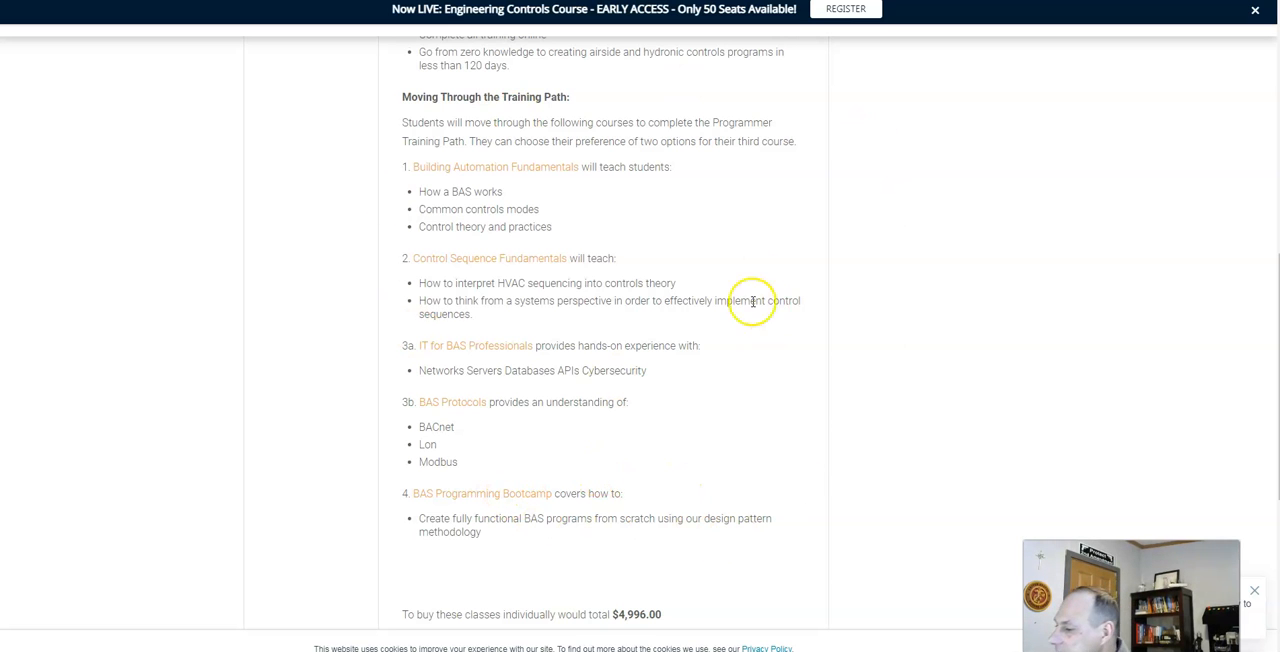
scroll(up, 3)
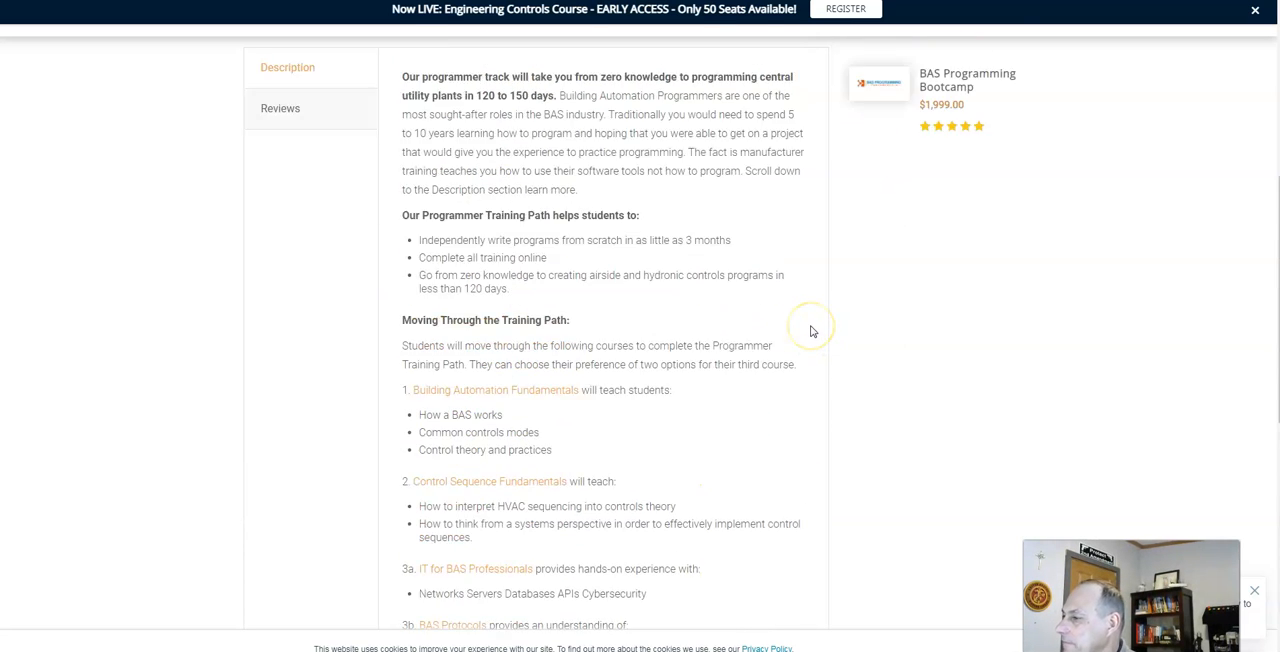
Scroll through the Programmer Path Bundle description and back to the top until the newsletter pop-up appears
scroll(up, 3)
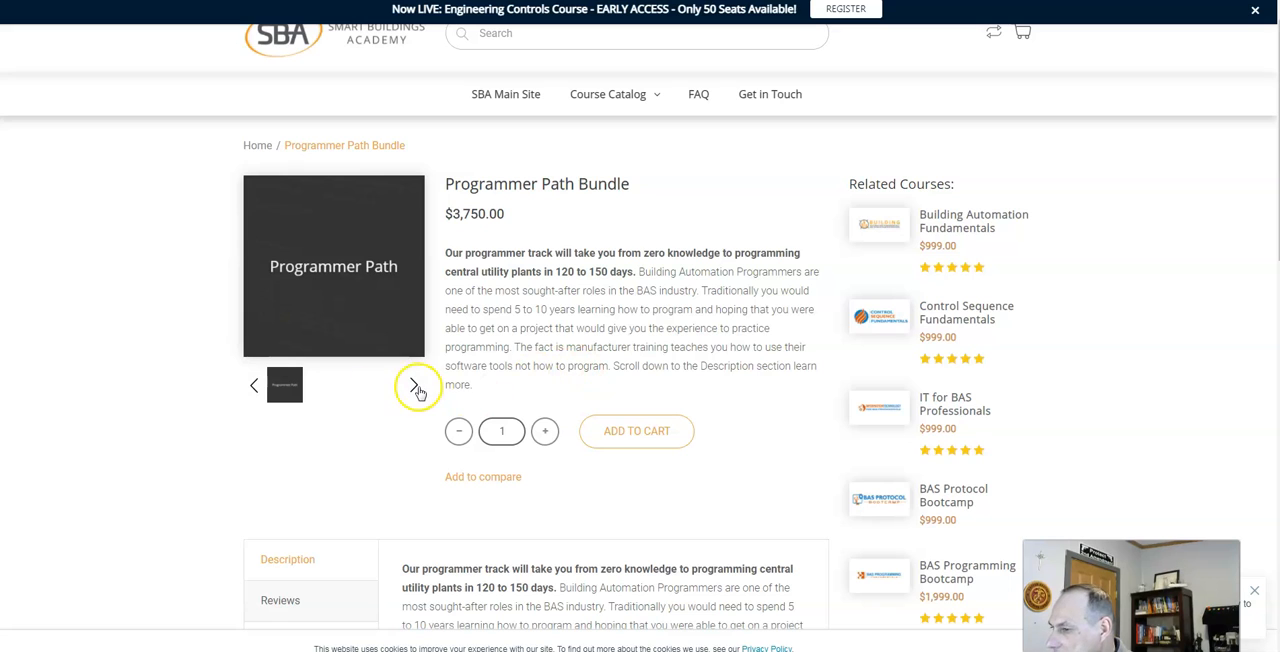
mouse_move(688, 358)
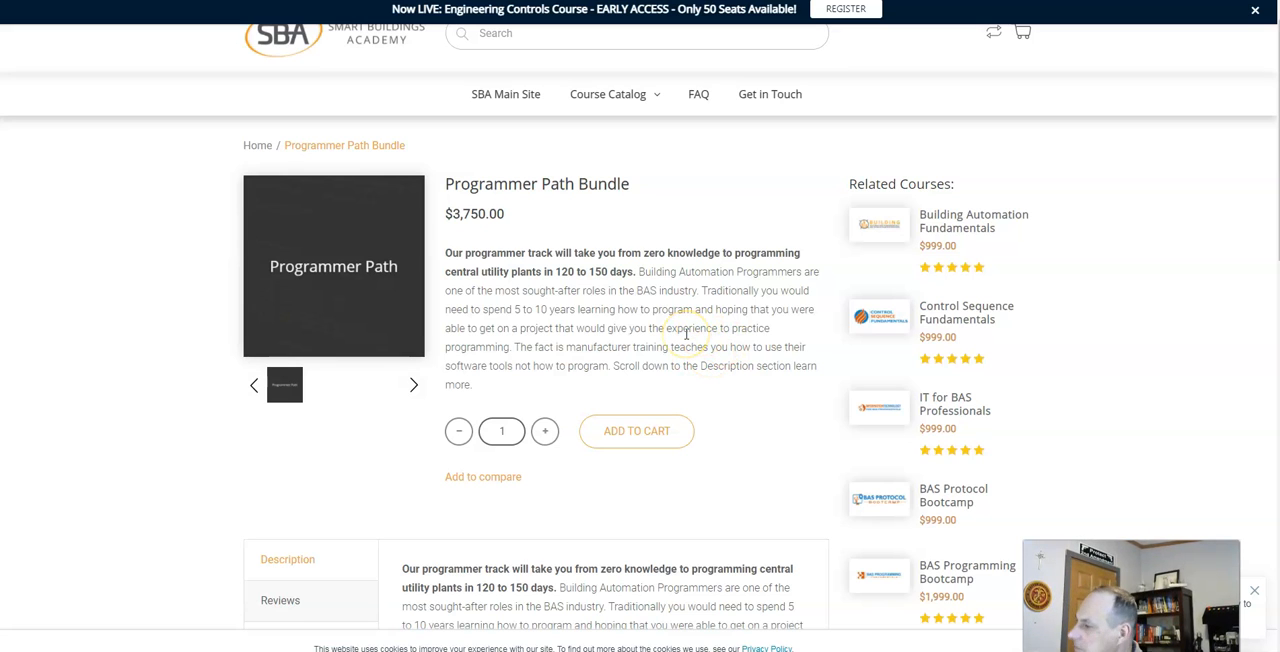
scroll(down, 3)
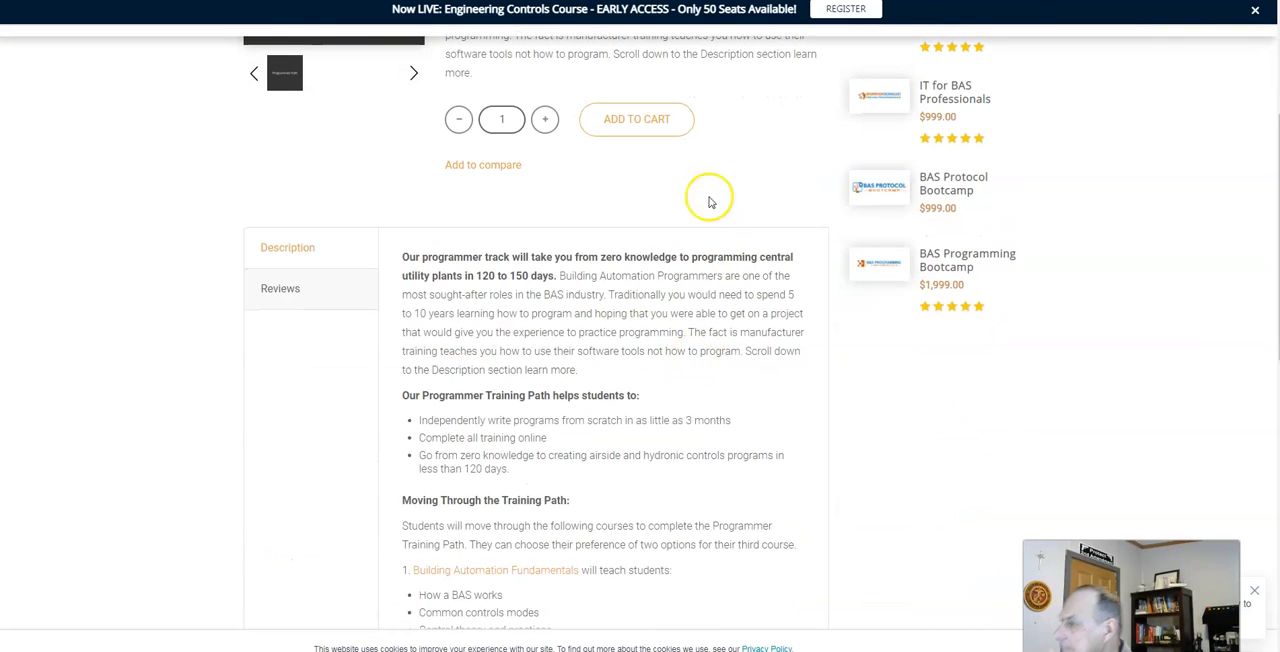
scroll(down, 3)
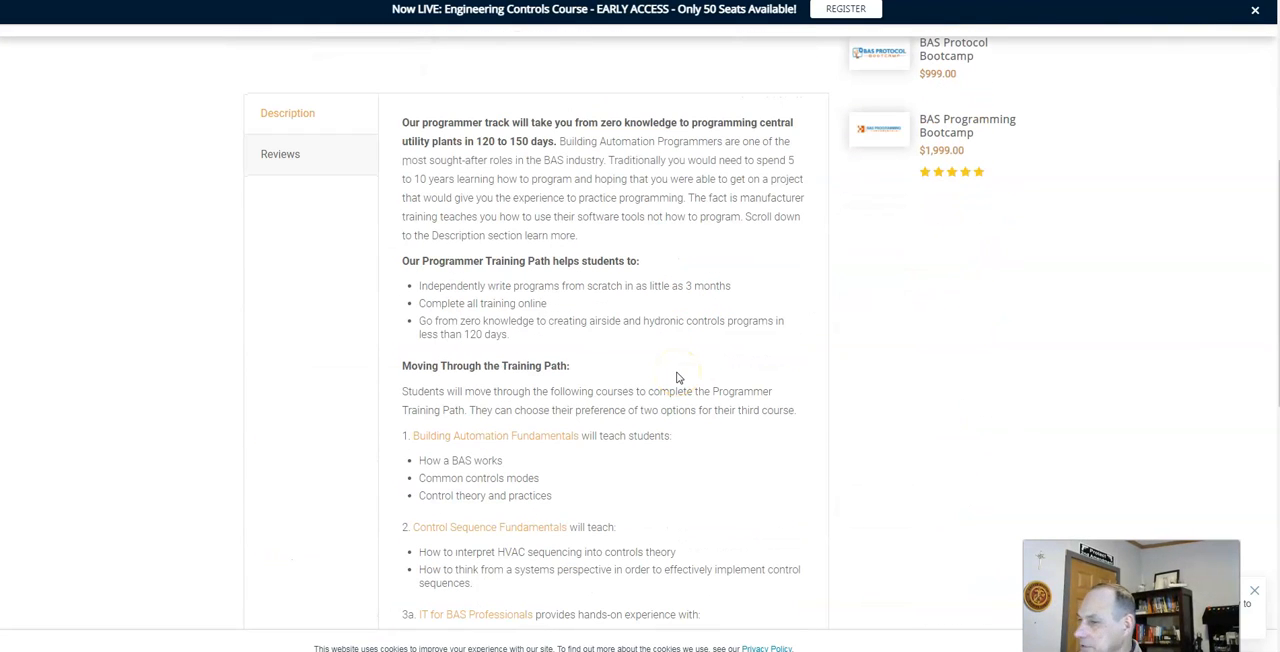
mouse_move(896, 376)
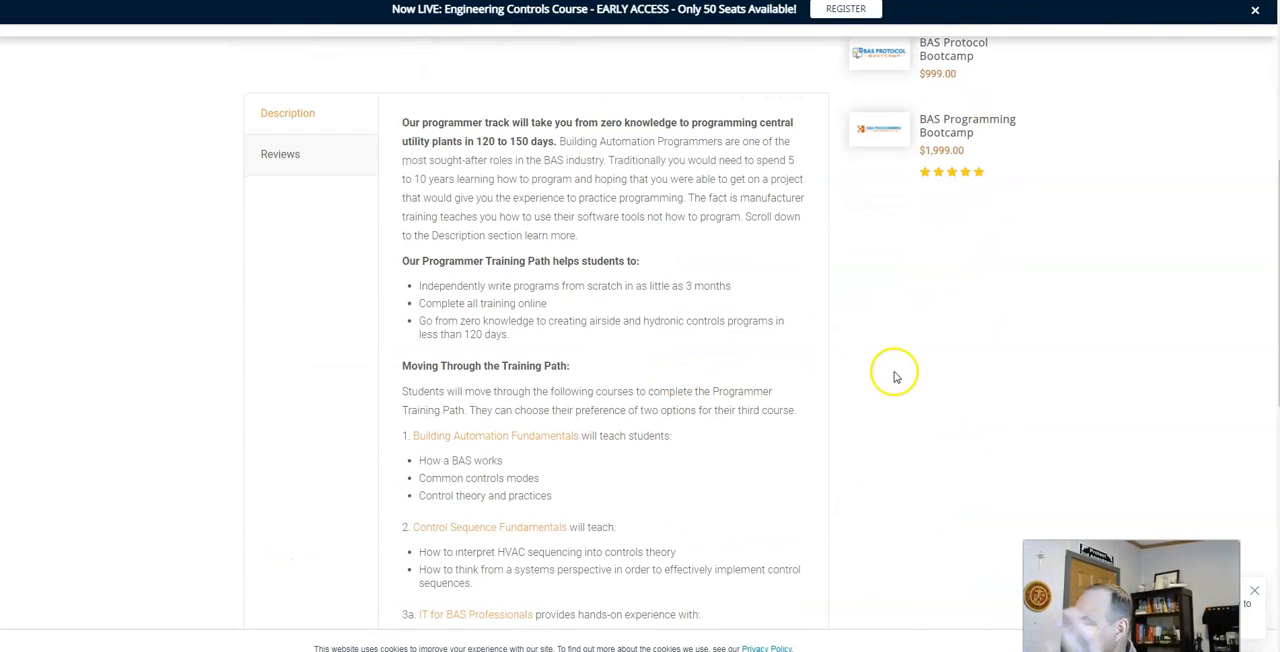
mouse_move(732, 370)
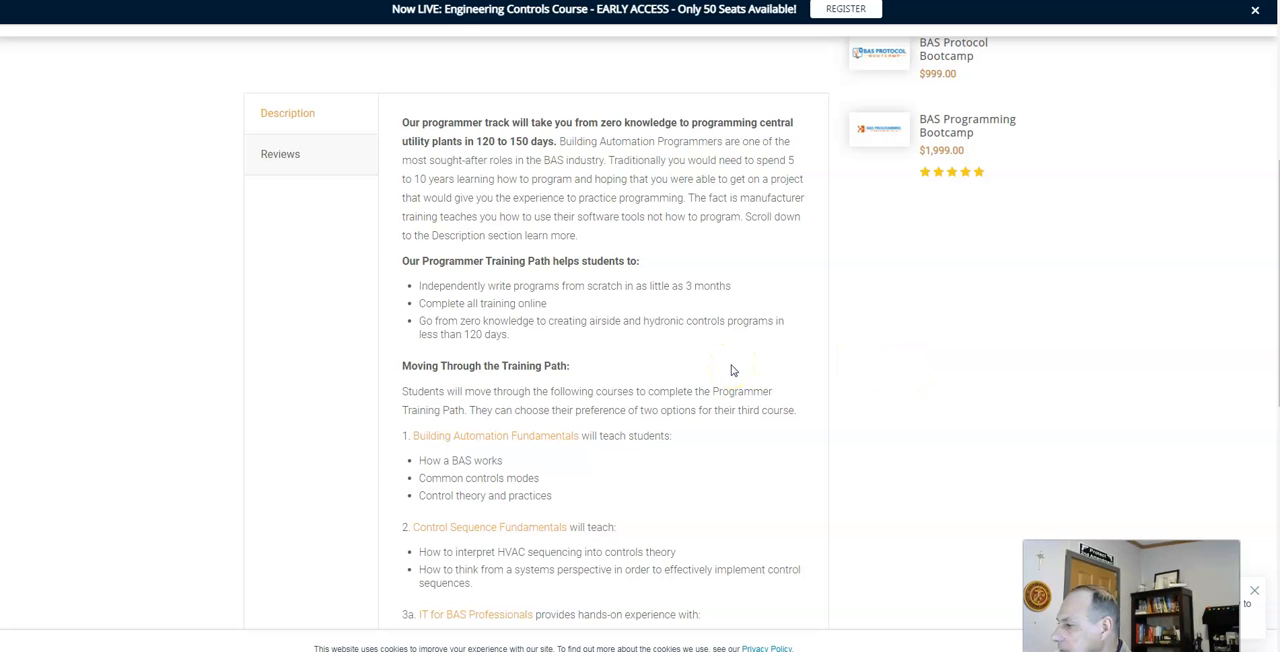
scroll(up, 3)
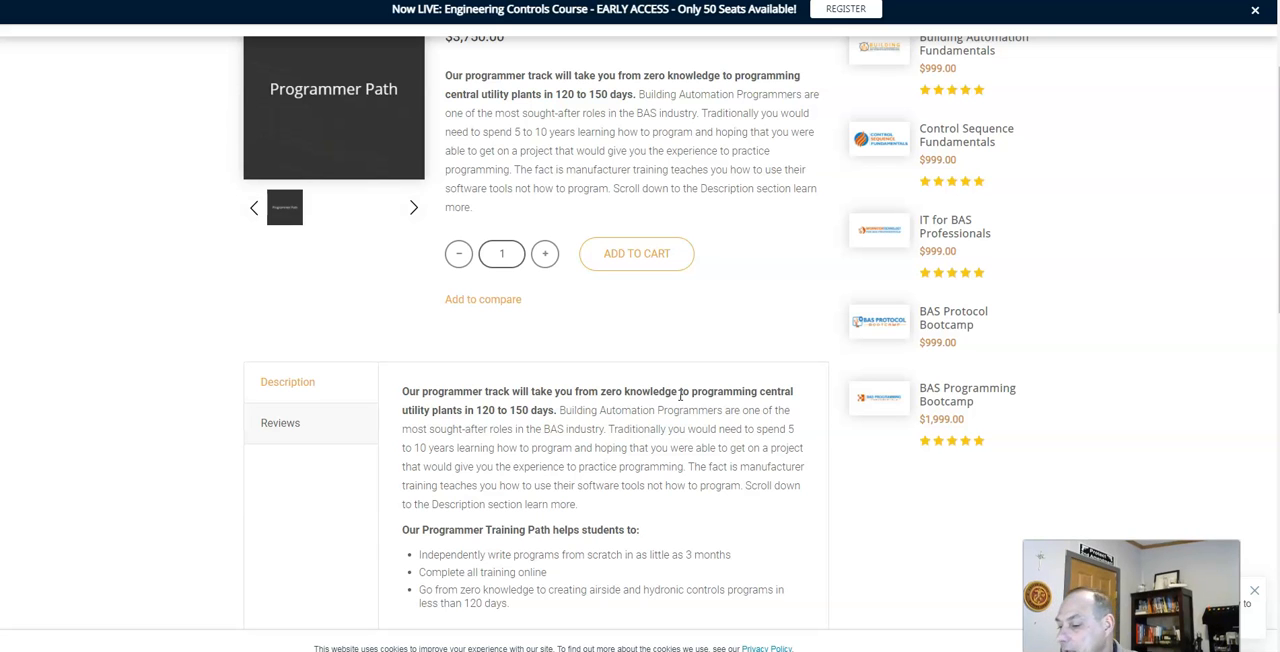
scroll(up, 3)
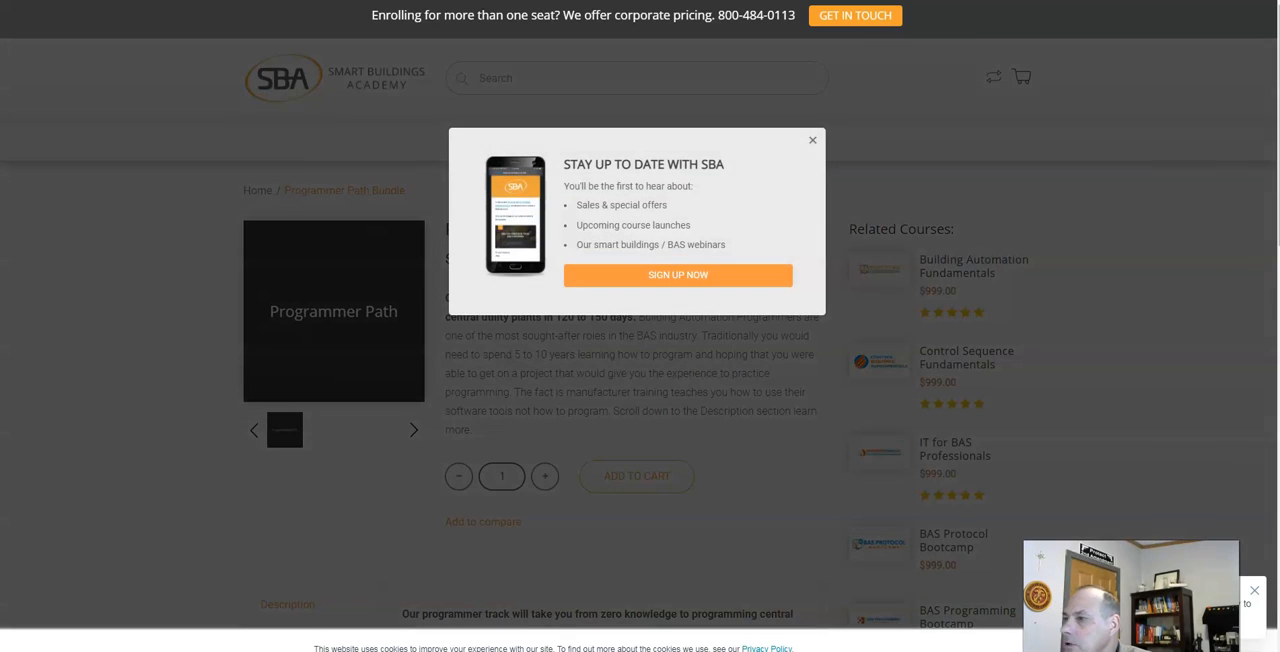
Open the Designer Path Bundle, dismiss the newsletter pop-up and scroll through its course list
click(812, 140)
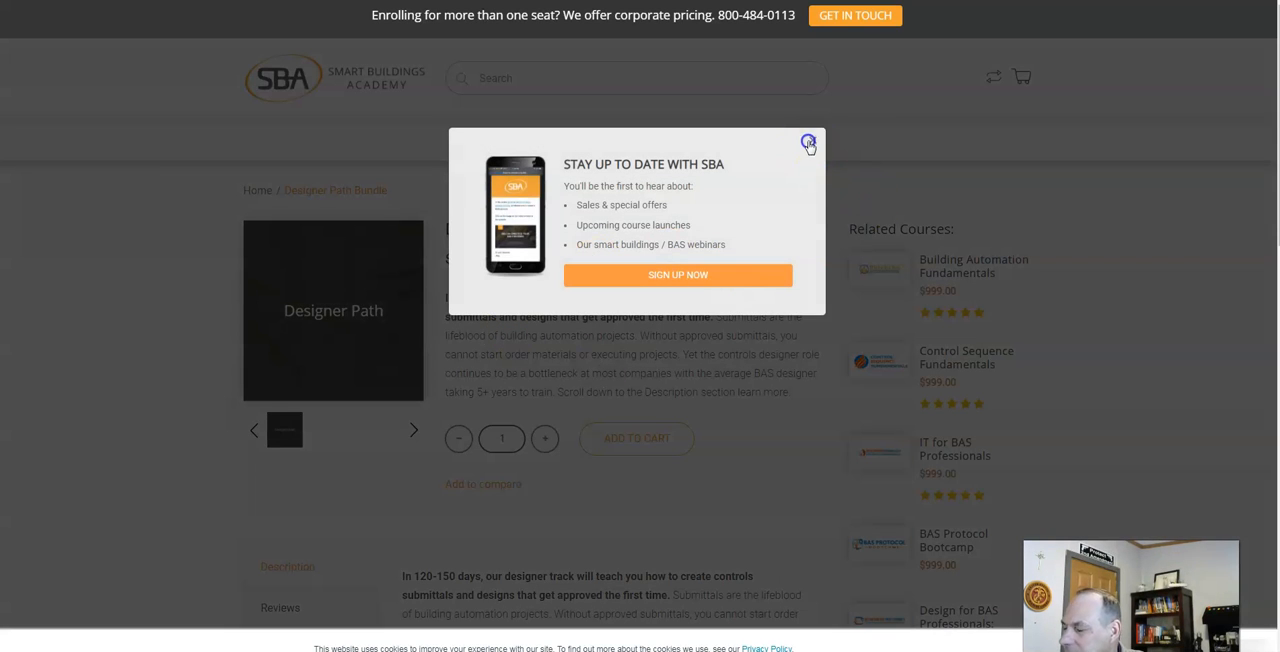
click(808, 140)
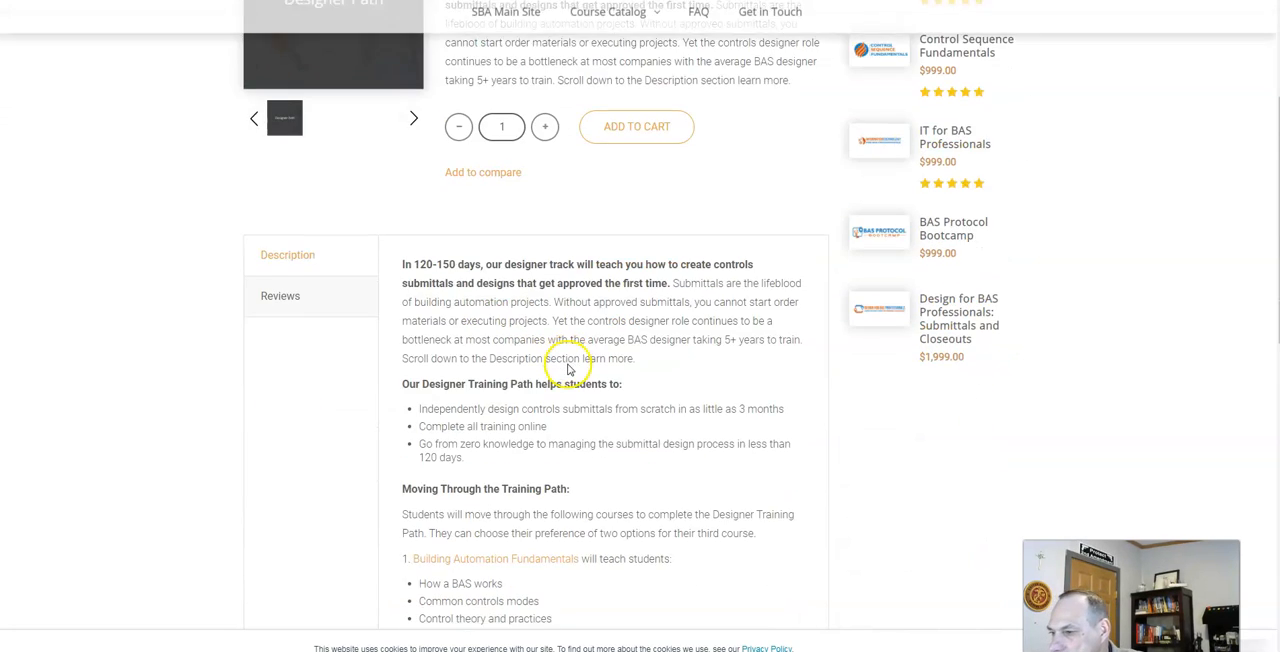
scroll(down, 3)
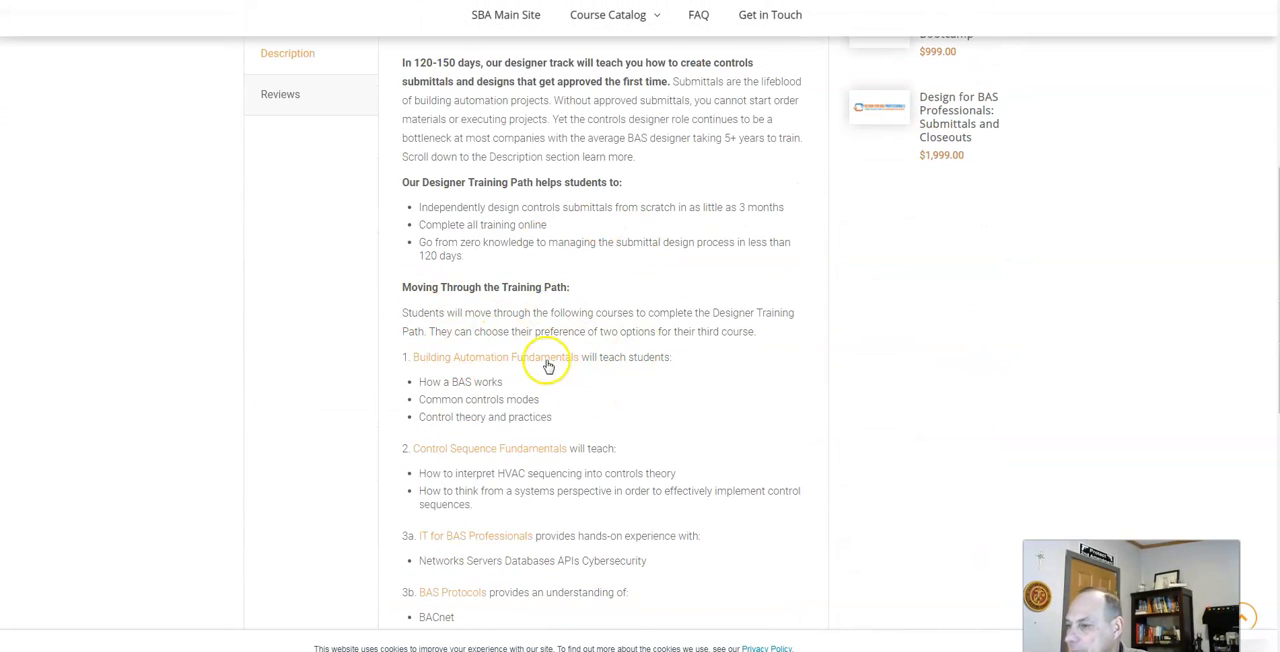
scroll(down, 3)
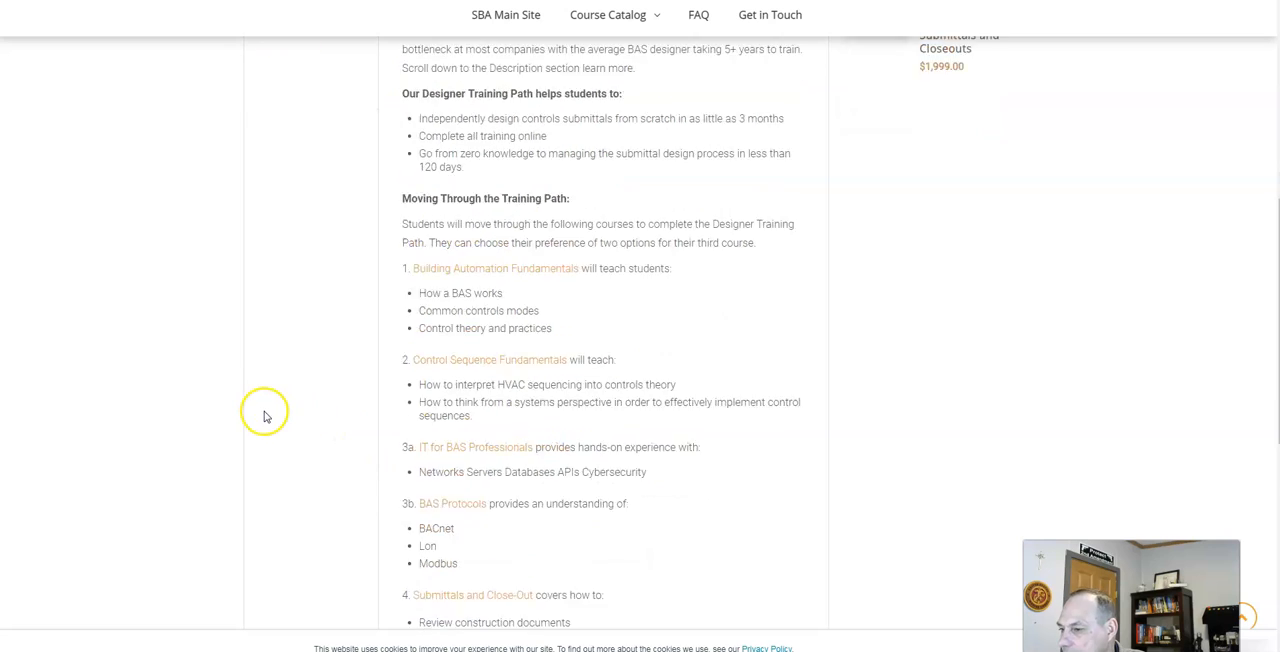
scroll(down, 3)
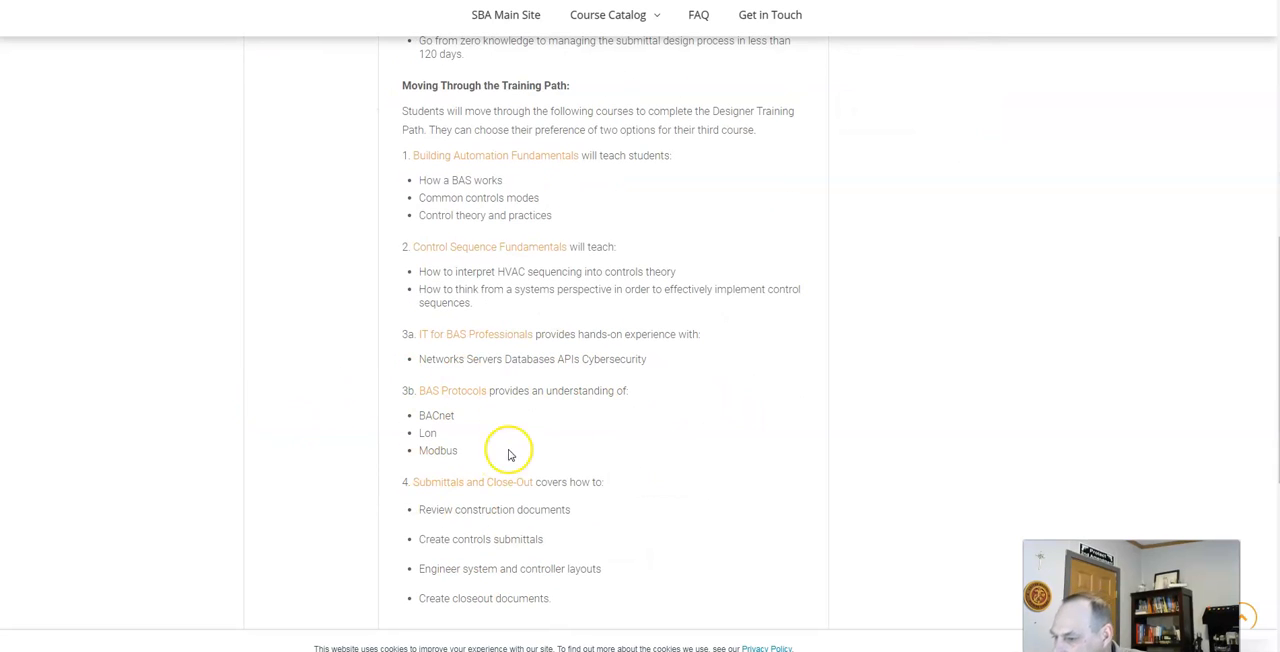
mouse_move(646, 528)
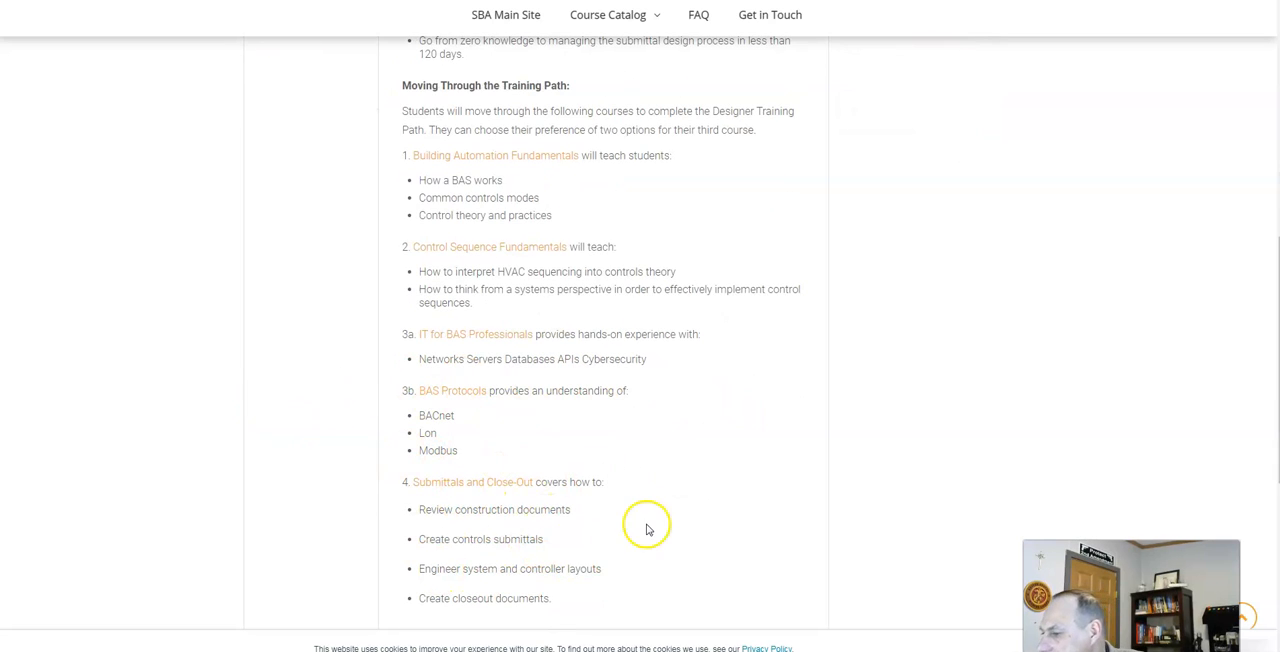
scroll(down, 3)
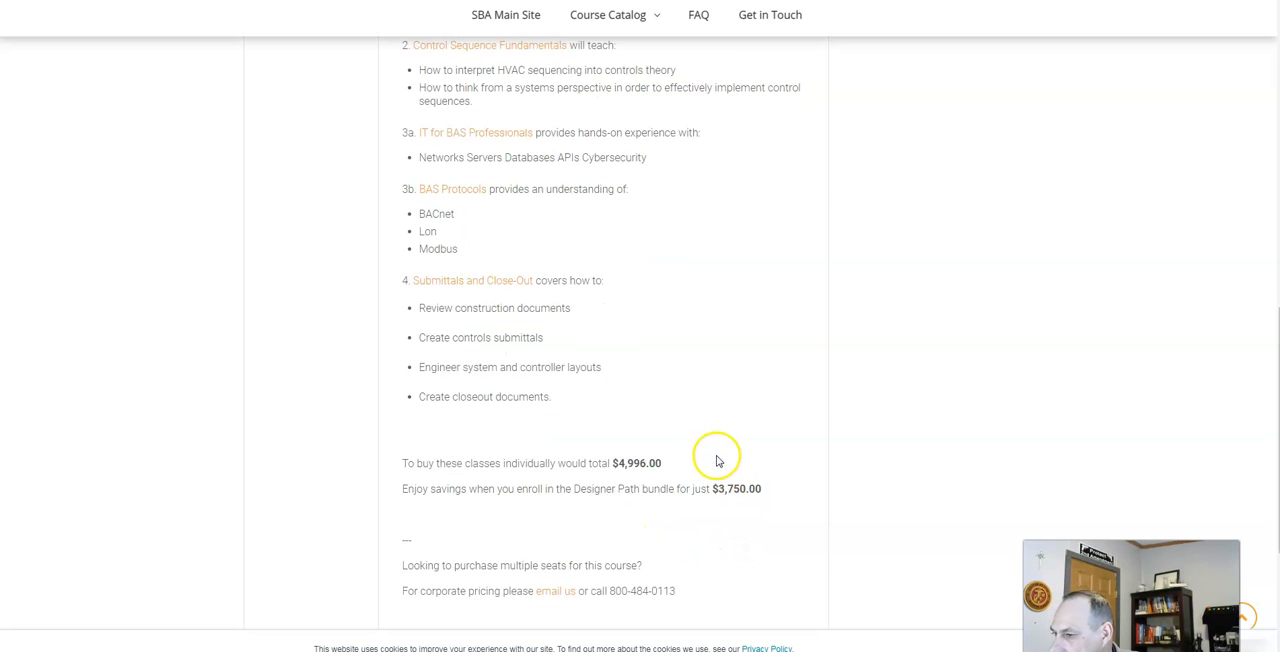
mouse_move(616, 448)
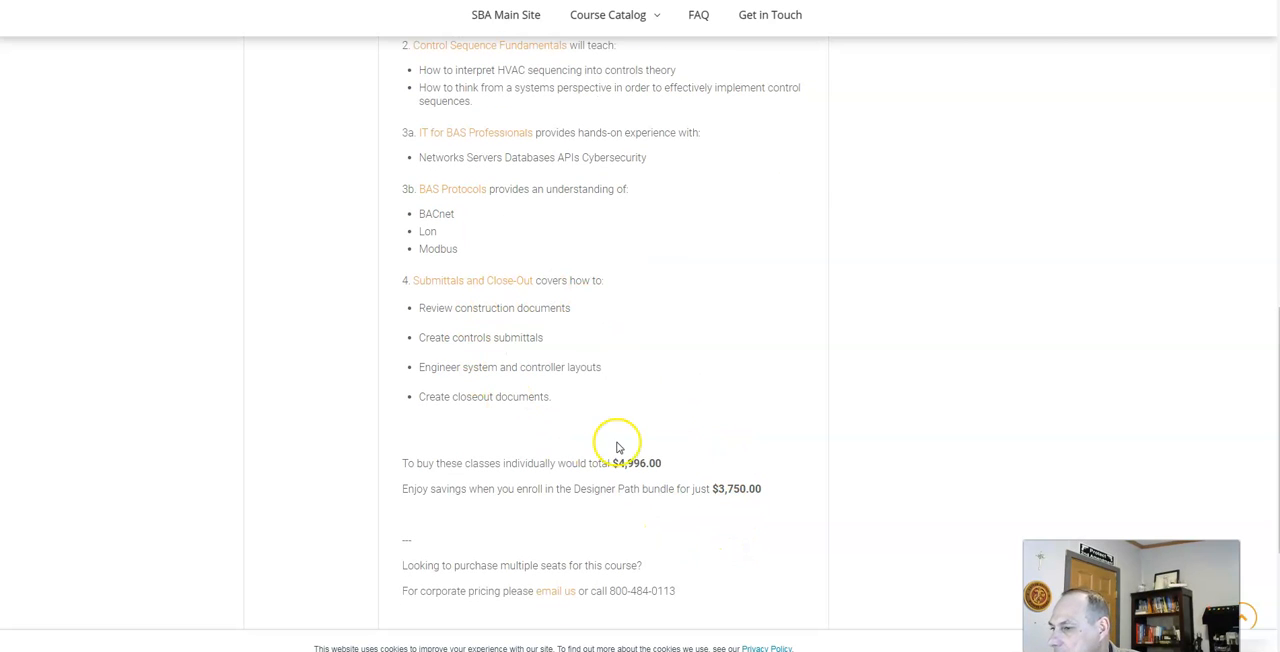
scroll(up, 3)
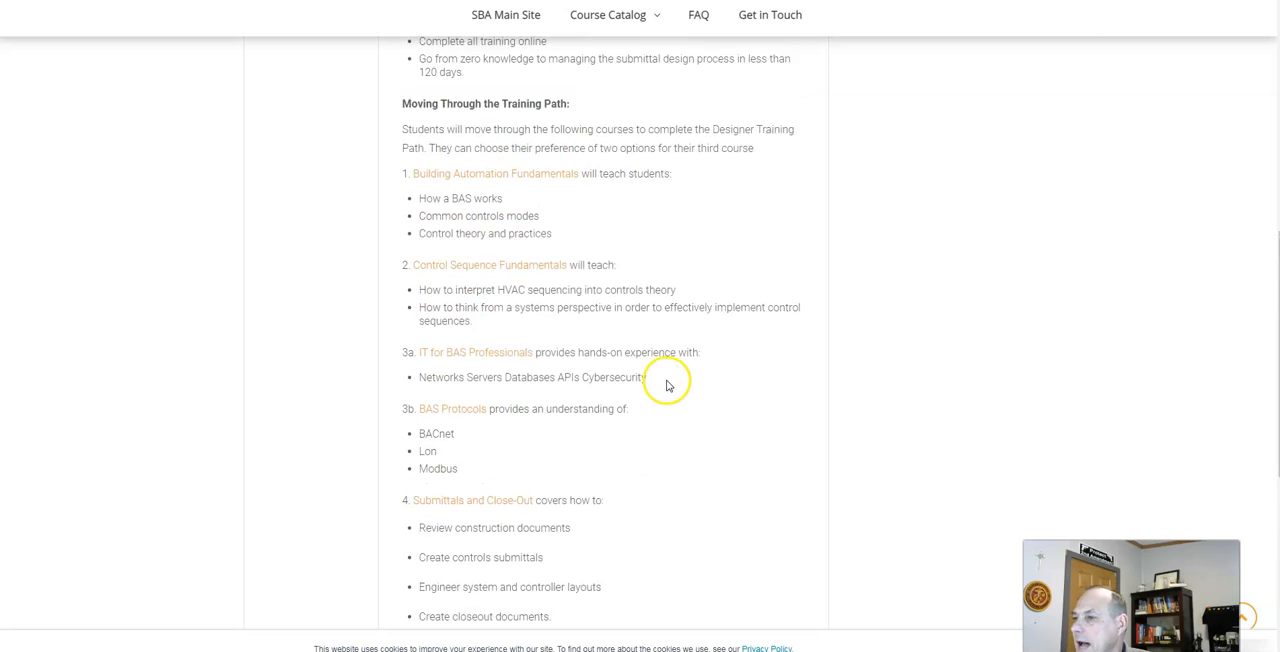
scroll(up, 3)
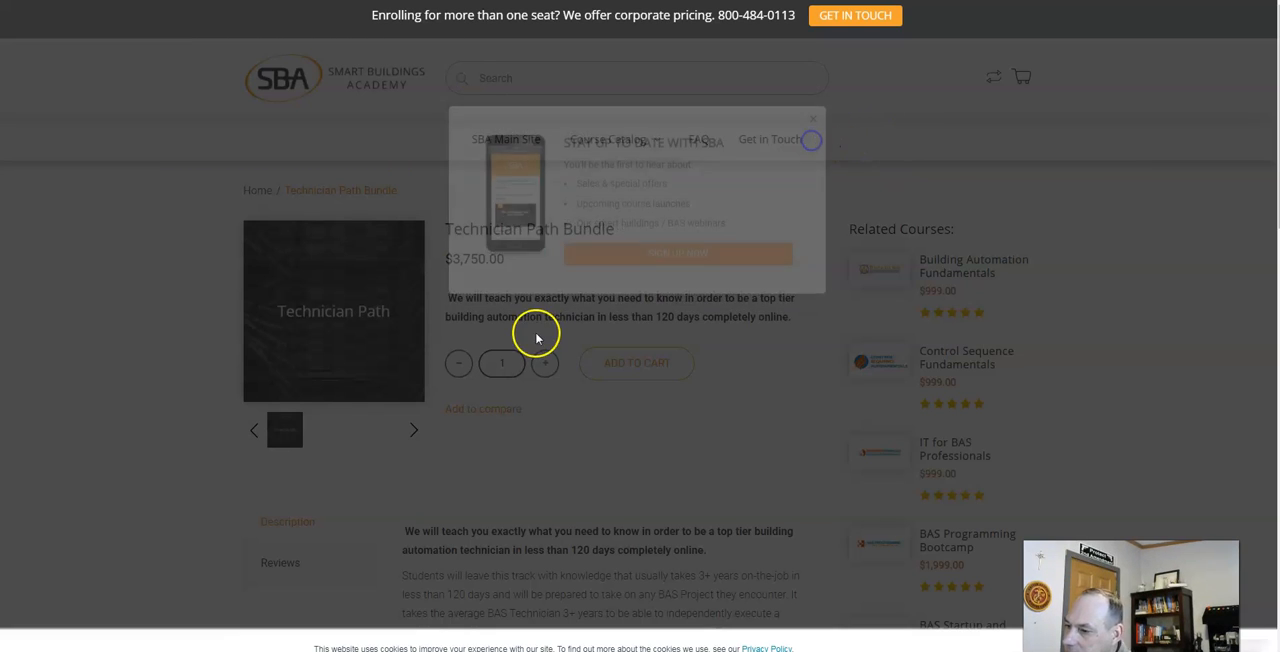
Scroll through the Technician Path Bundle description and return to the top
scroll(down, 3)
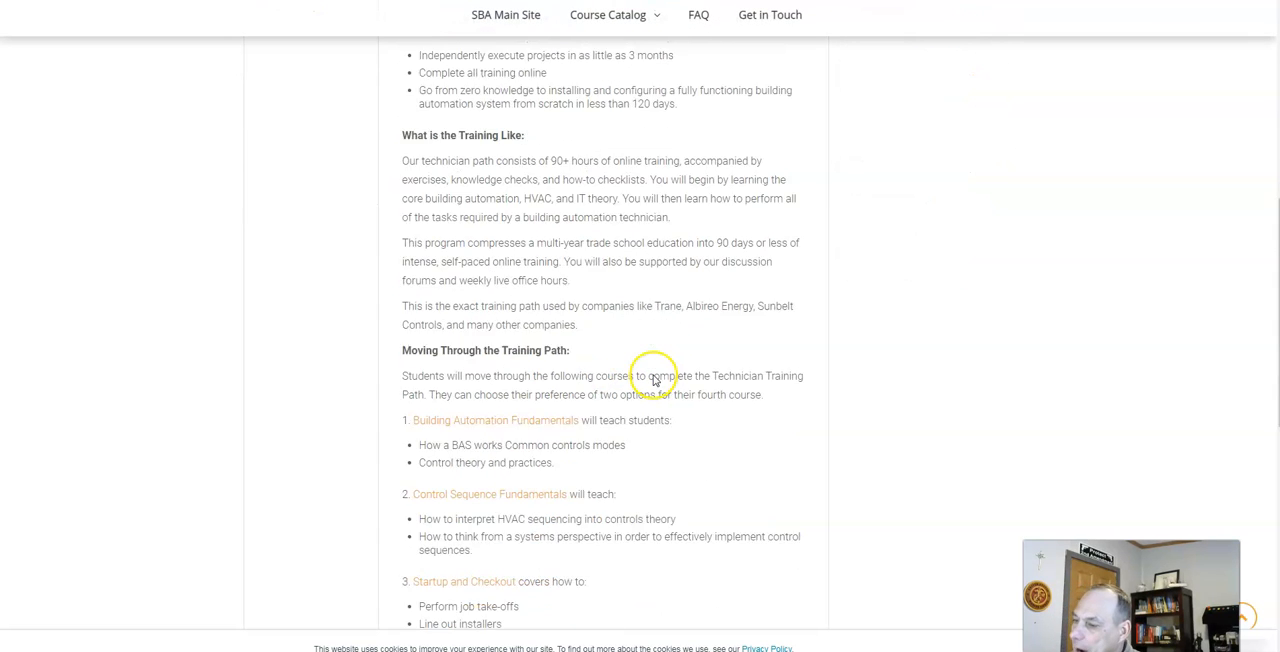
scroll(down, 3)
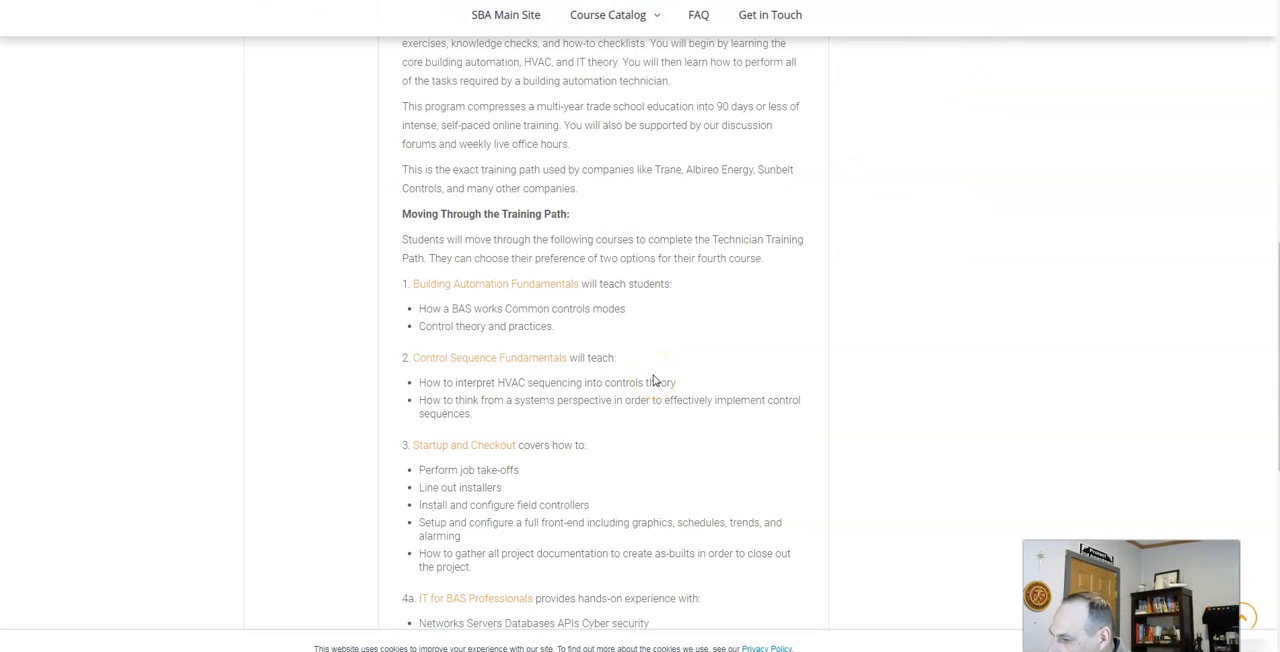
scroll(down, 3)
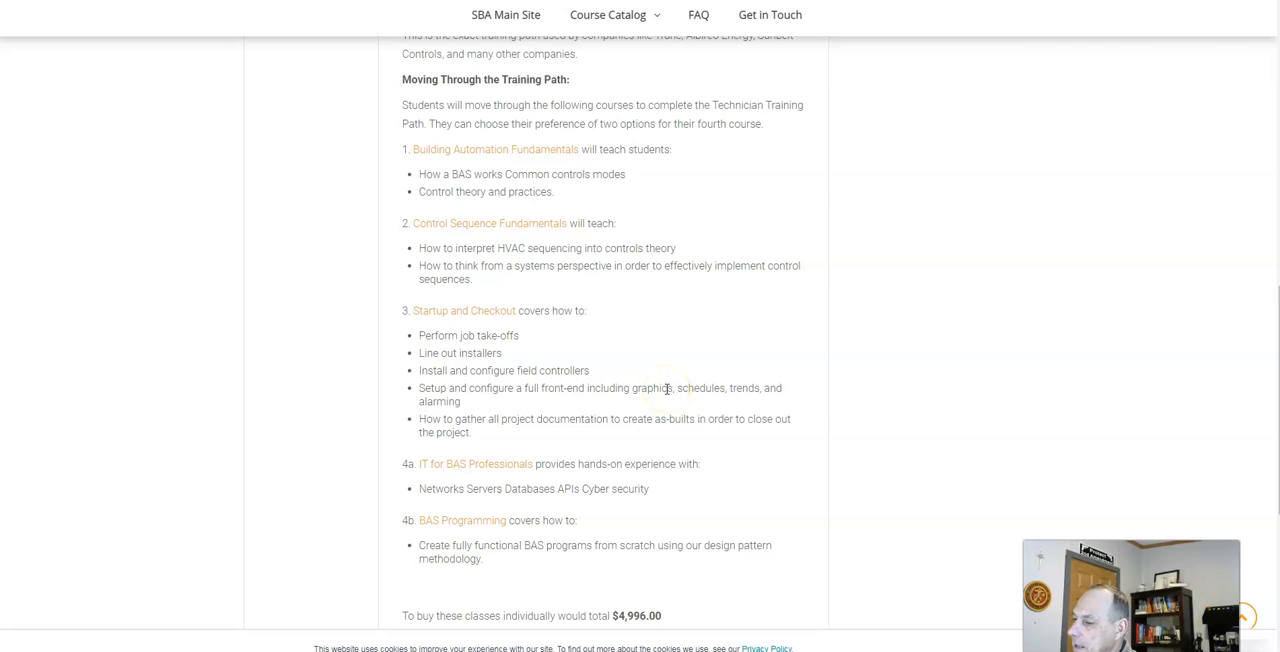
scroll(up, 3)
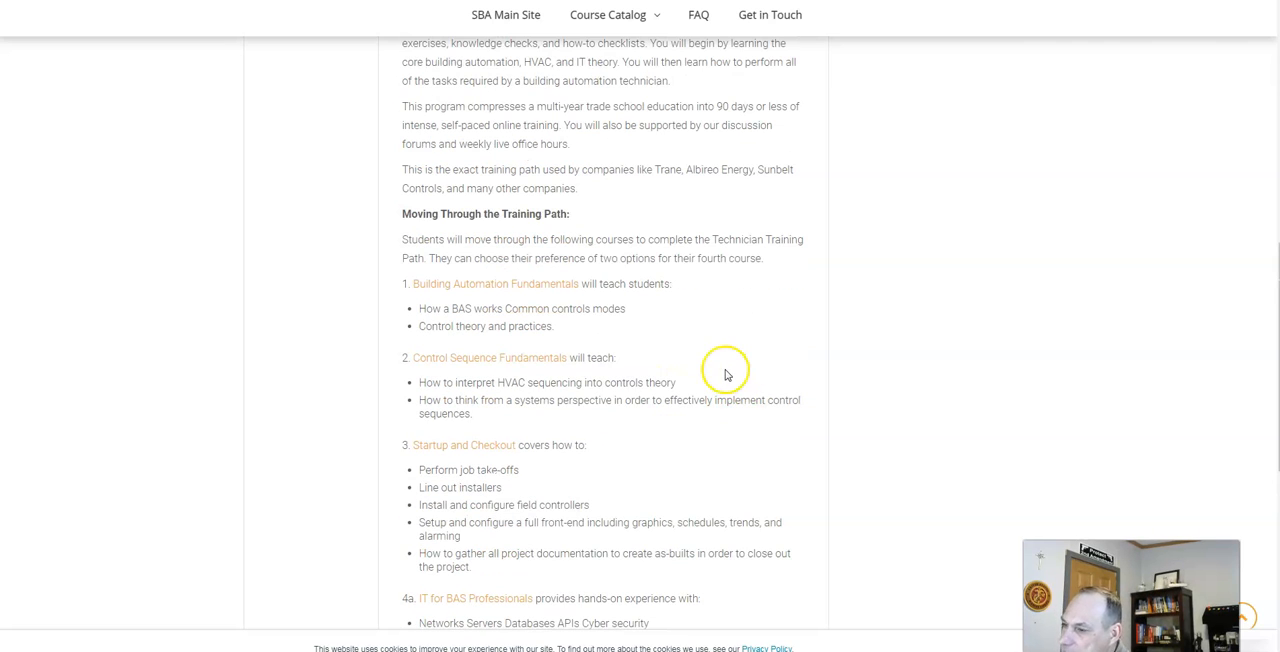
mouse_move(680, 434)
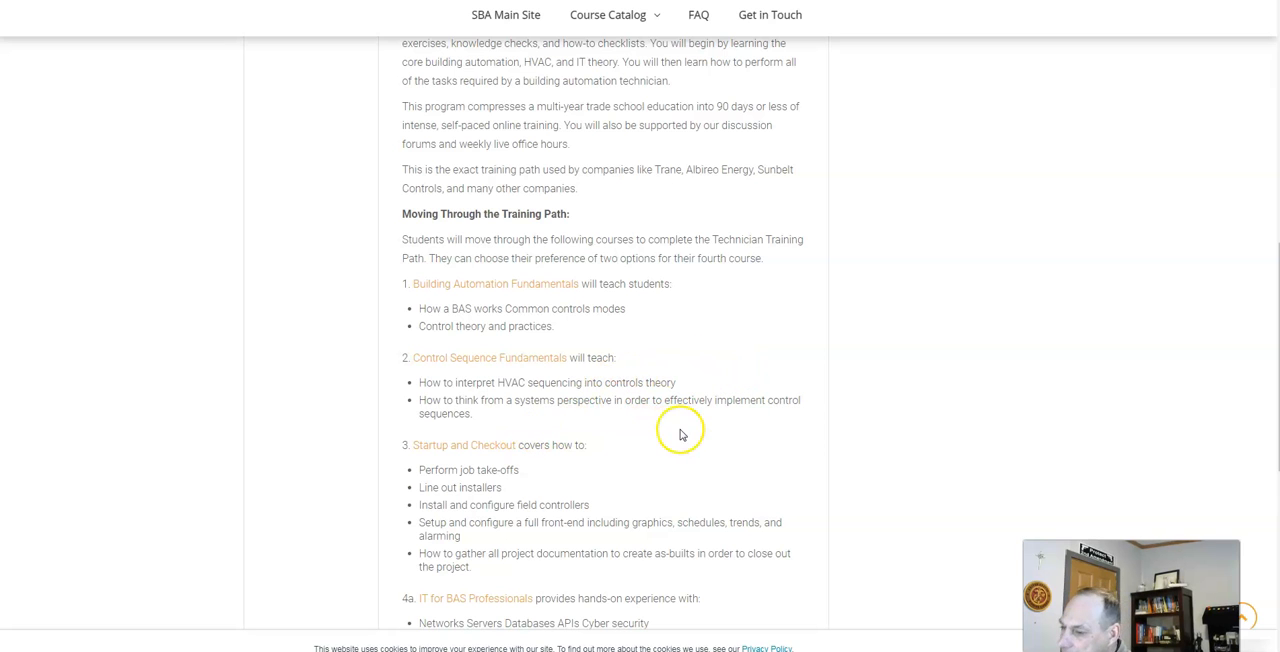
mouse_move(420, 510)
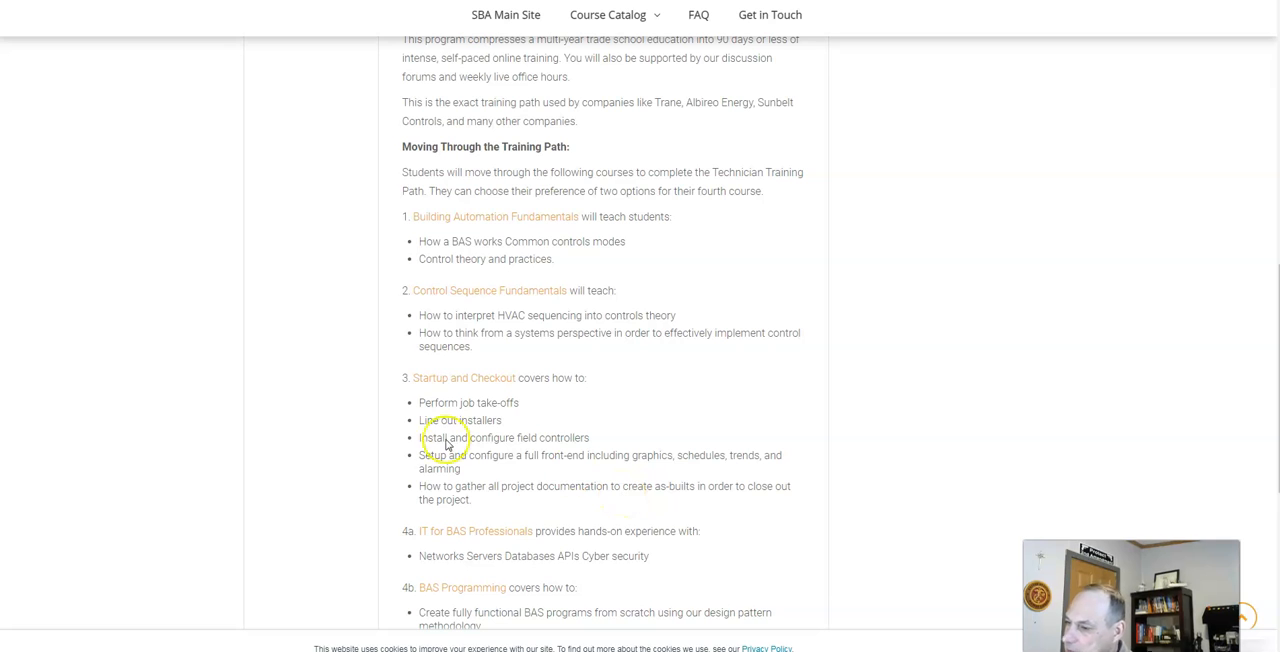
mouse_move(520, 480)
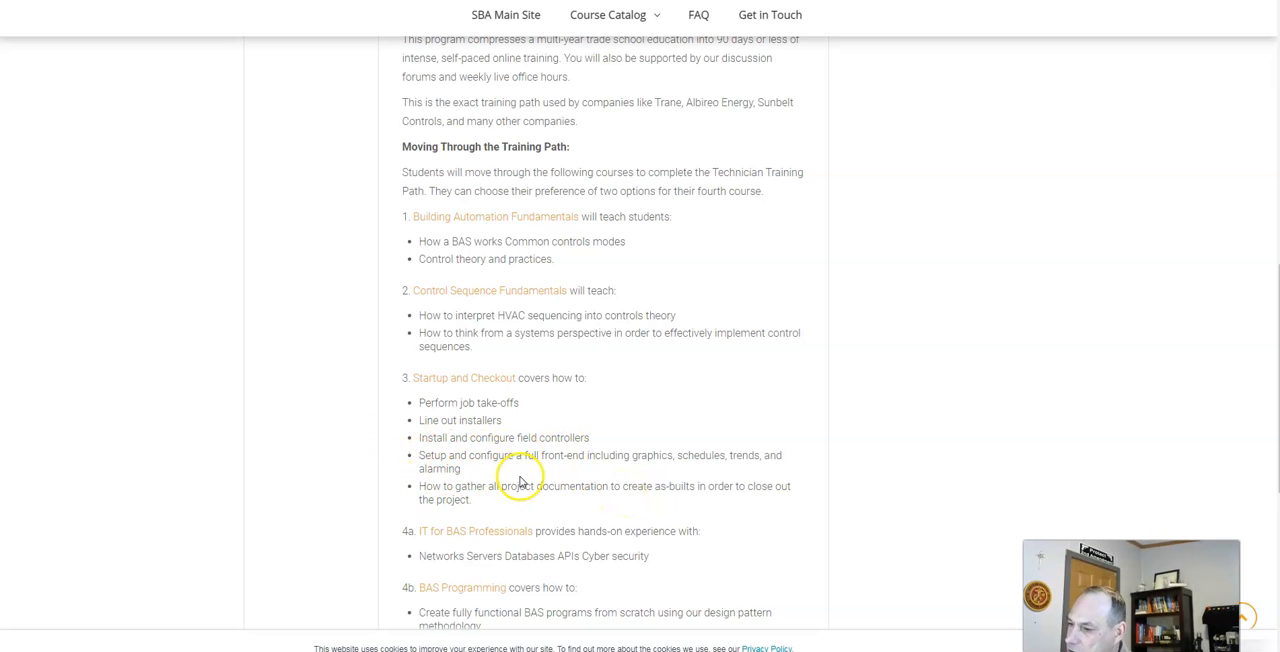
mouse_move(700, 476)
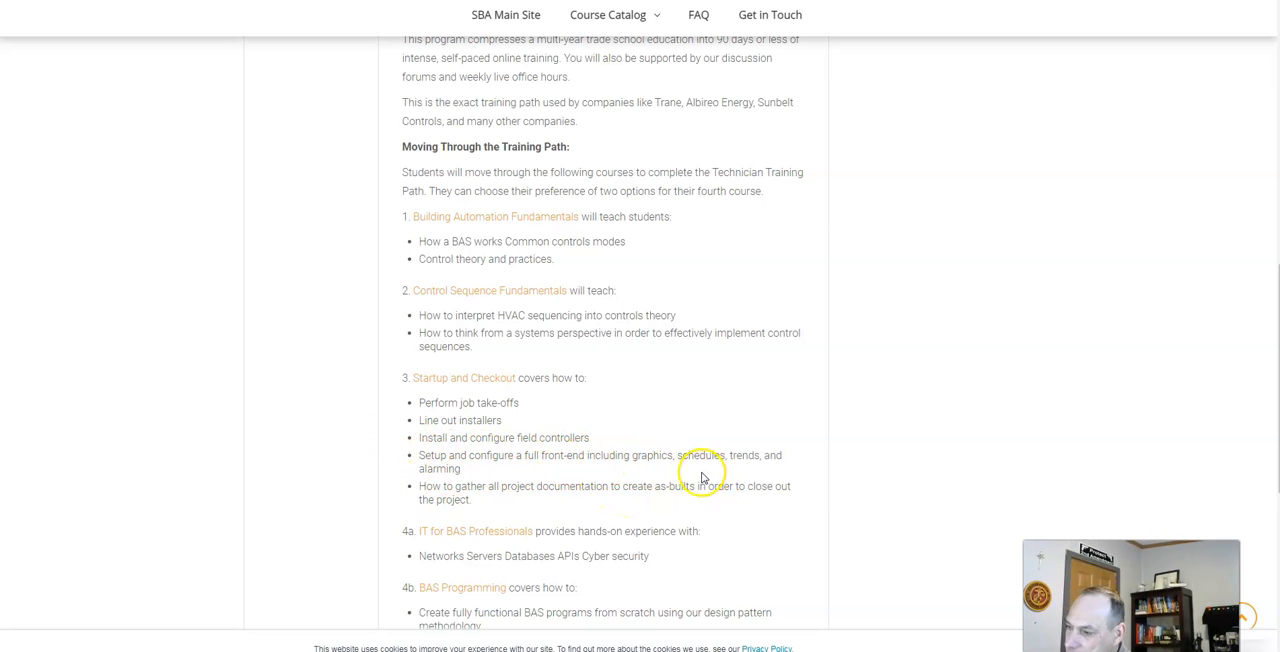
mouse_move(352, 516)
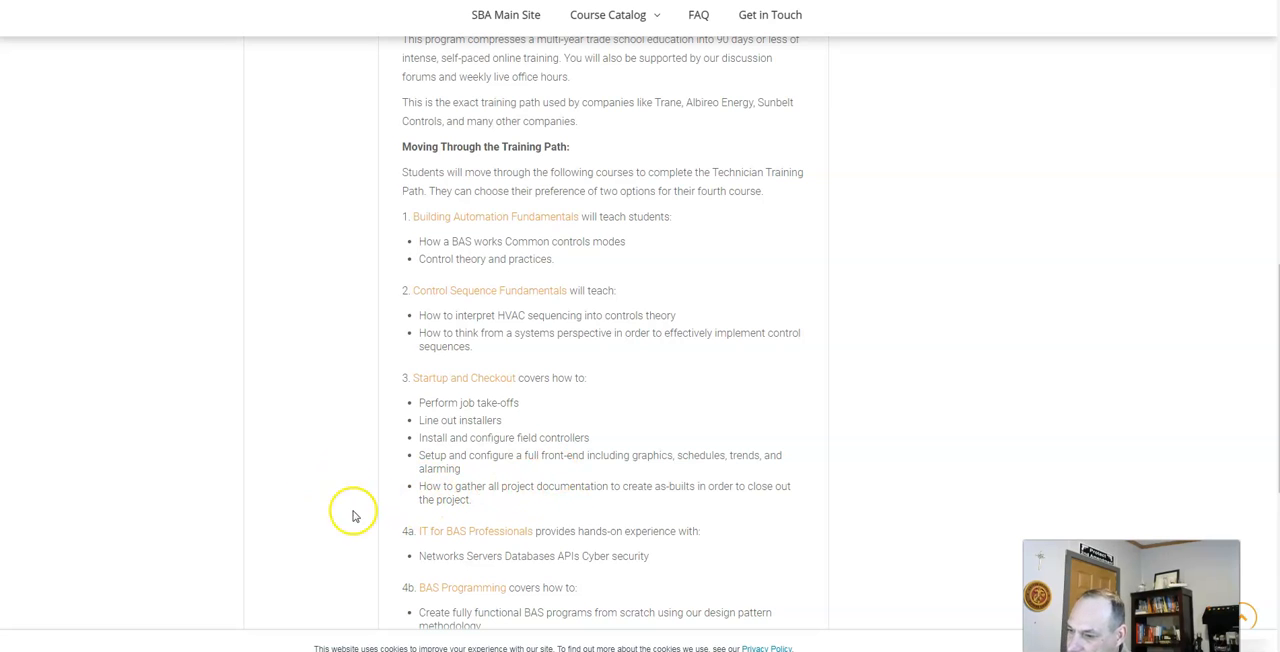
mouse_move(676, 524)
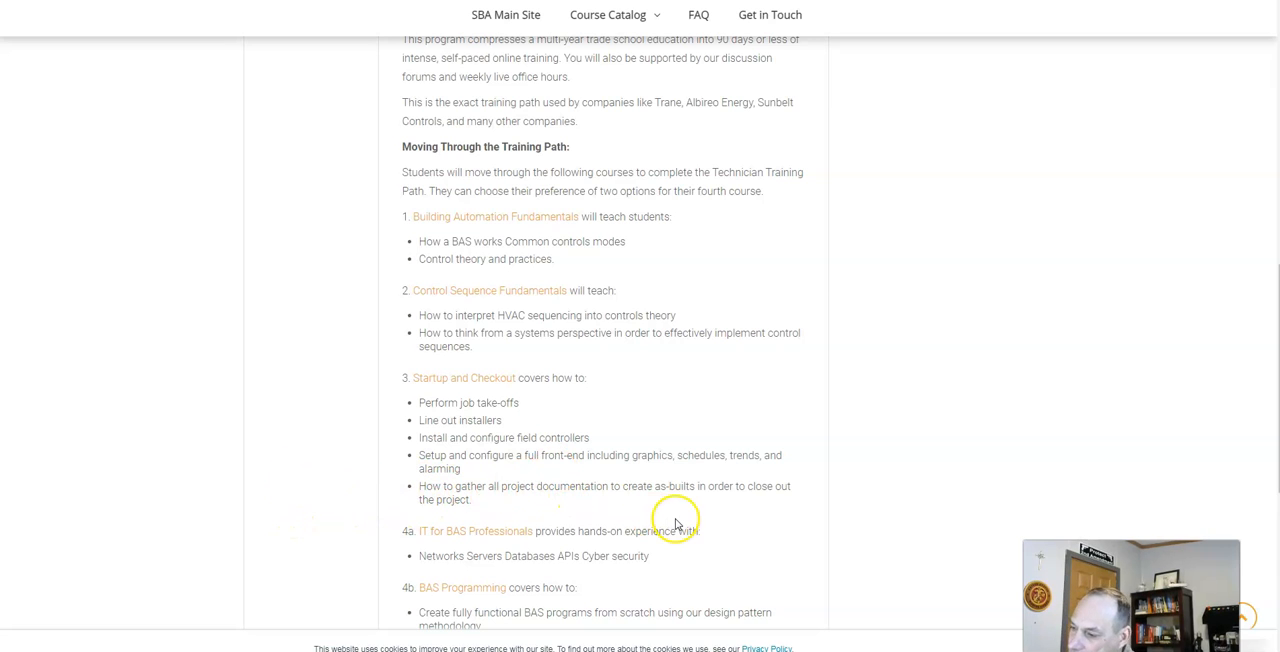
mouse_move(360, 460)
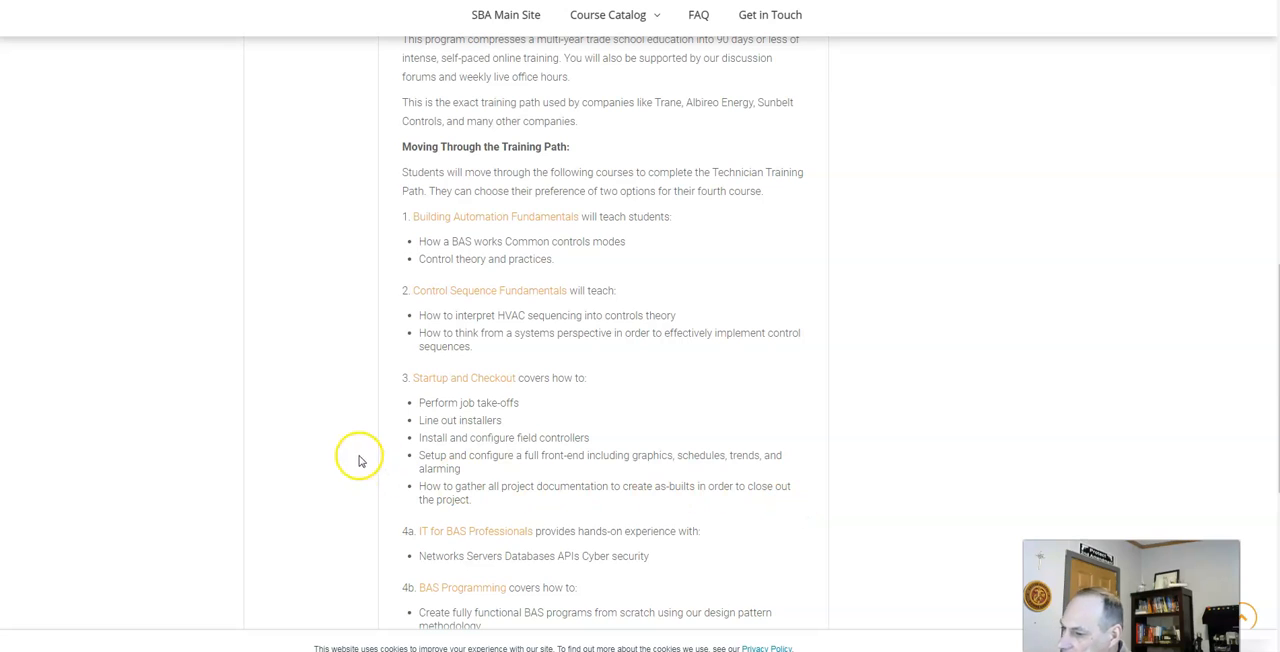
Scroll the Designer Path Bundle page to its training path course sequence
scroll(down, 3)
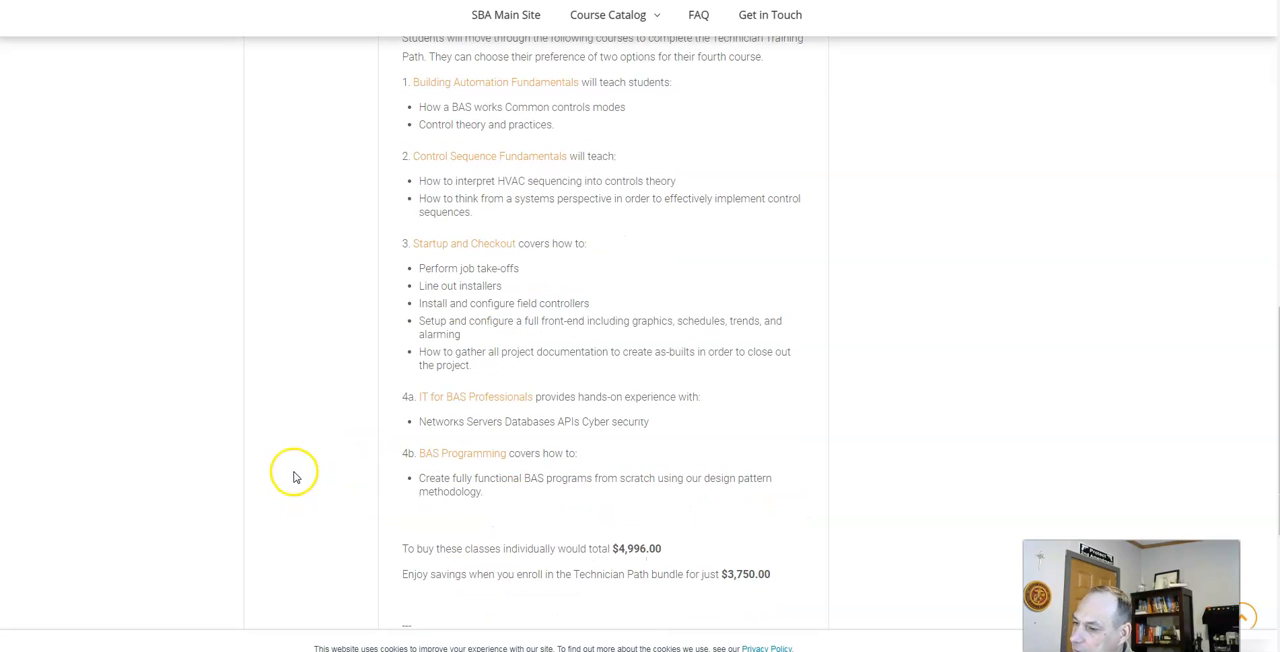
mouse_move(618, 444)
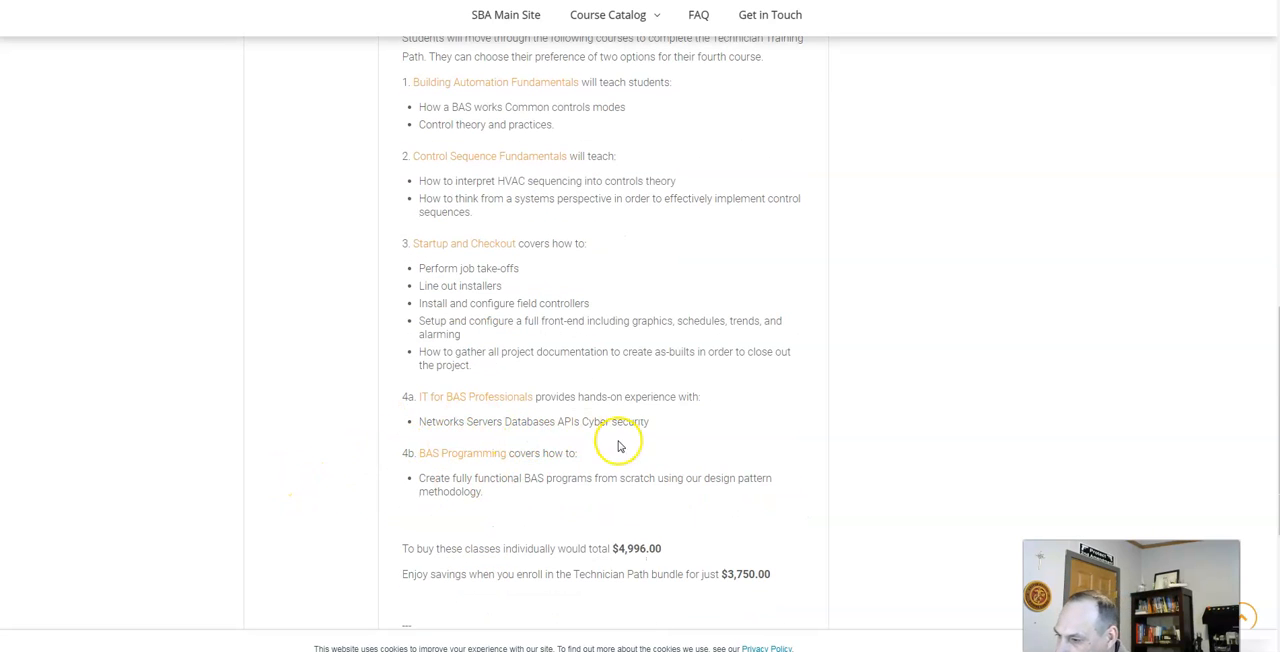
mouse_move(546, 504)
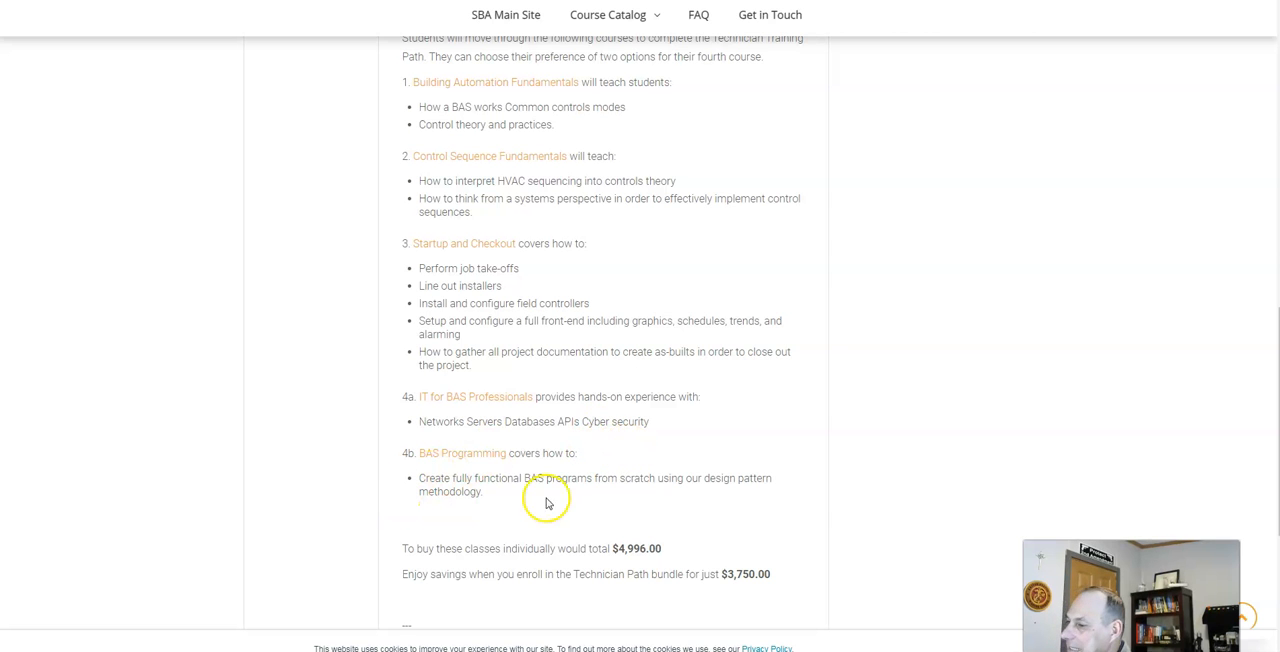
scroll(up, 3)
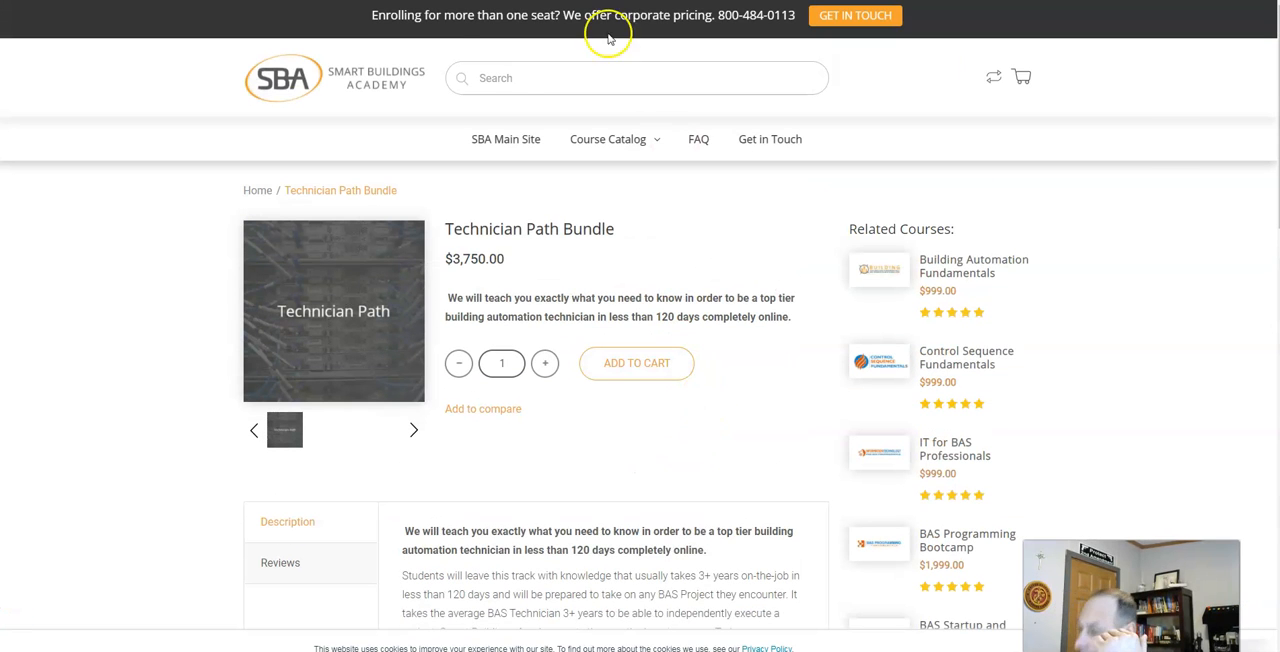
scroll(down, 3)
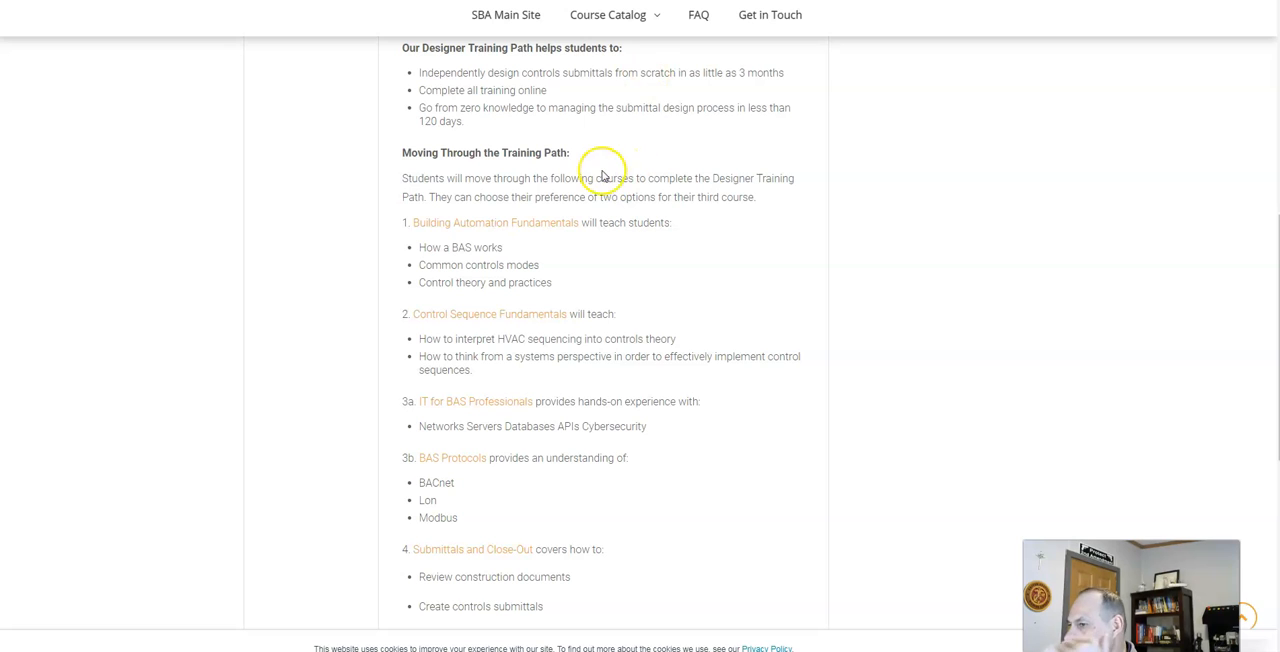
Open Control Sequence Fundamentals and scroll through its Audience, Objectives and Key Topics sections
click(488, 312)
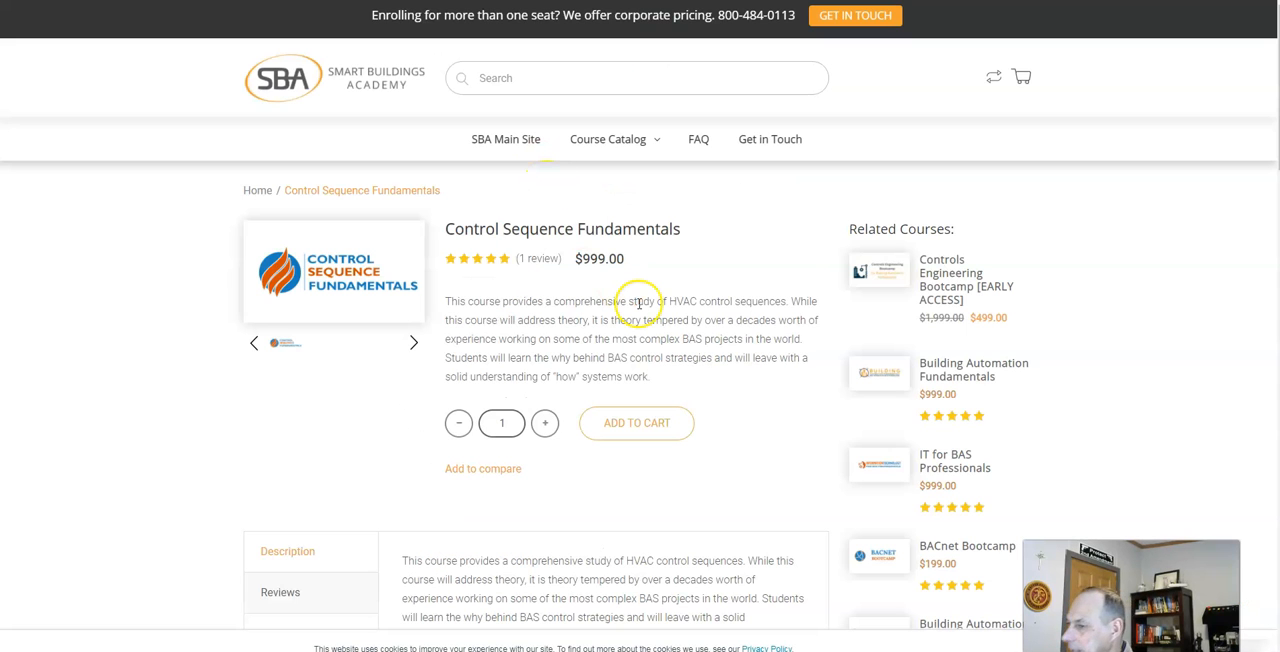
mouse_move(750, 386)
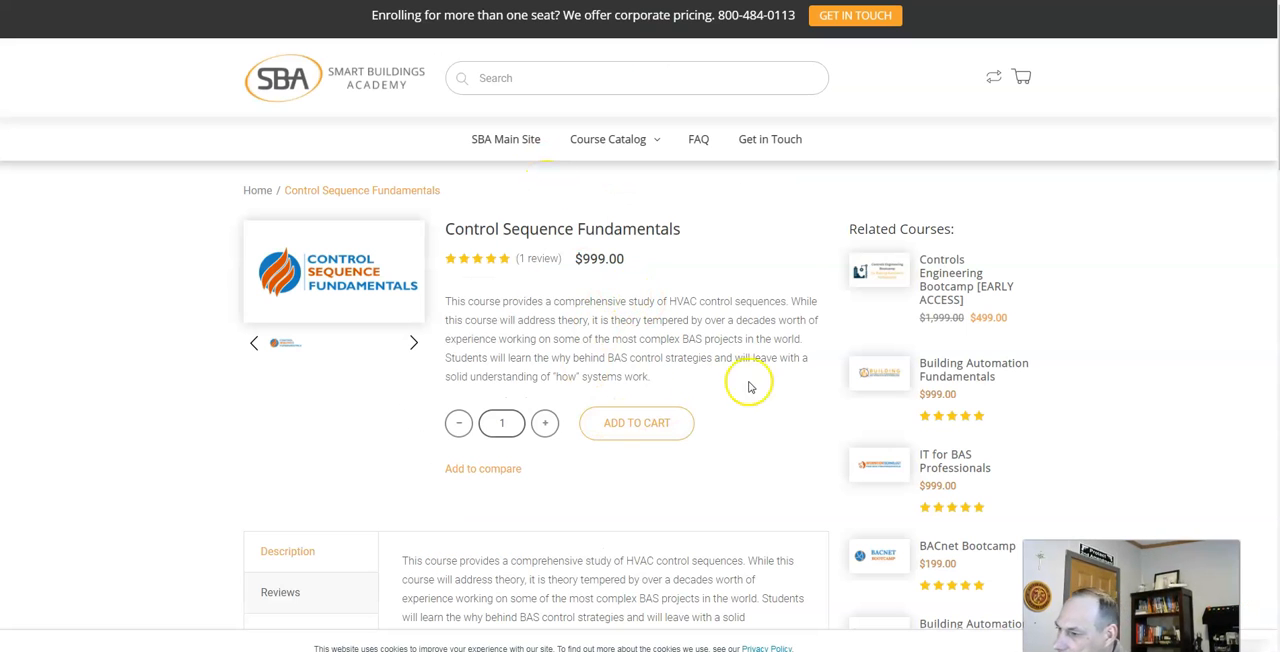
mouse_move(710, 358)
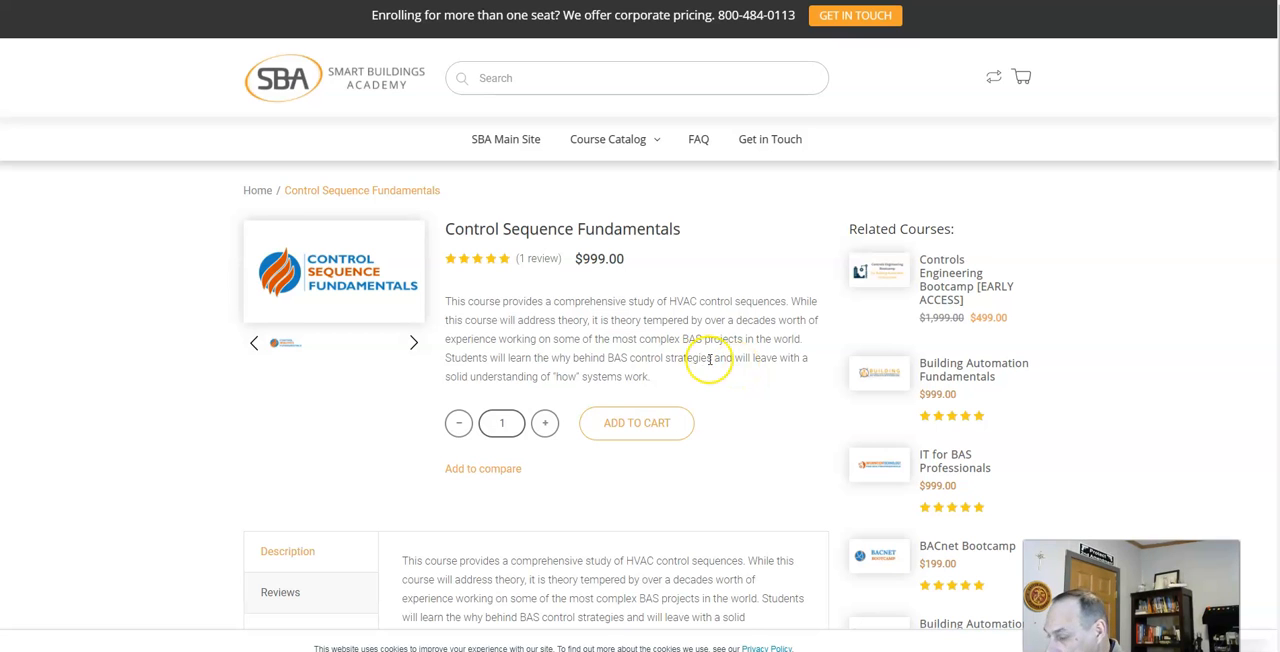
scroll(down, 3)
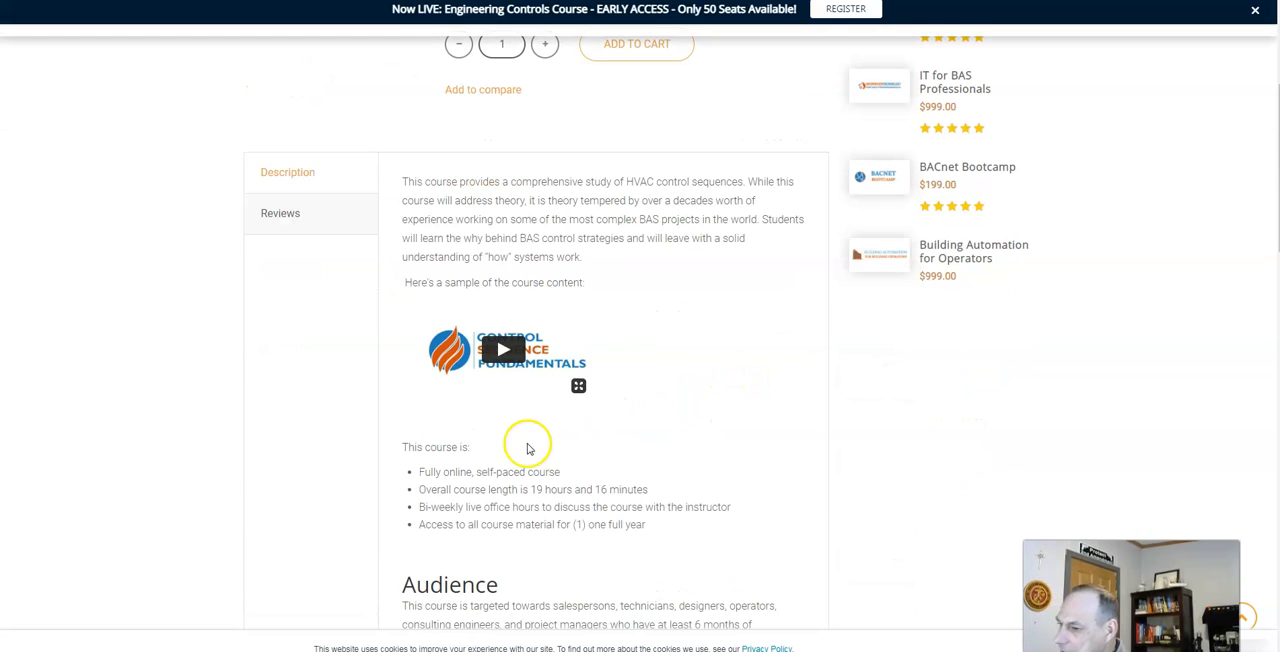
scroll(down, 3)
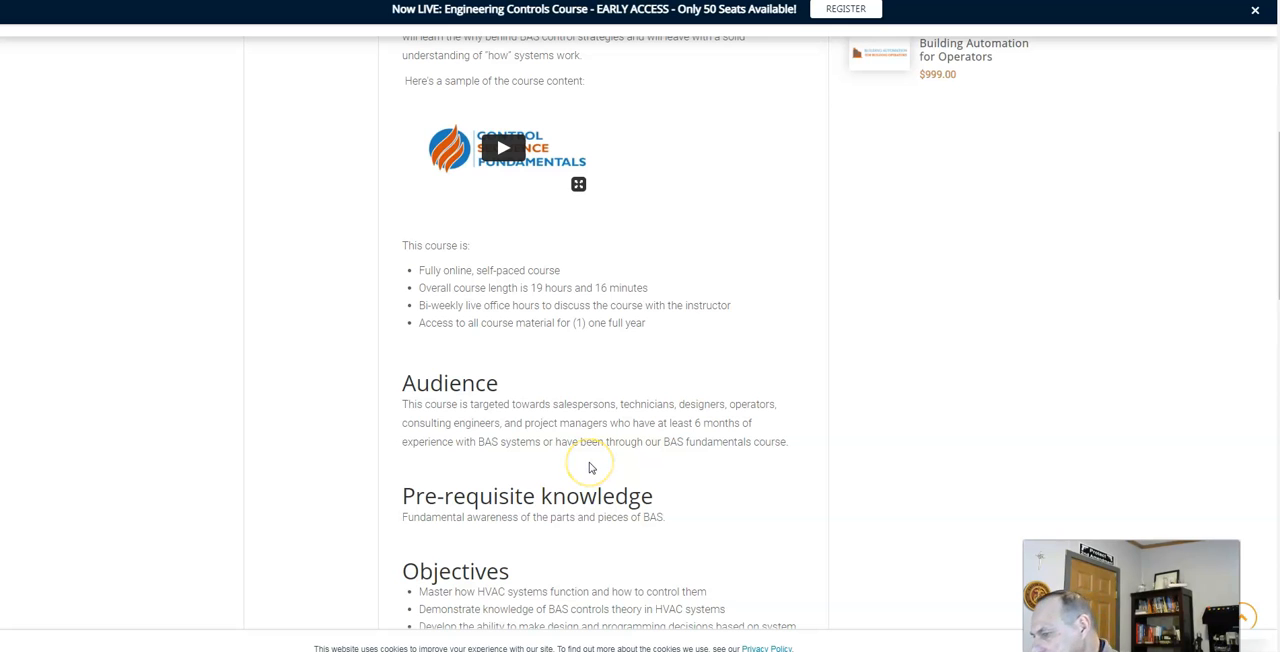
mouse_move(496, 378)
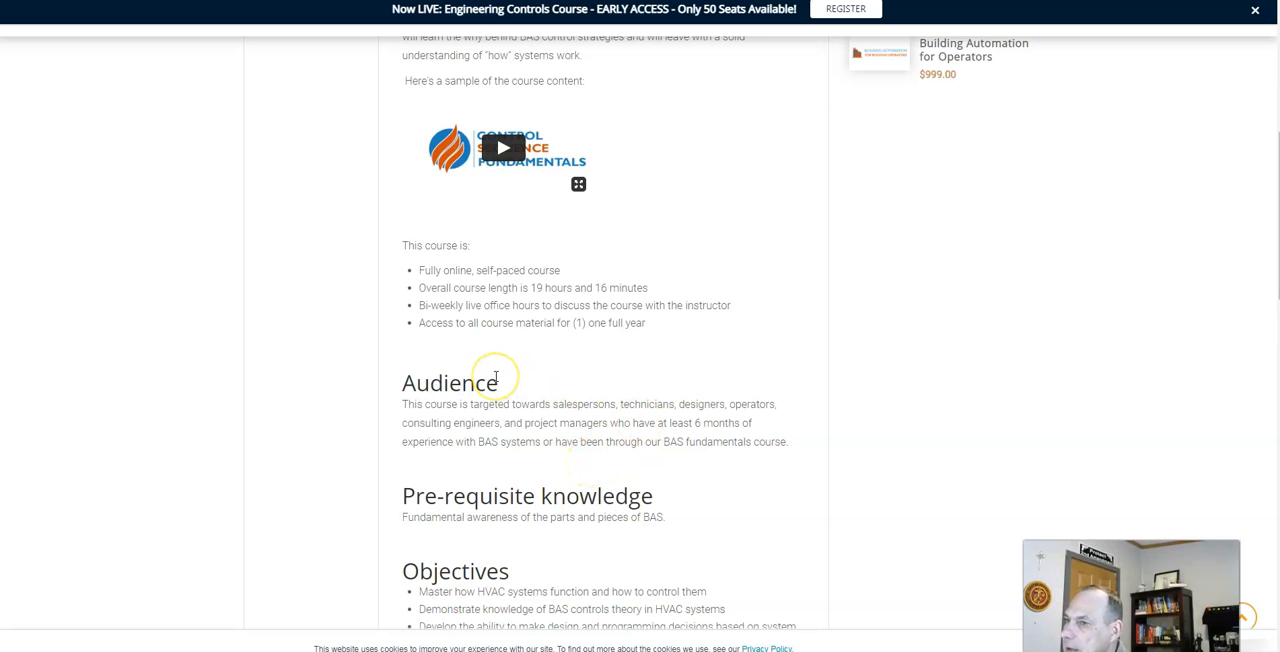
scroll(down, 3)
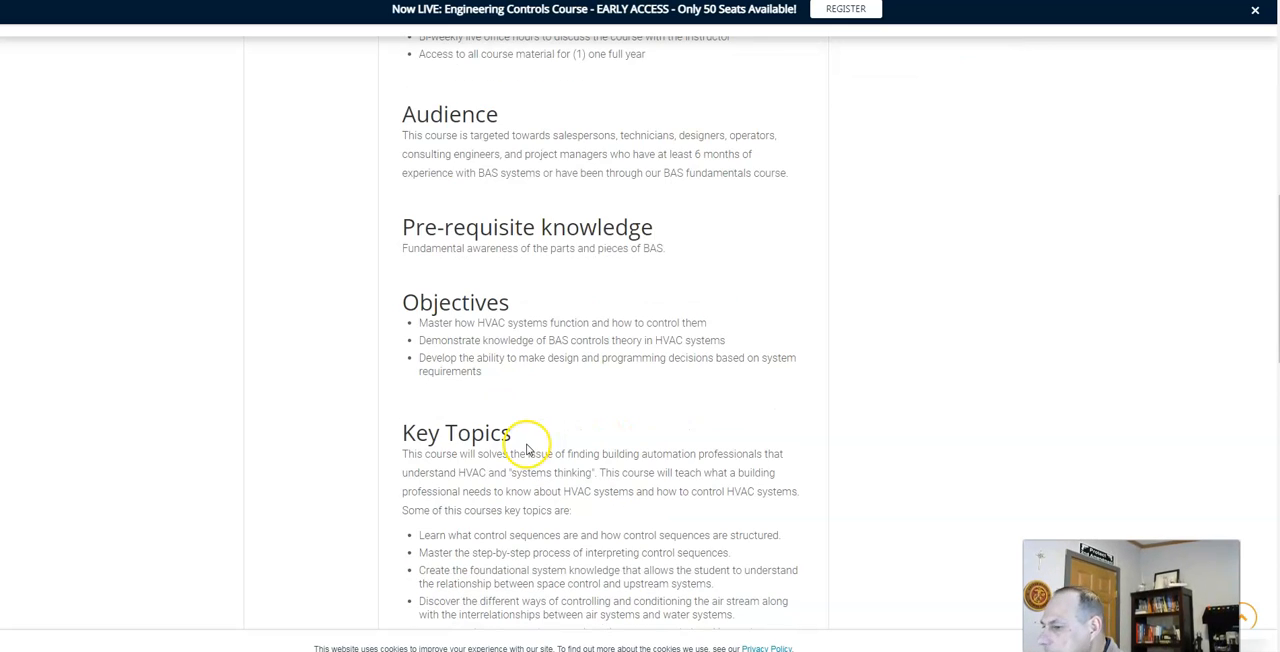
scroll(down, 3)
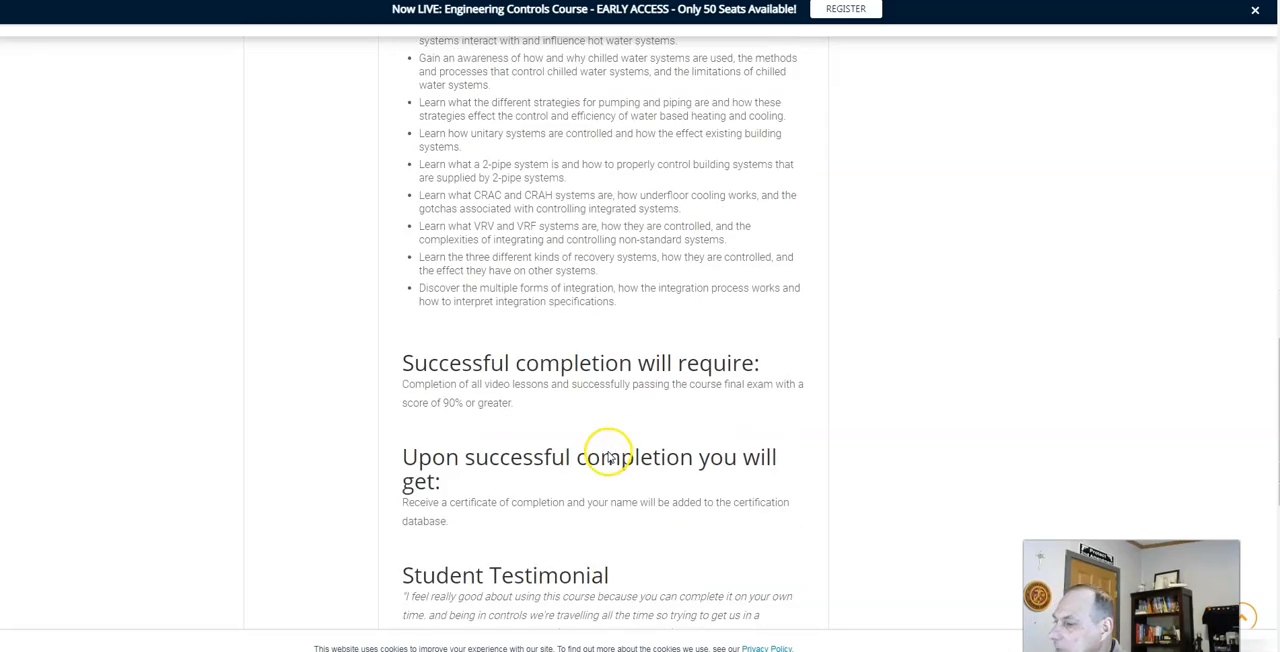
scroll(up, 3)
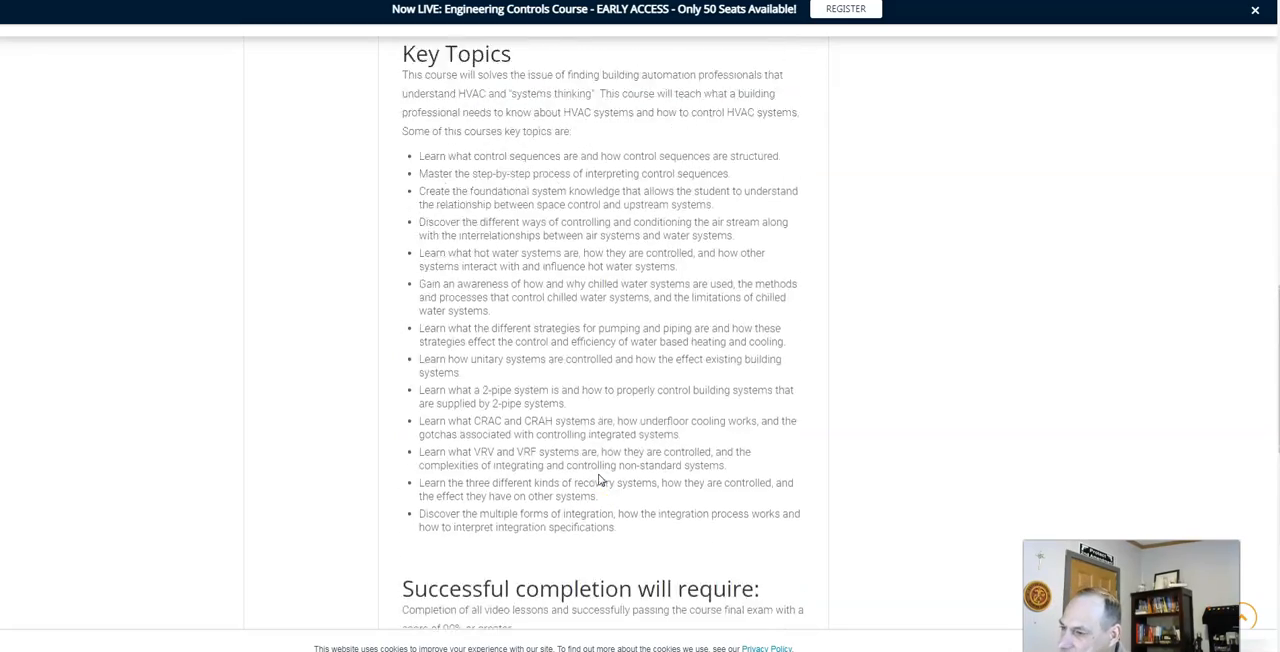
scroll(up, 3)
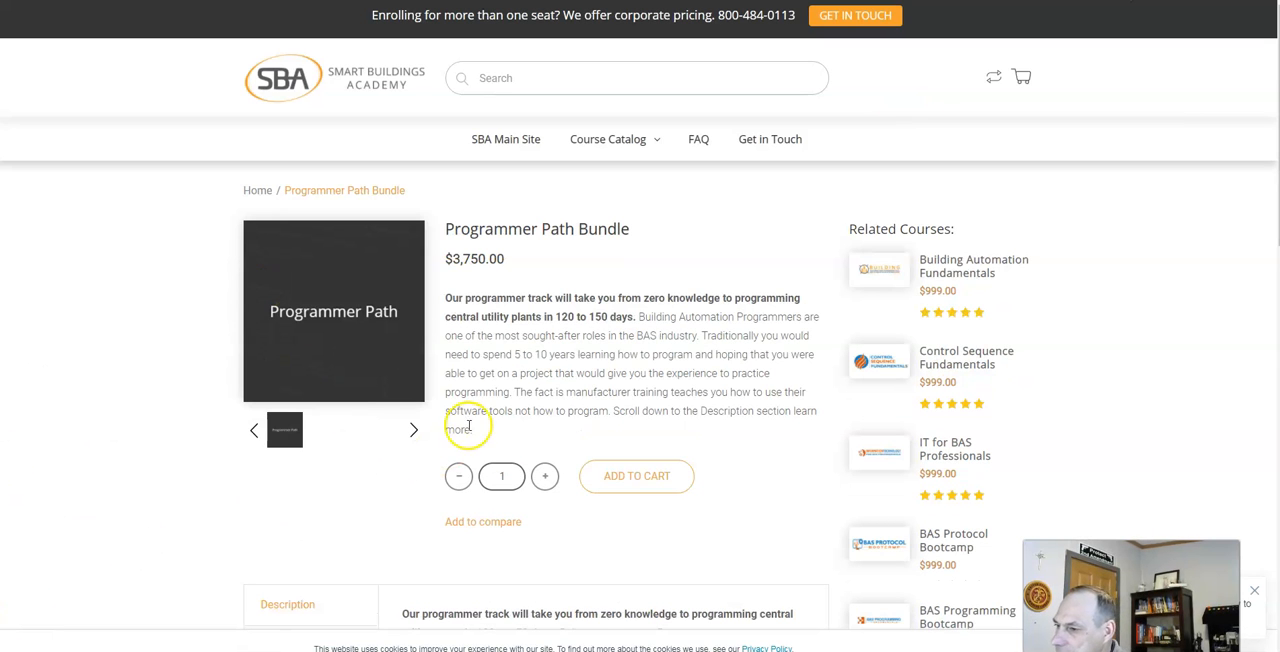
mouse_move(576, 392)
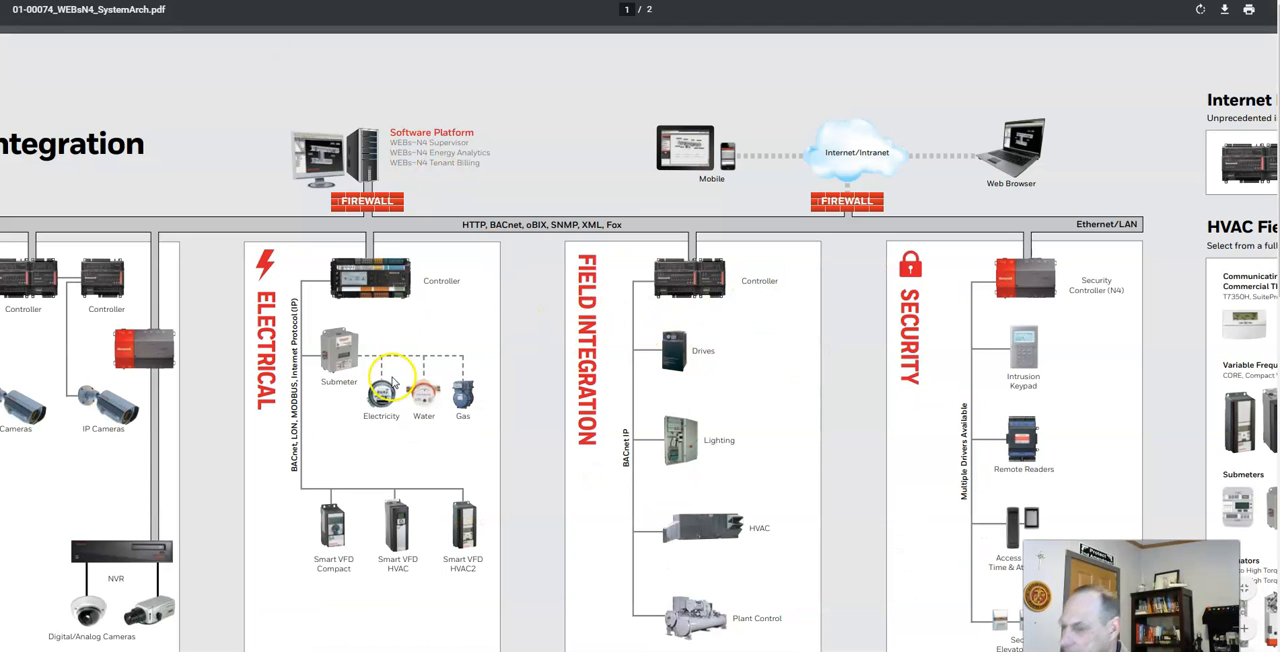
Scroll the architecture diagram PDF before returning to the Programmer Path Bundle page
scroll(down, 3)
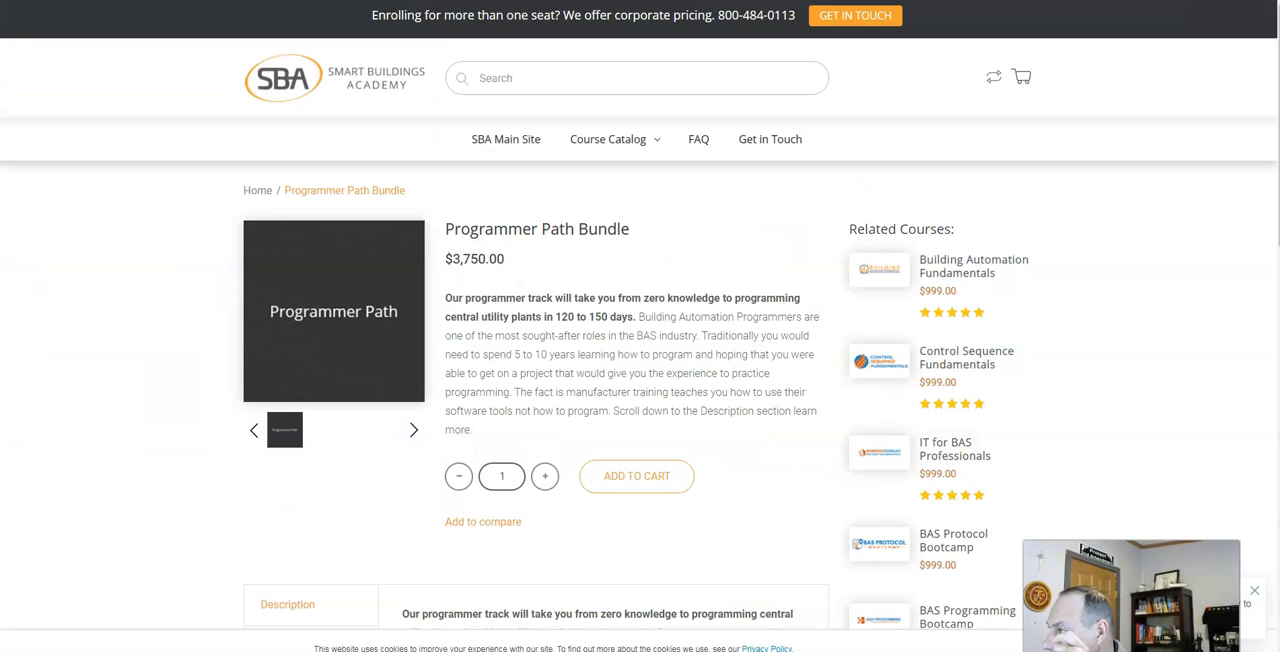
Go to the Designer Path Bundle product page, priced at $3,750.00
click(966, 356)
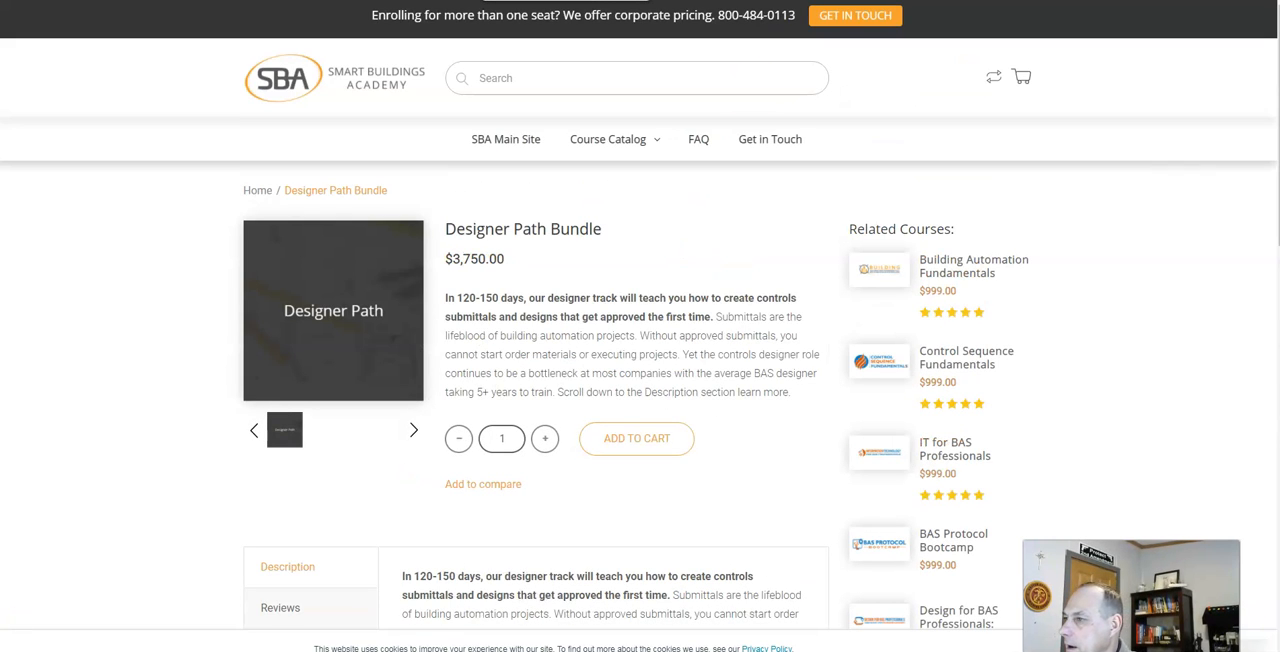
mouse_move(496, 24)
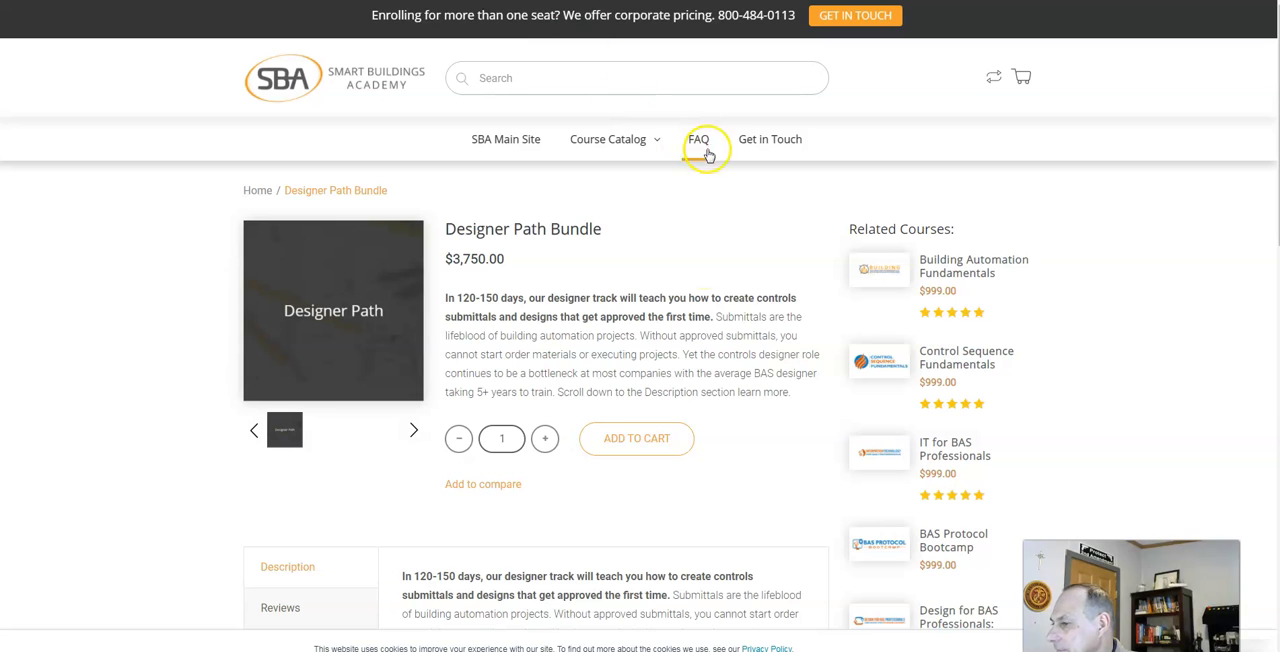
mouse_move(724, 320)
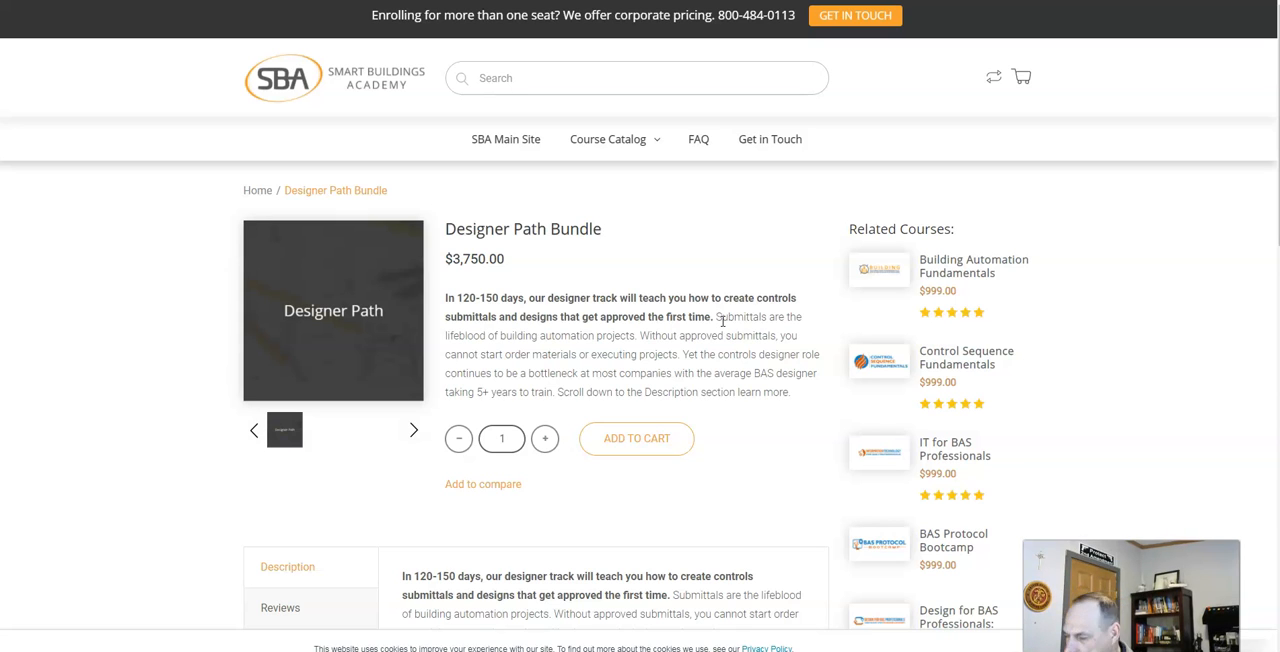
mouse_move(722, 320)
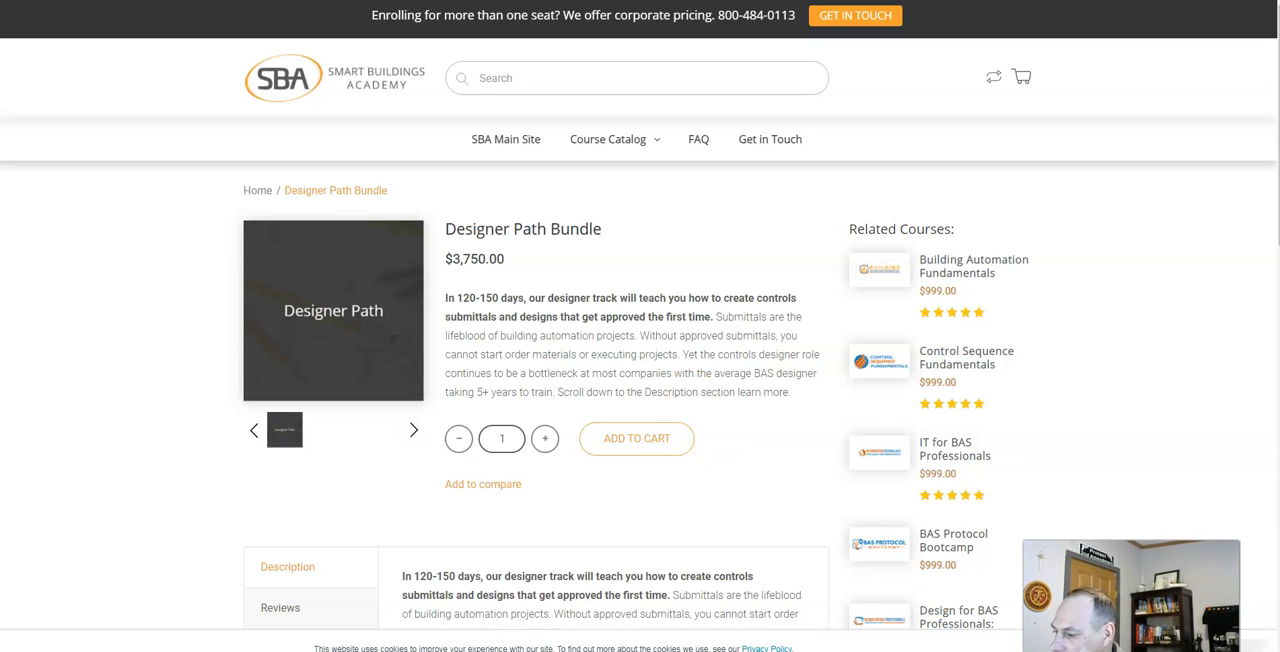